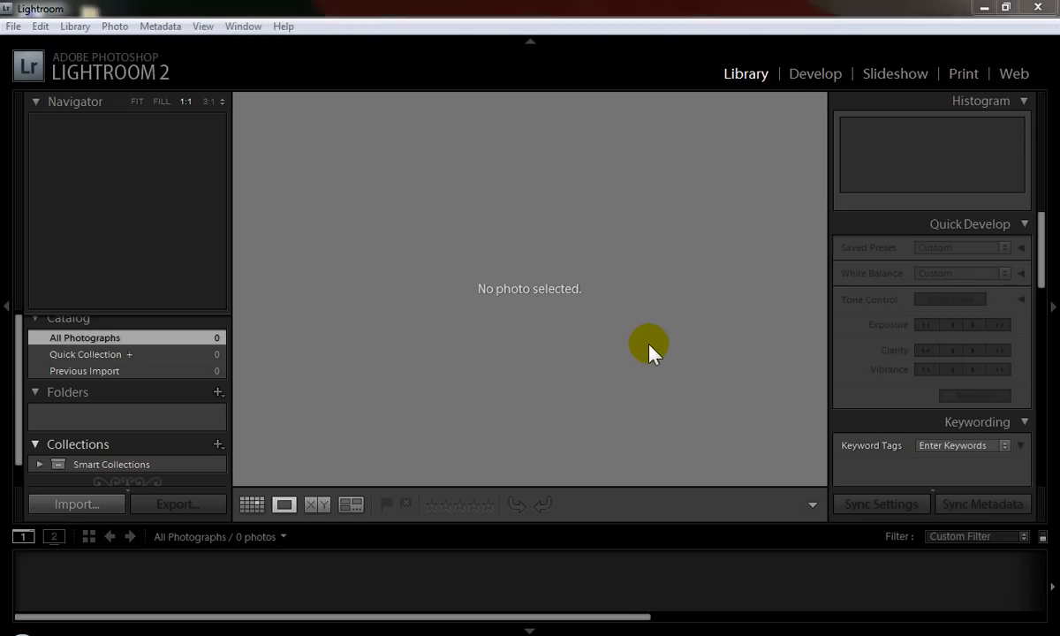
mouse_move(634, 322)
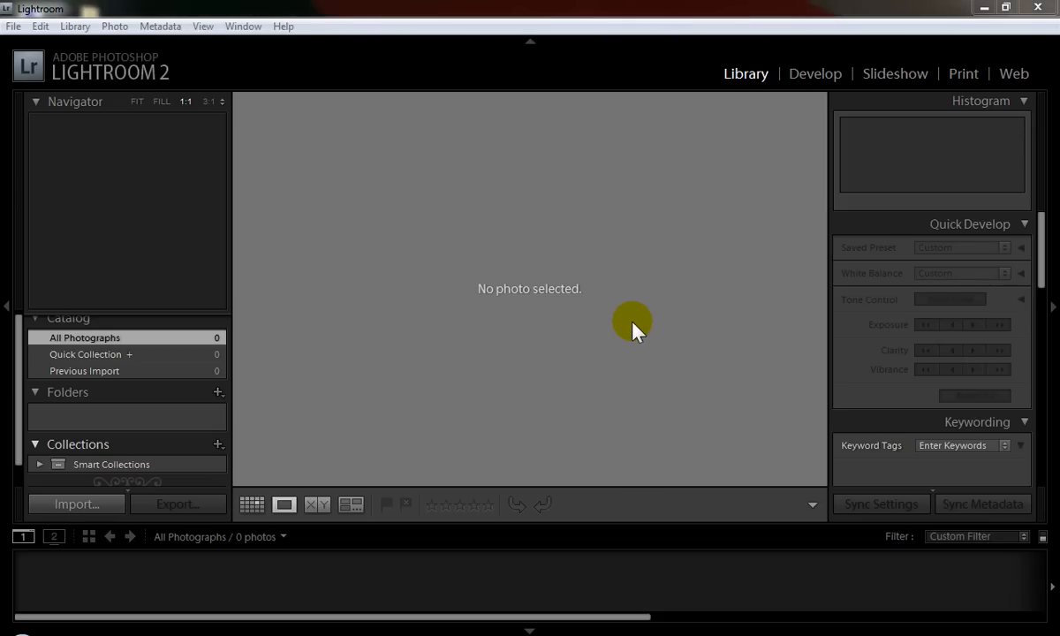
mouse_move(375, 237)
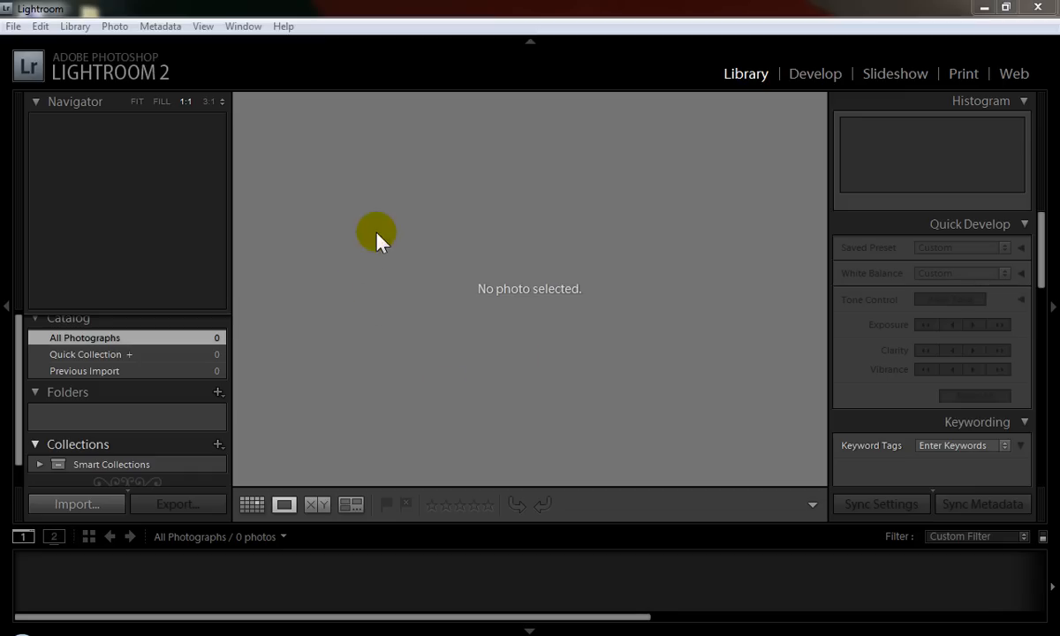
mouse_move(539, 289)
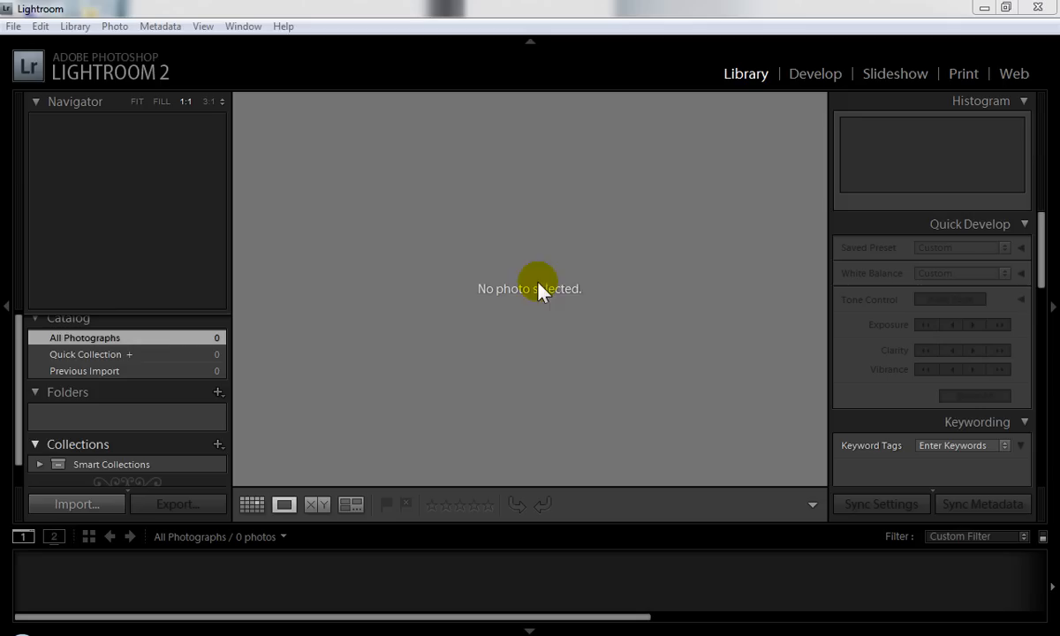
mouse_move(592, 311)
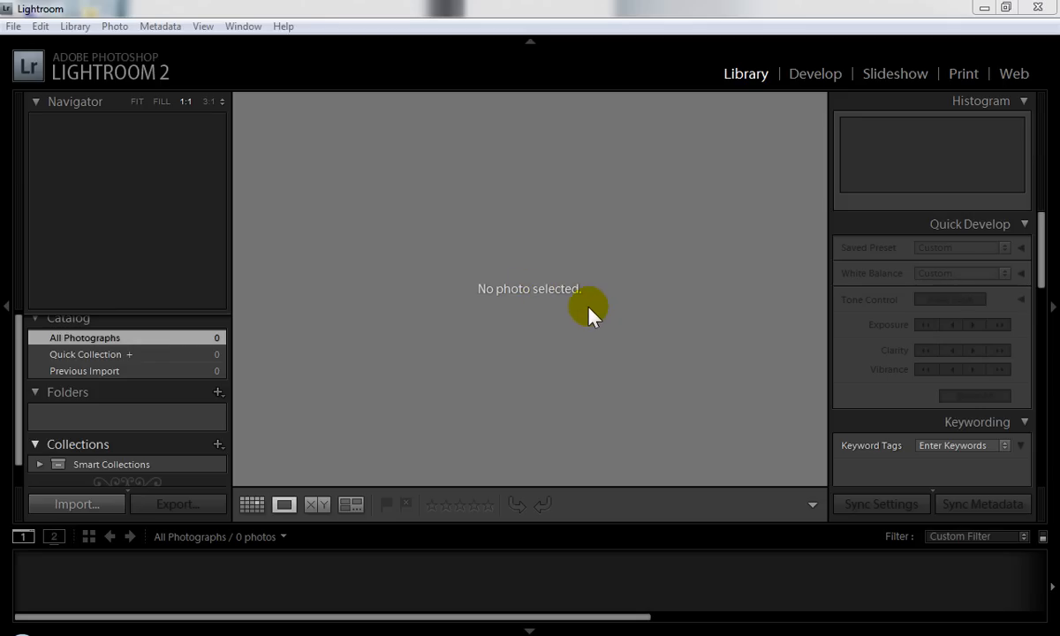
mouse_move(453, 345)
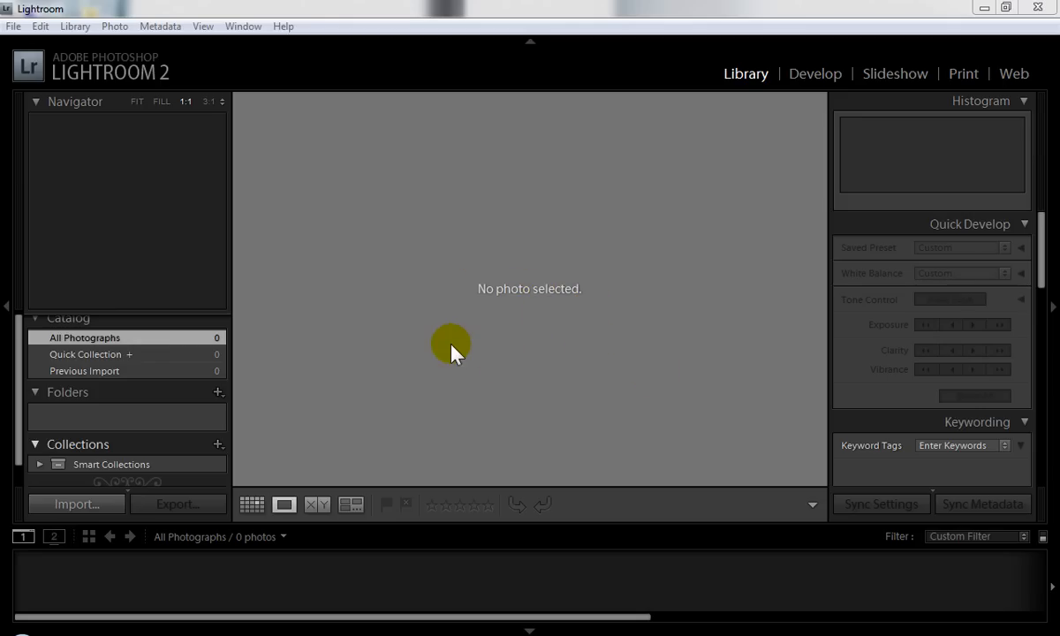
mouse_move(404, 246)
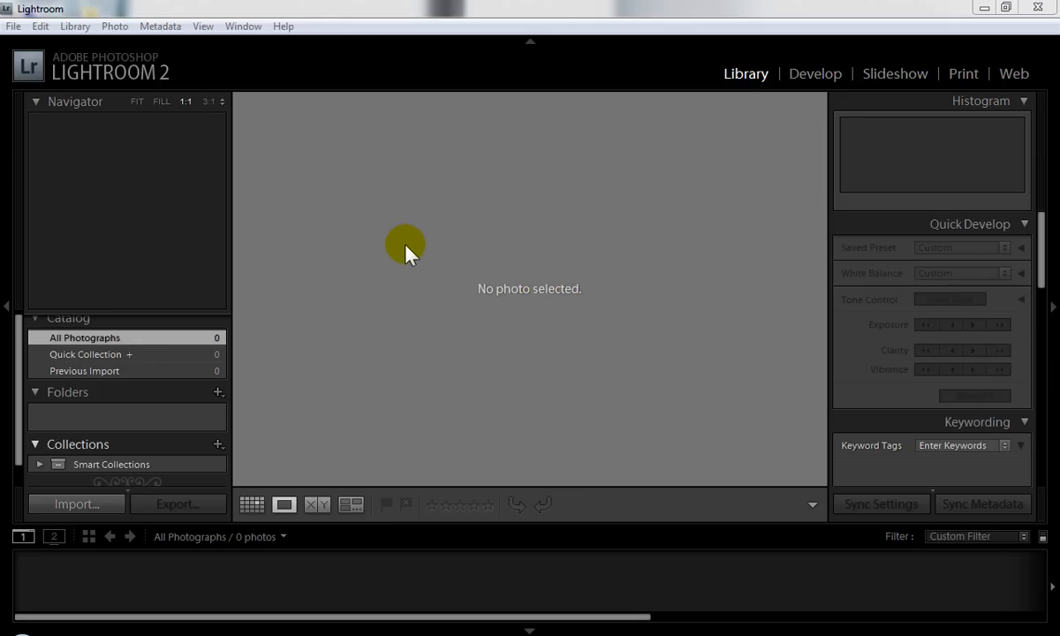
mouse_move(362, 292)
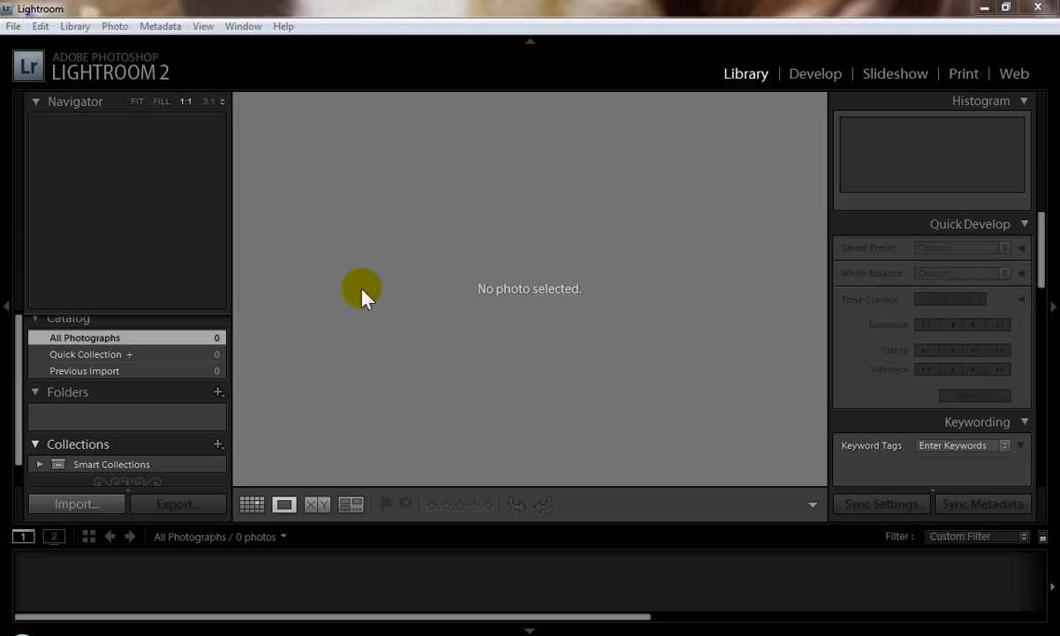
mouse_move(437, 327)
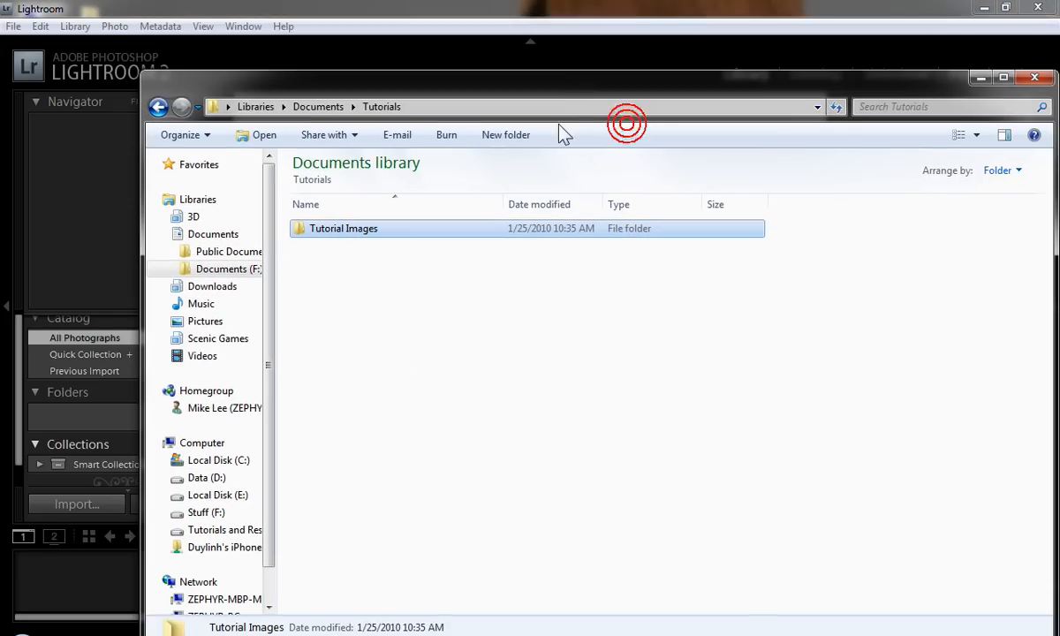
- Bring the Tutorial Images folder to Lightroom and import its seven photos
double_click(344, 228)
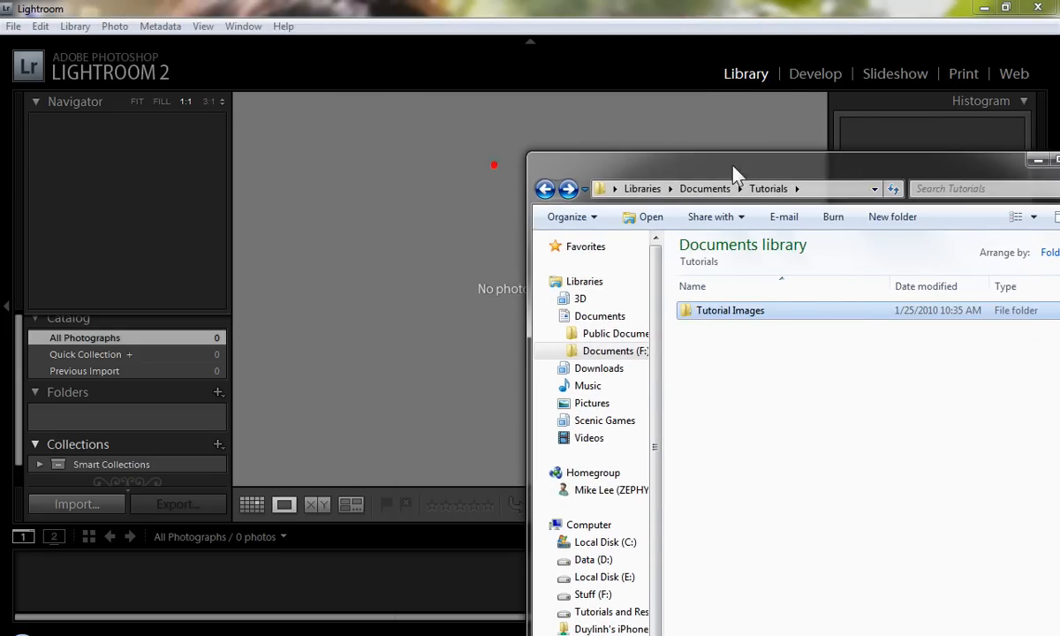
double_click(729, 310)
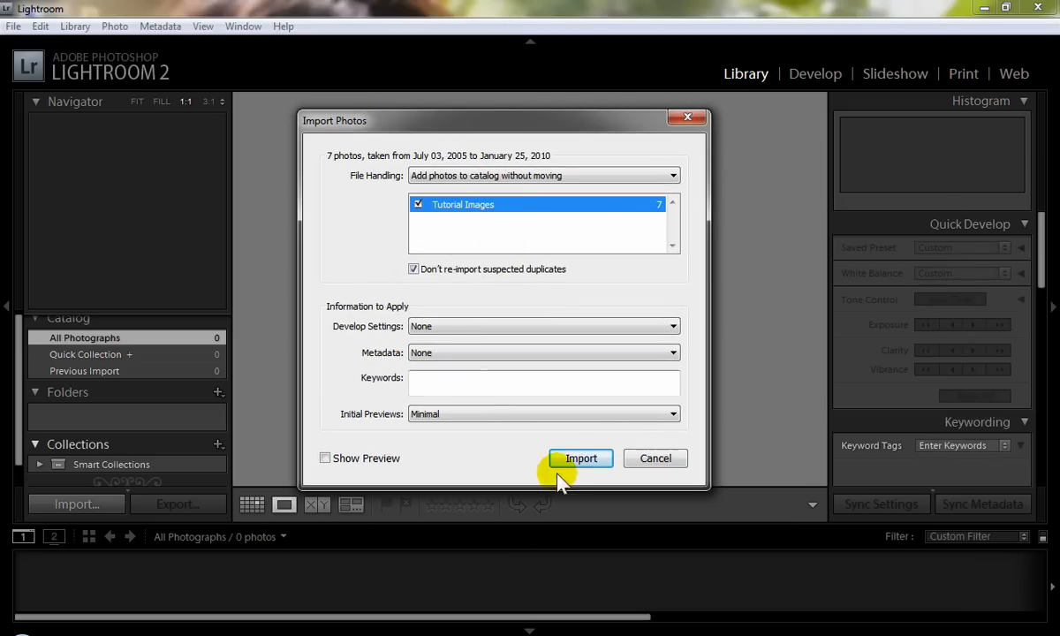
left_click(580, 458)
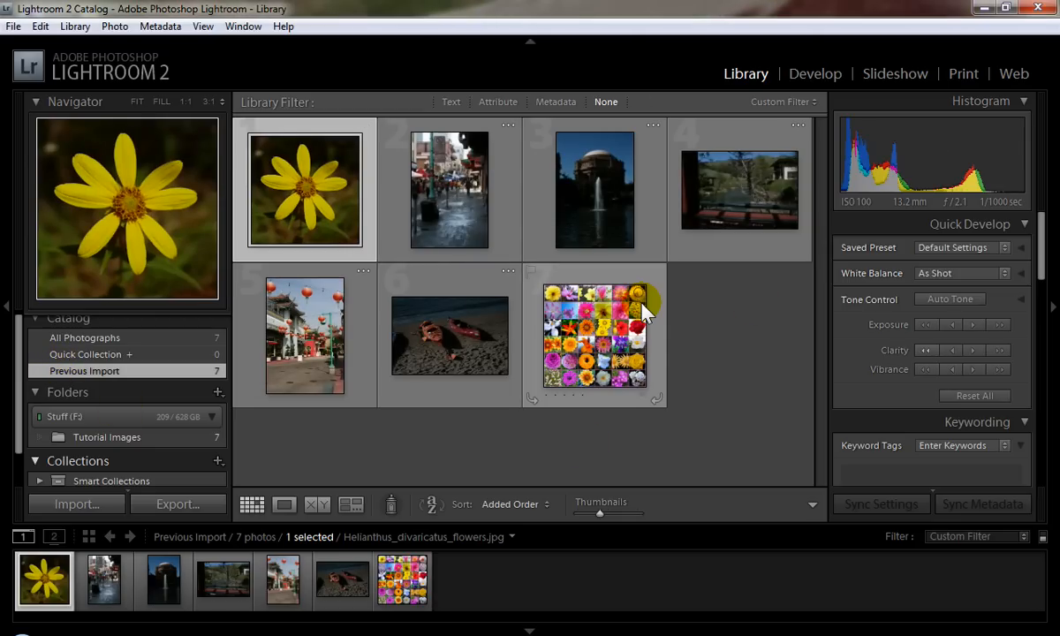
mouse_move(643, 310)
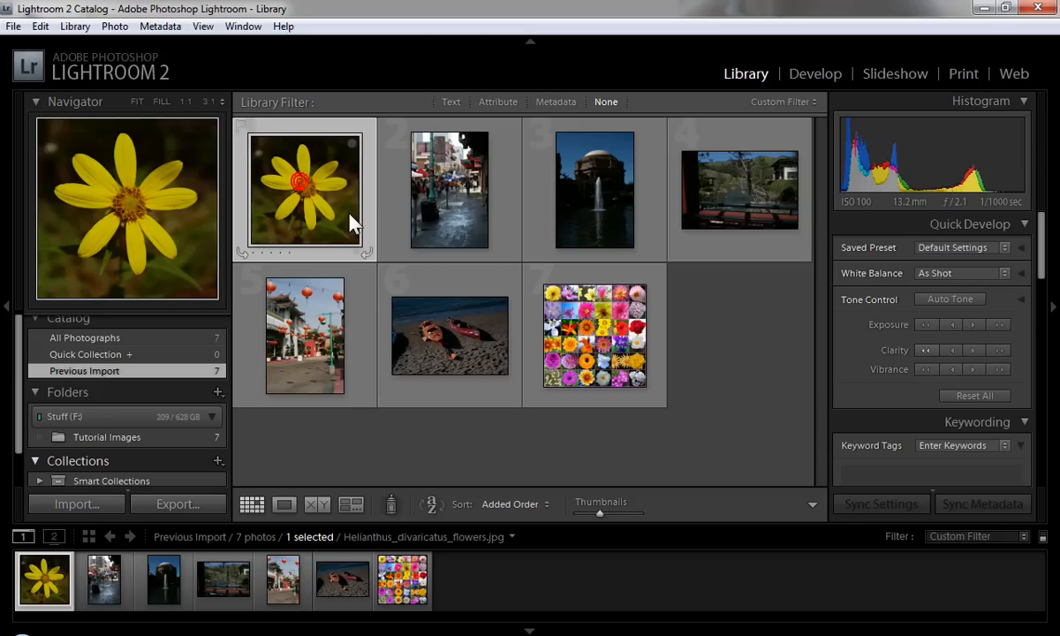
mouse_move(343, 221)
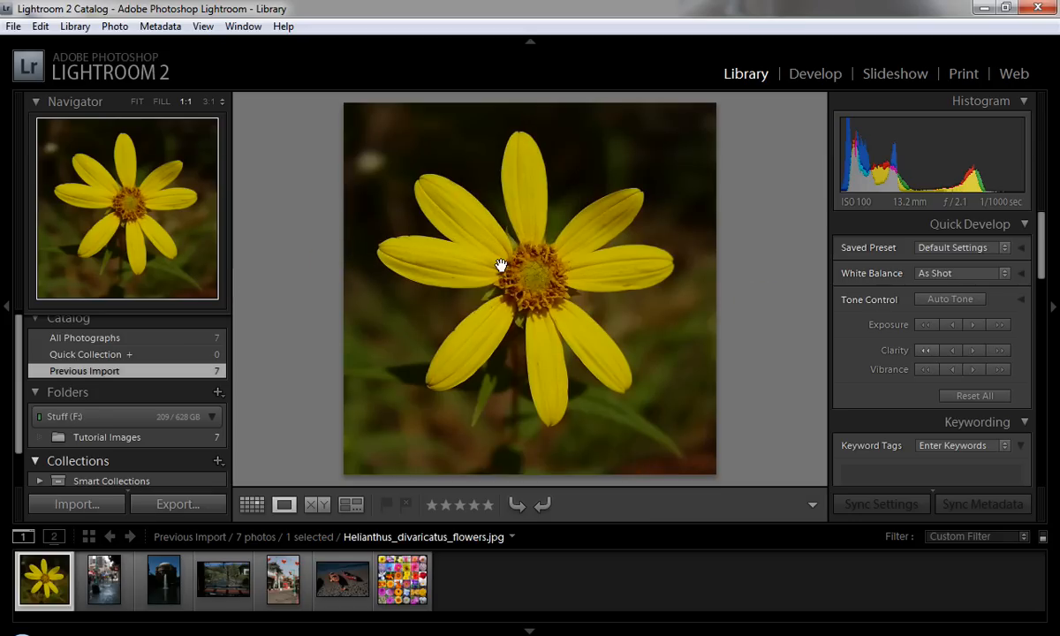
mouse_move(407, 340)
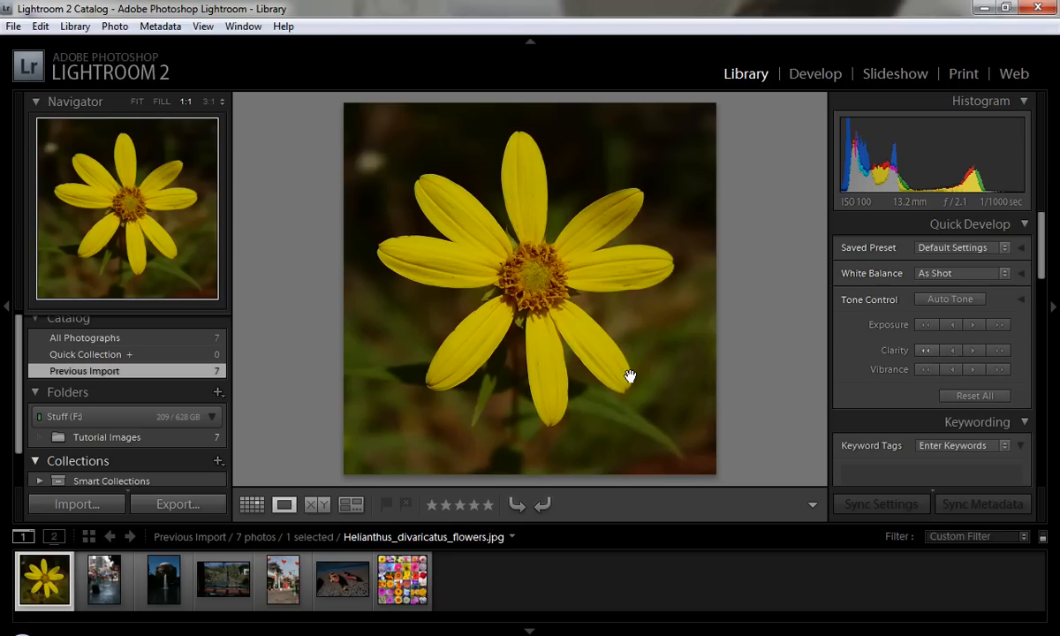
mouse_move(398, 271)
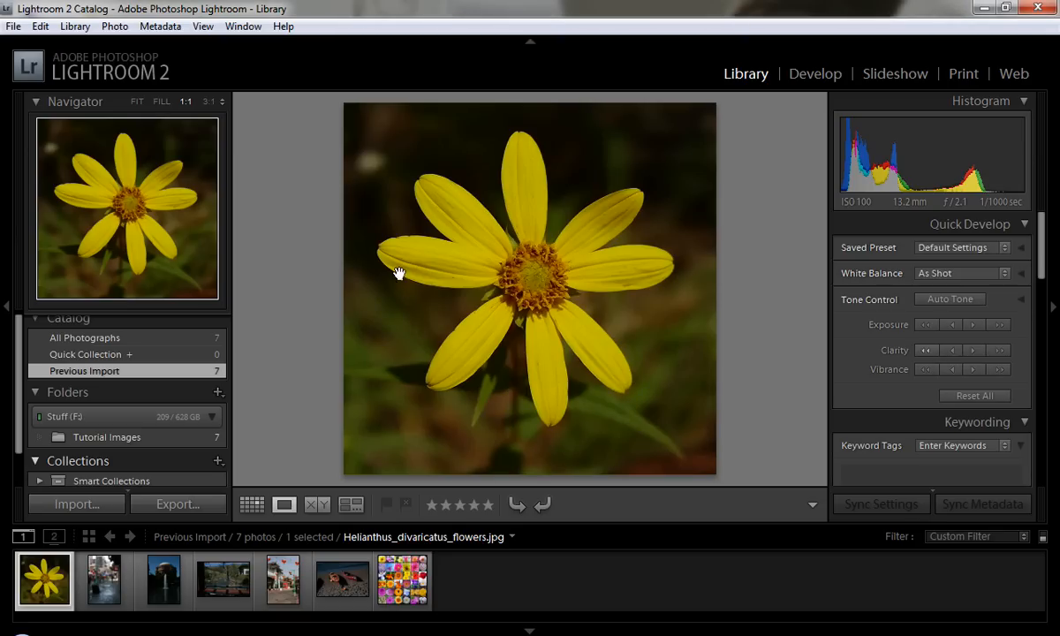
mouse_move(580, 368)
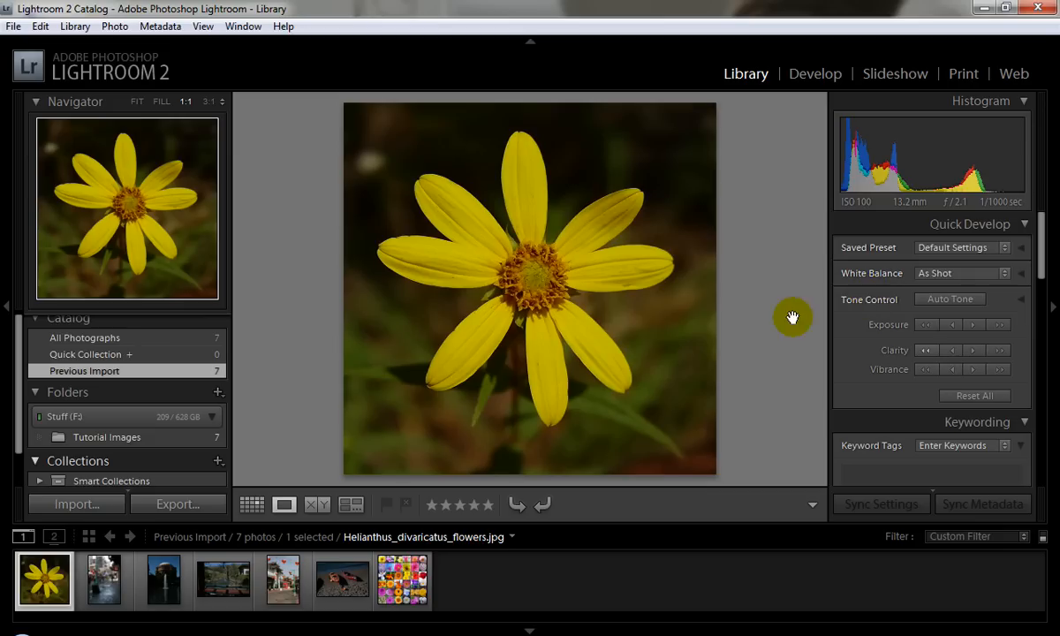
mouse_move(1056, 167)
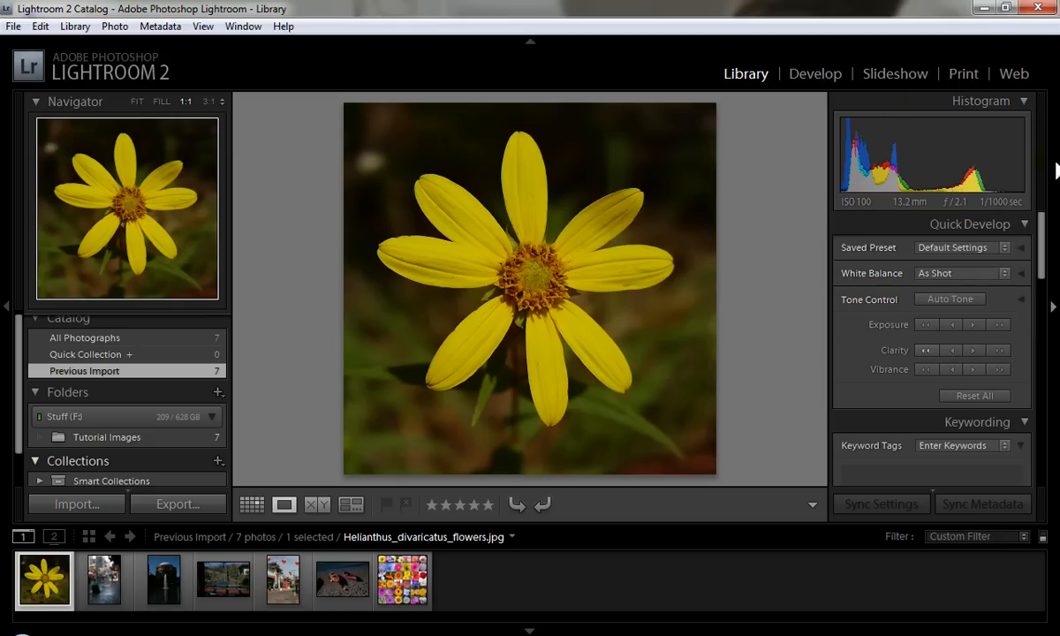
mouse_move(875, 205)
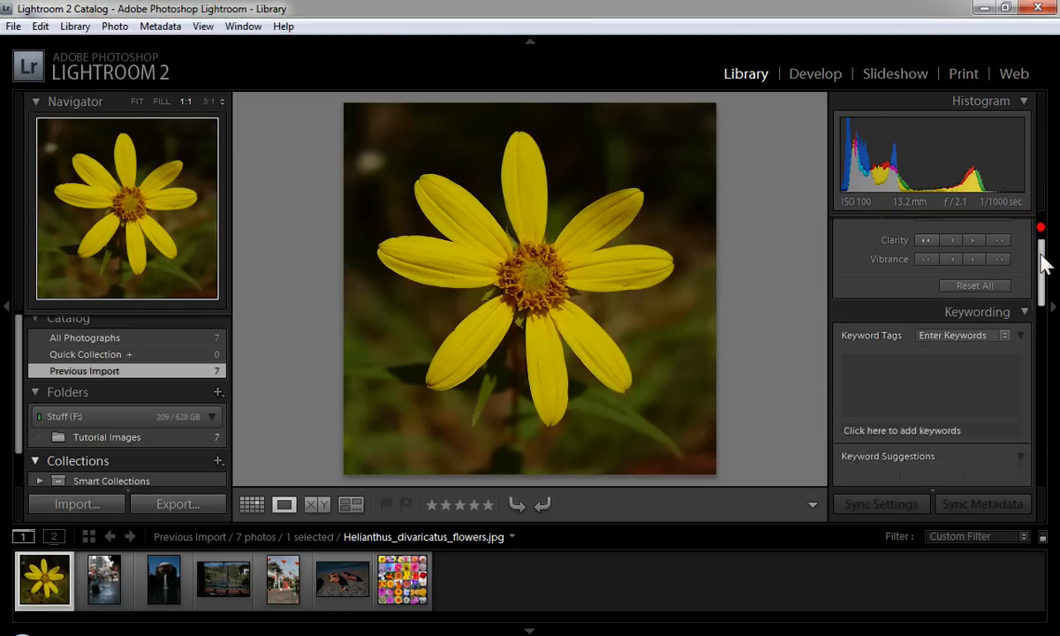
scroll("down", 3)
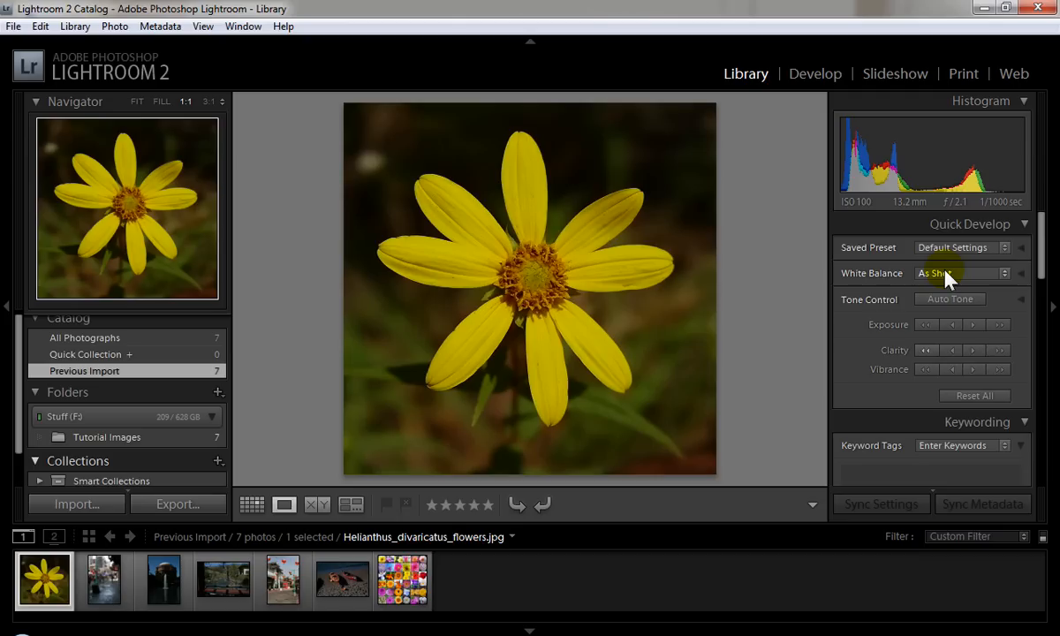
left_click(962, 273)
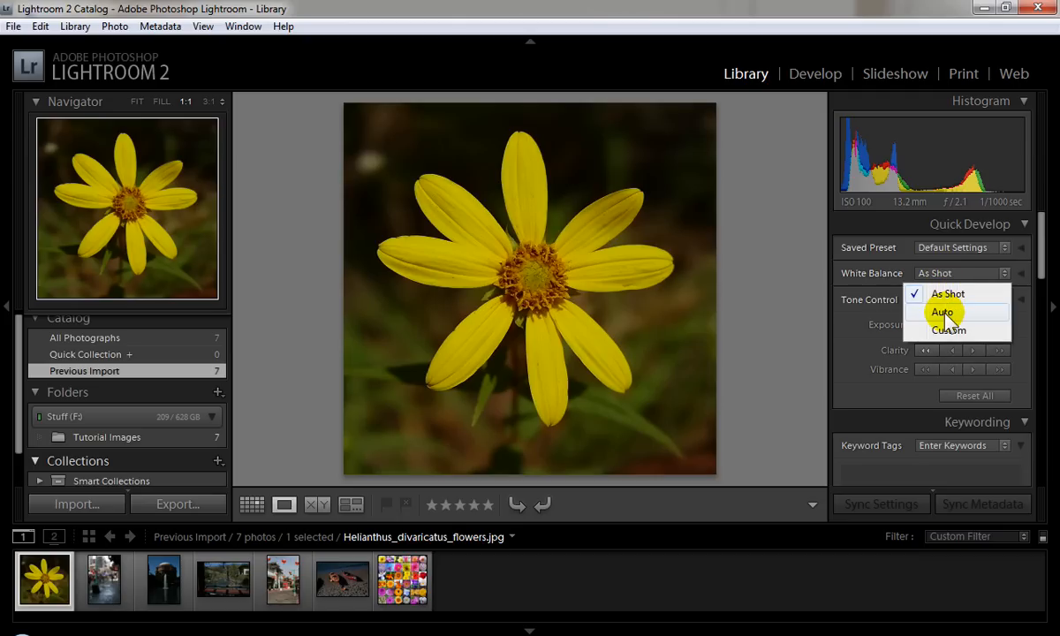
left_click(944, 311)
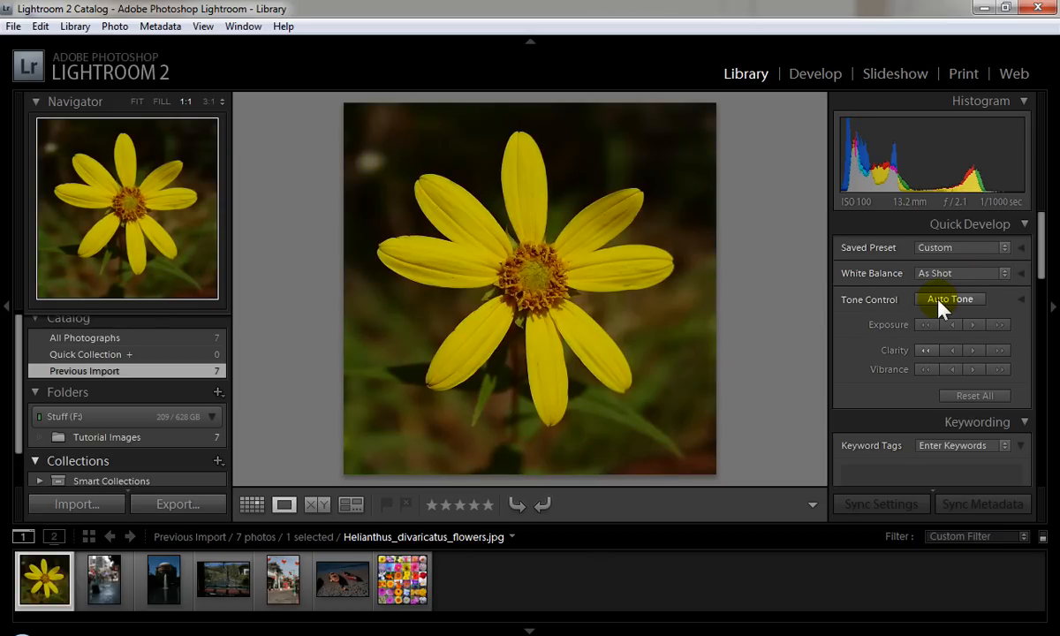
left_click(949, 298)
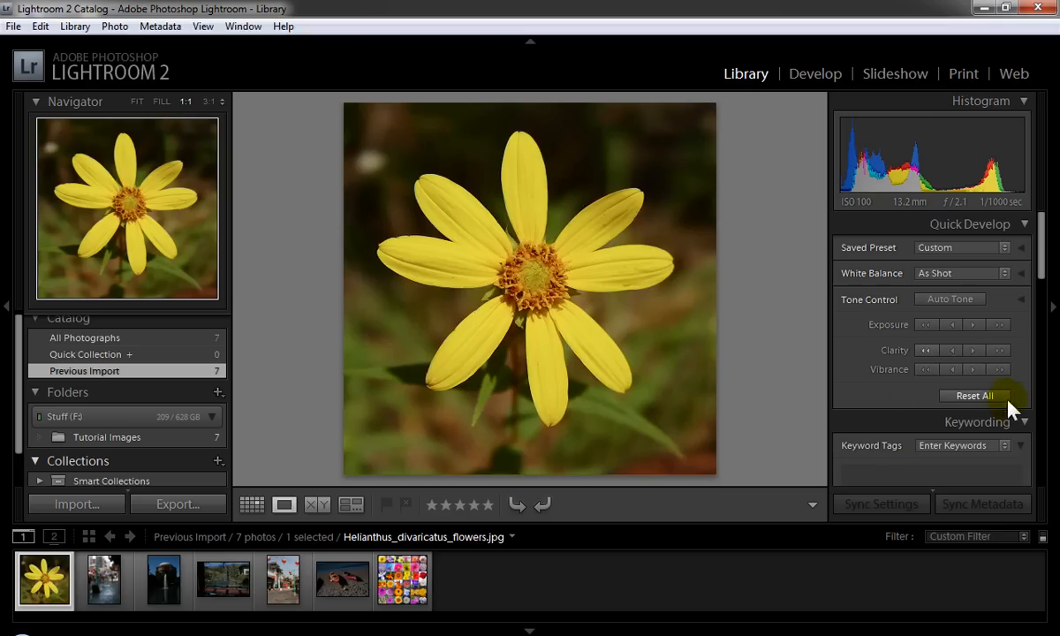
left_click(975, 394)
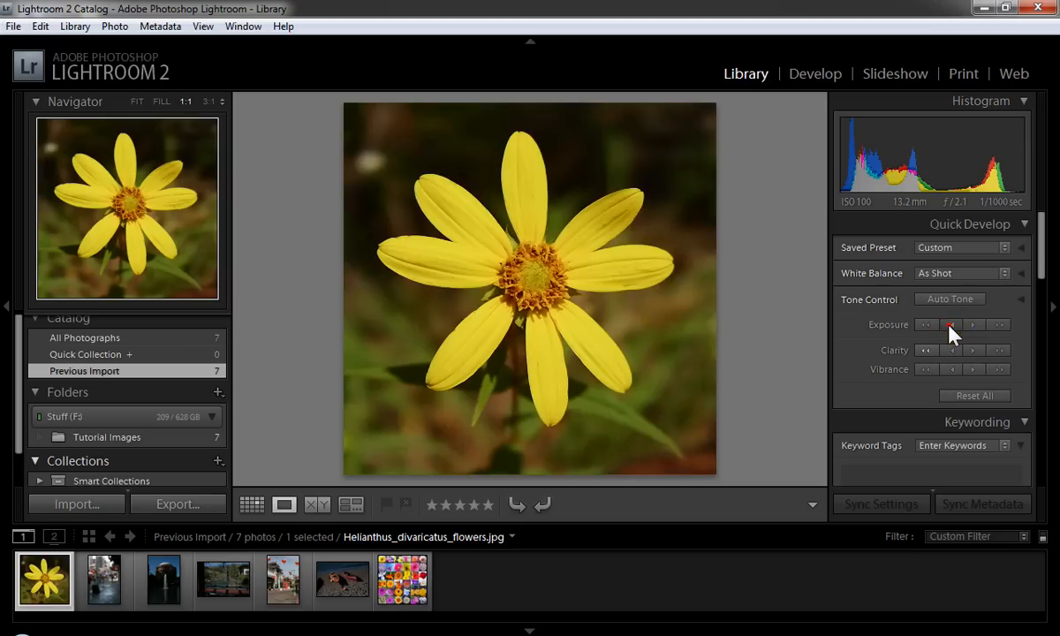
left_click(999, 325)
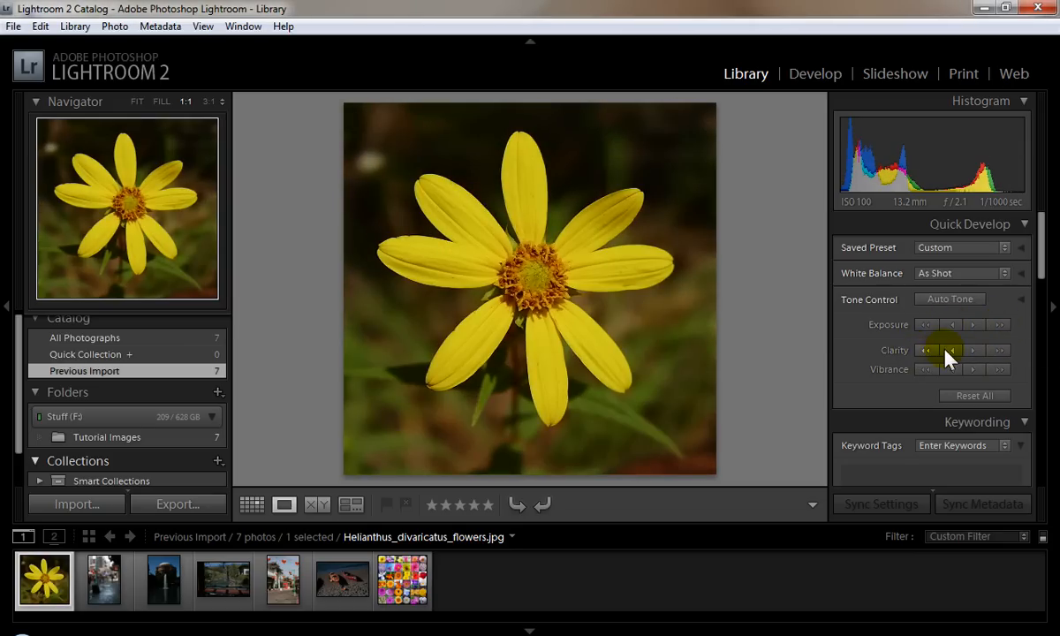
left_click(975, 350)
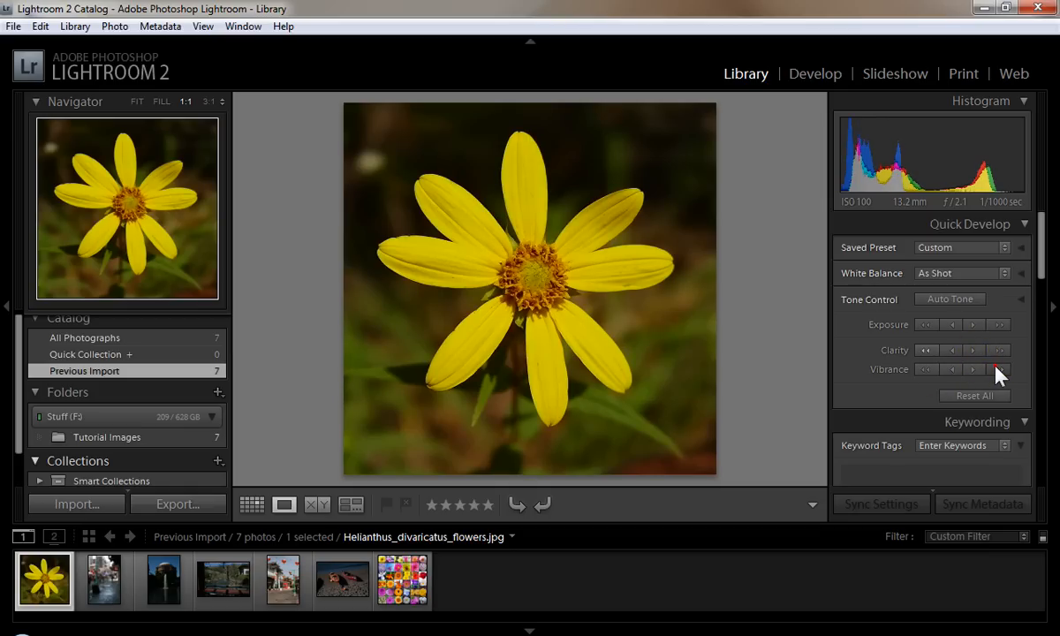
left_click(925, 369)
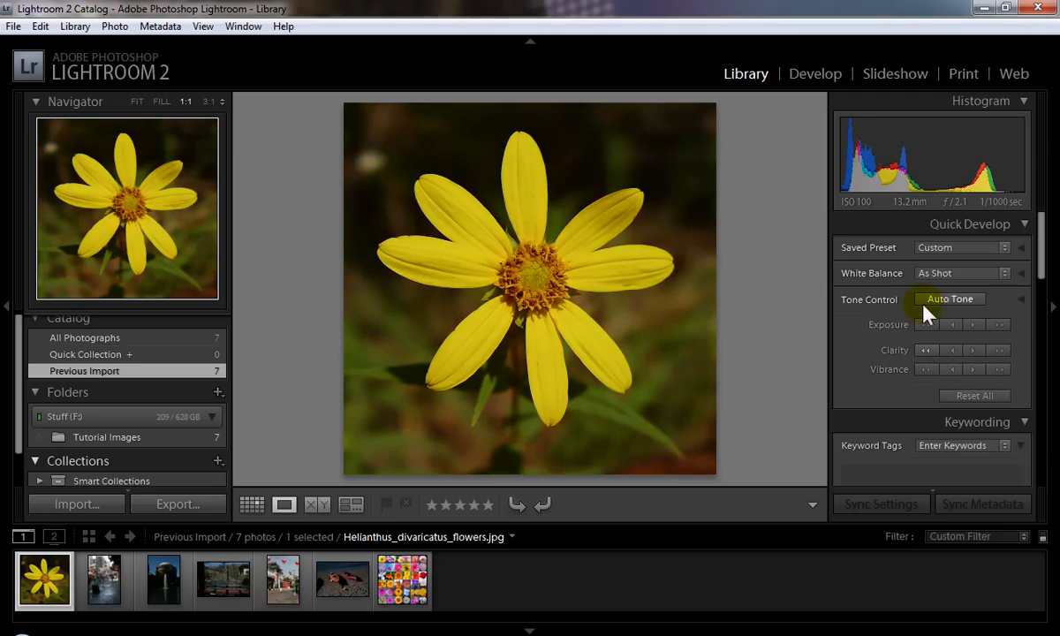
left_click(950, 299)
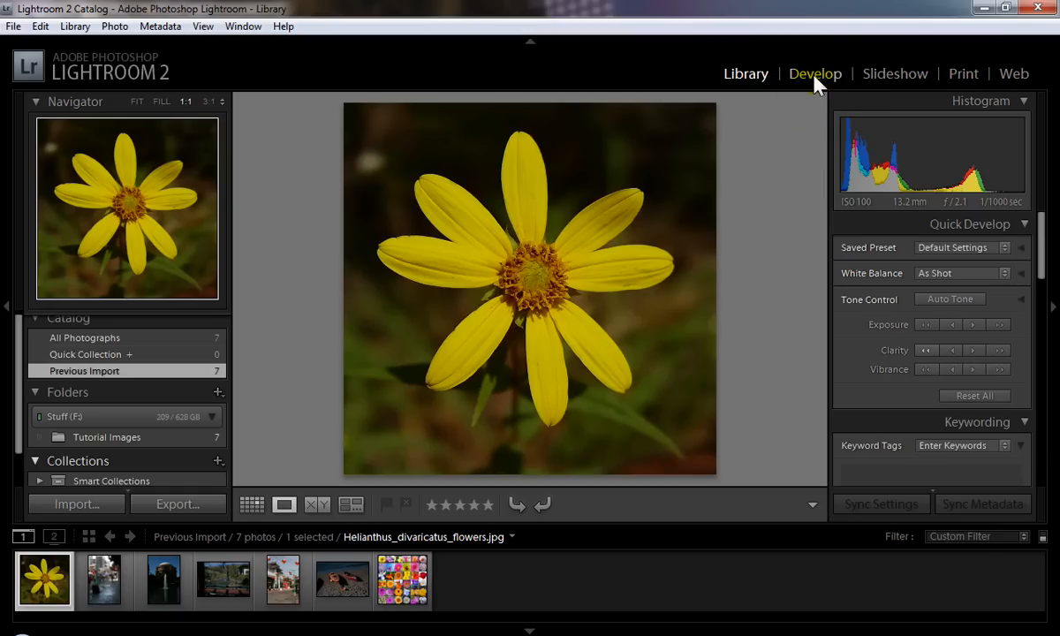
- In Develop, raise the flower photo's Exposure to +0.76 and Blacks to 5
left_click(815, 74)
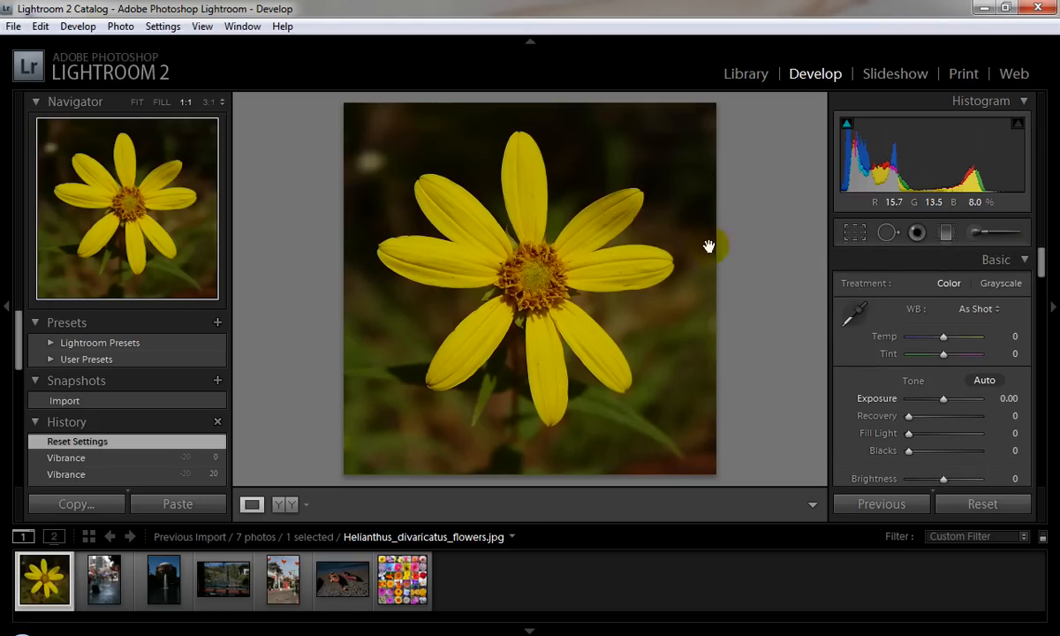
left_click_drag(943, 399, 947, 398)
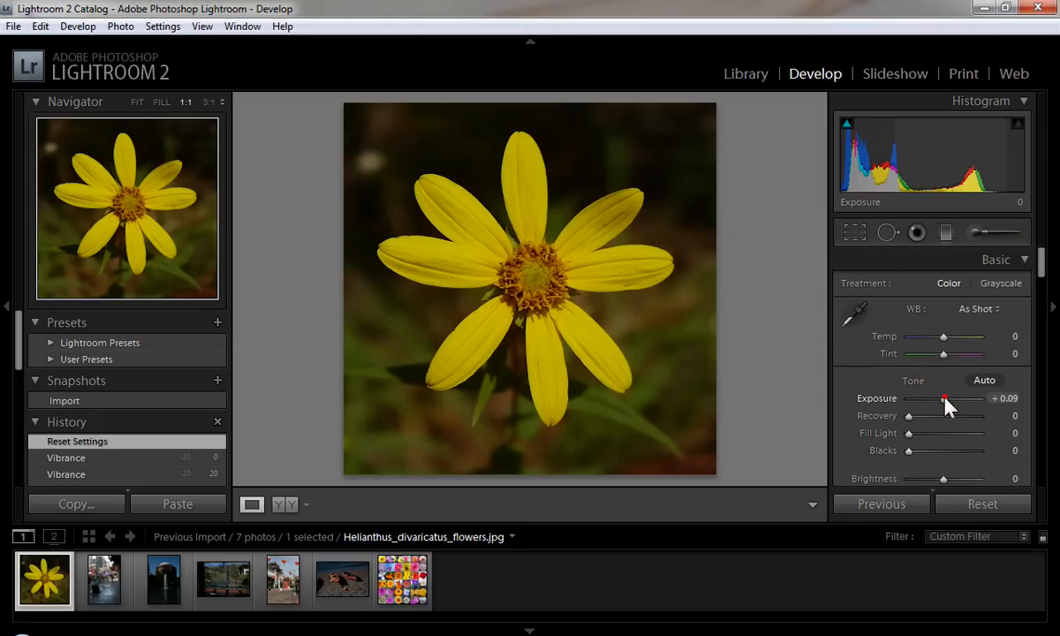
left_click_drag(946, 398, 951, 398)
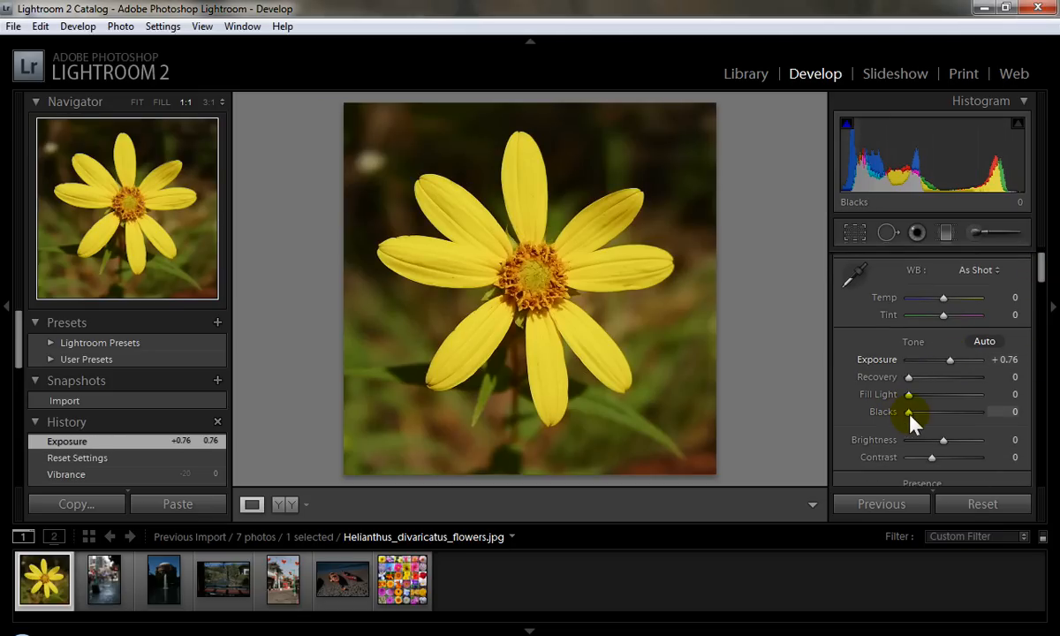
left_click_drag(909, 412, 910, 411)
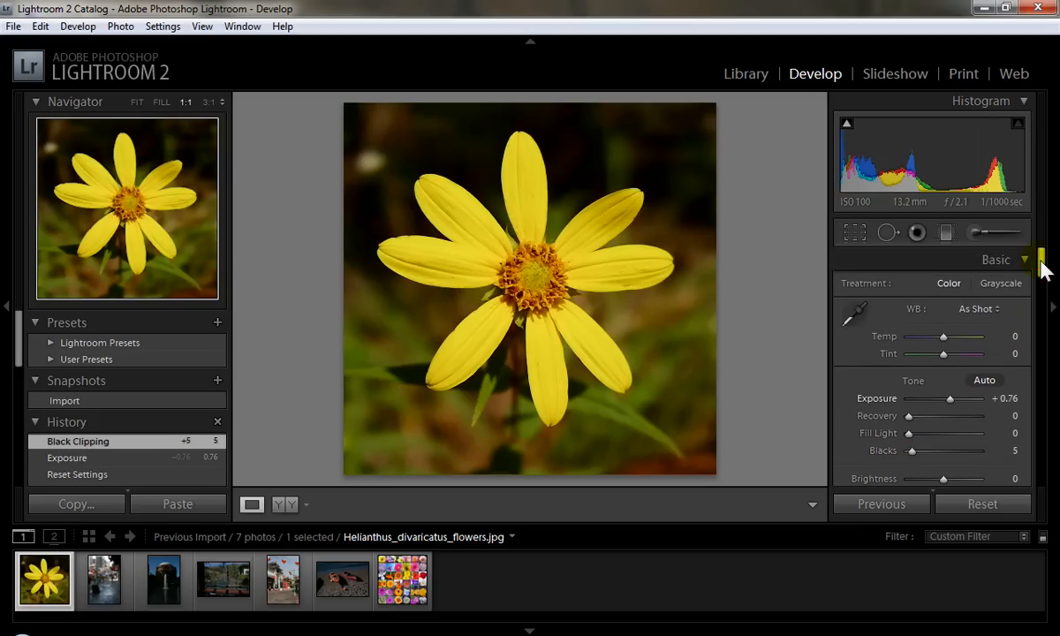
- Cool the temperature and raise Vibrance to +7 and Saturation to +12
left_click_drag(943, 336, 952, 337)
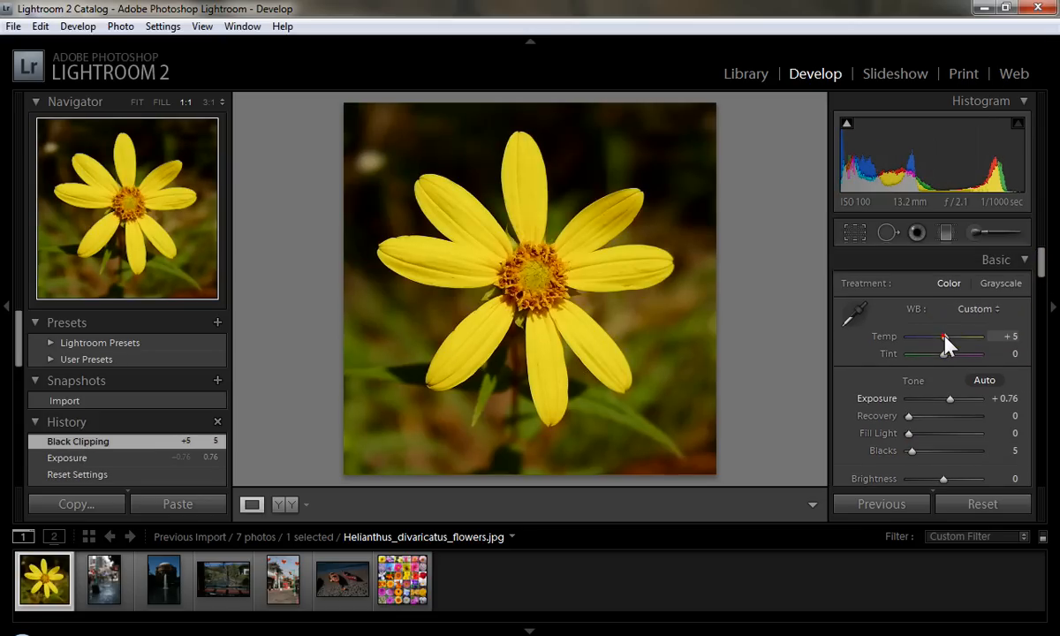
left_click_drag(954, 335, 941, 336)
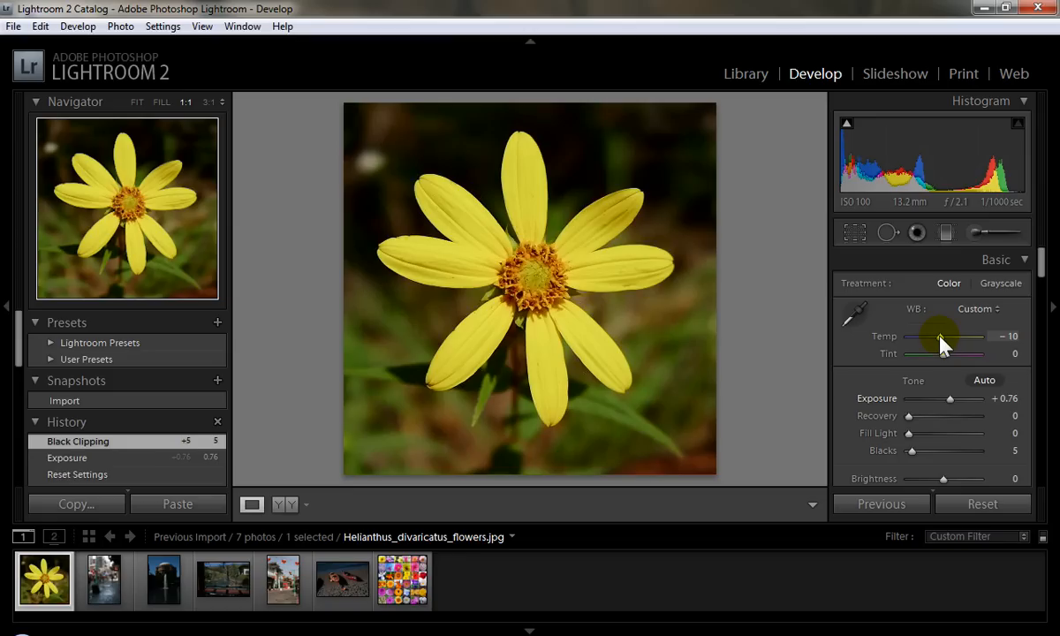
left_click_drag(963, 336, 946, 336)
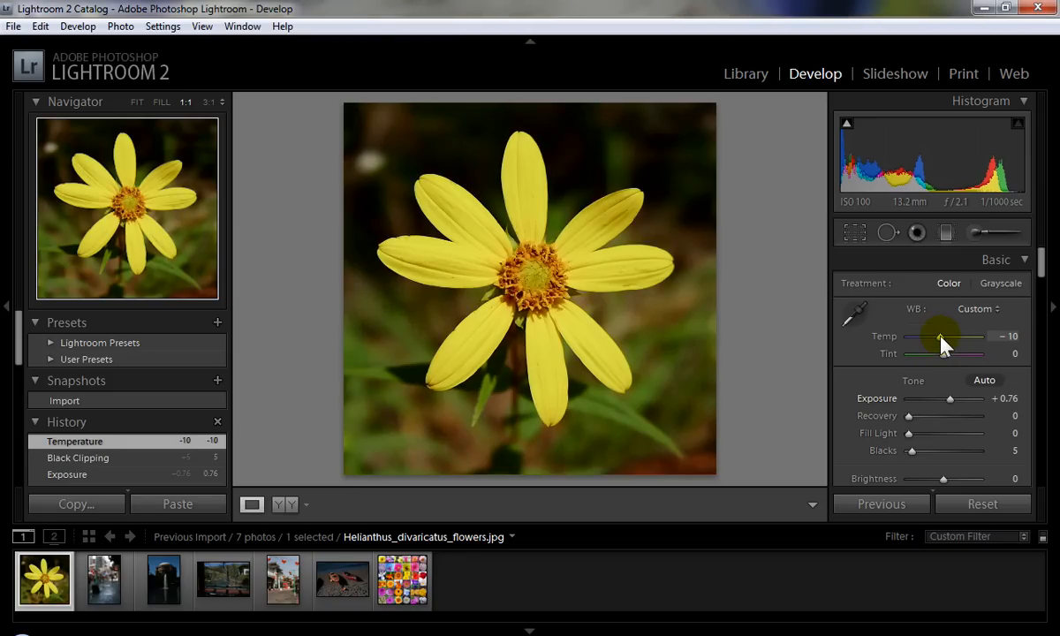
left_click_drag(950, 337, 939, 337)
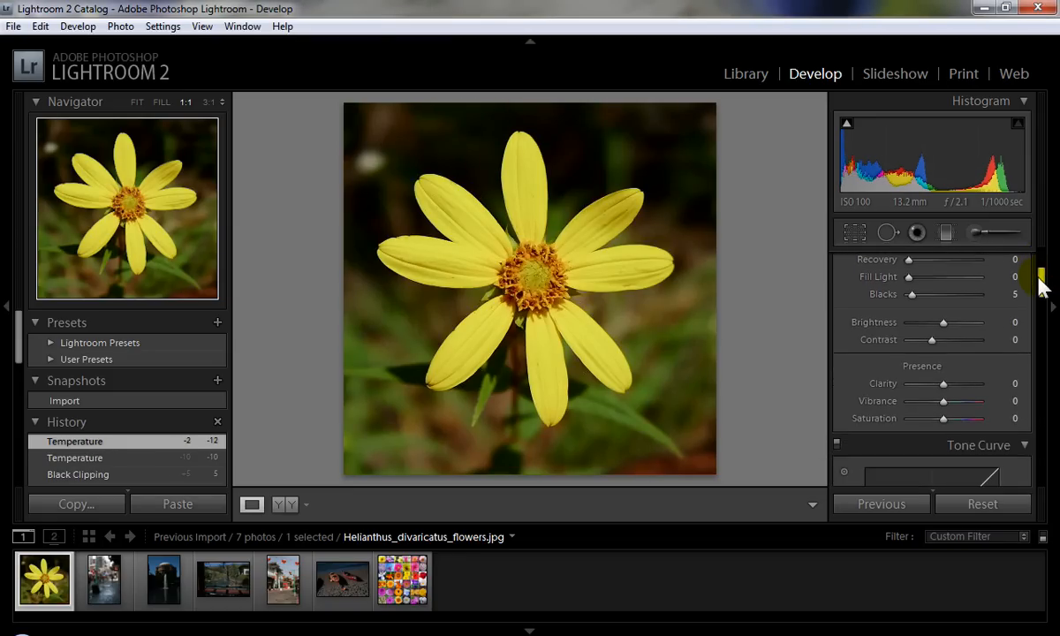
left_click_drag(943, 400, 958, 401)
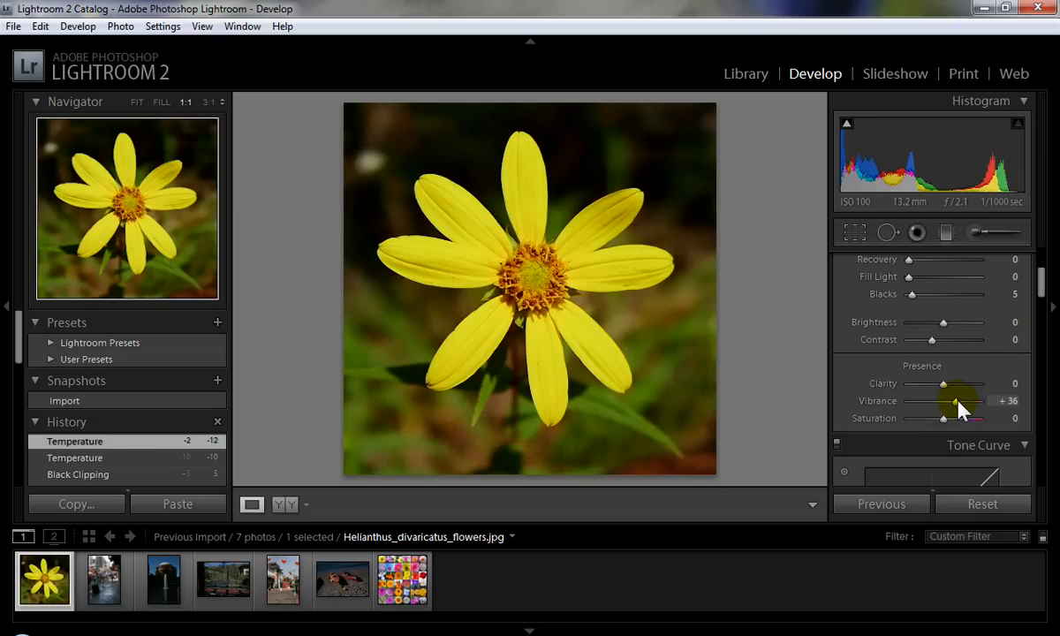
left_click_drag(963, 400, 944, 418)
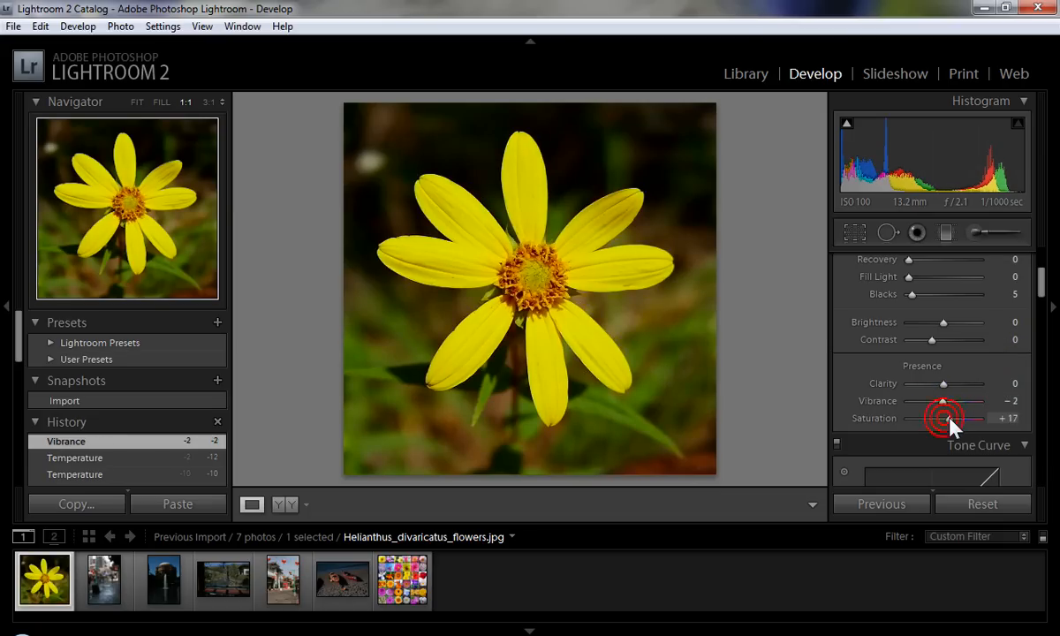
left_click_drag(963, 418, 947, 418)
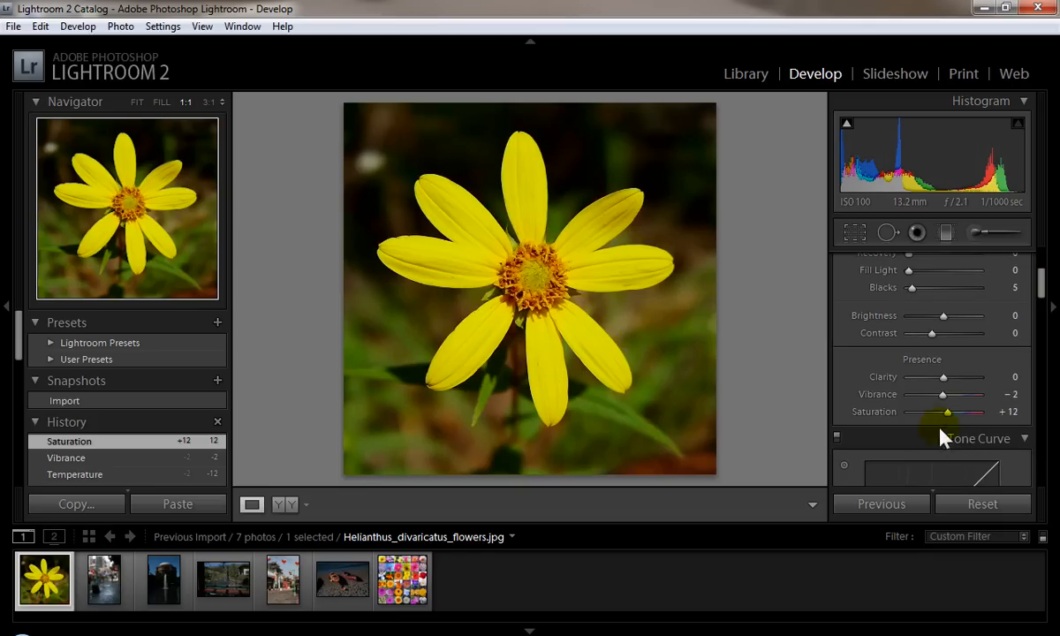
- Settle Temp at -14 and Tint at +21 magenta
left_click_drag(947, 412, 943, 418)
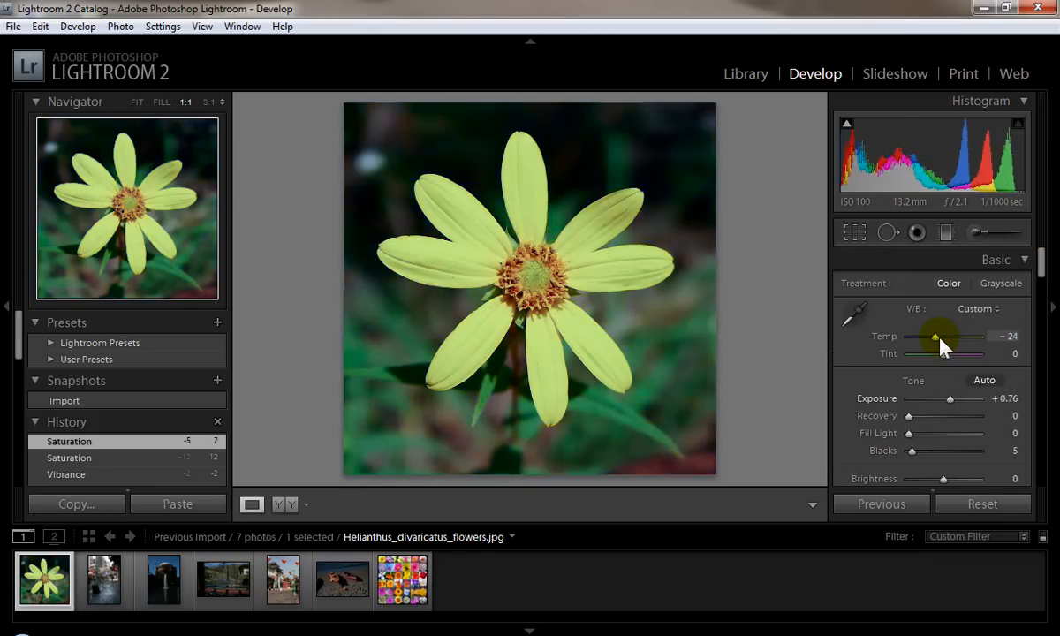
left_click_drag(935, 336, 940, 337)
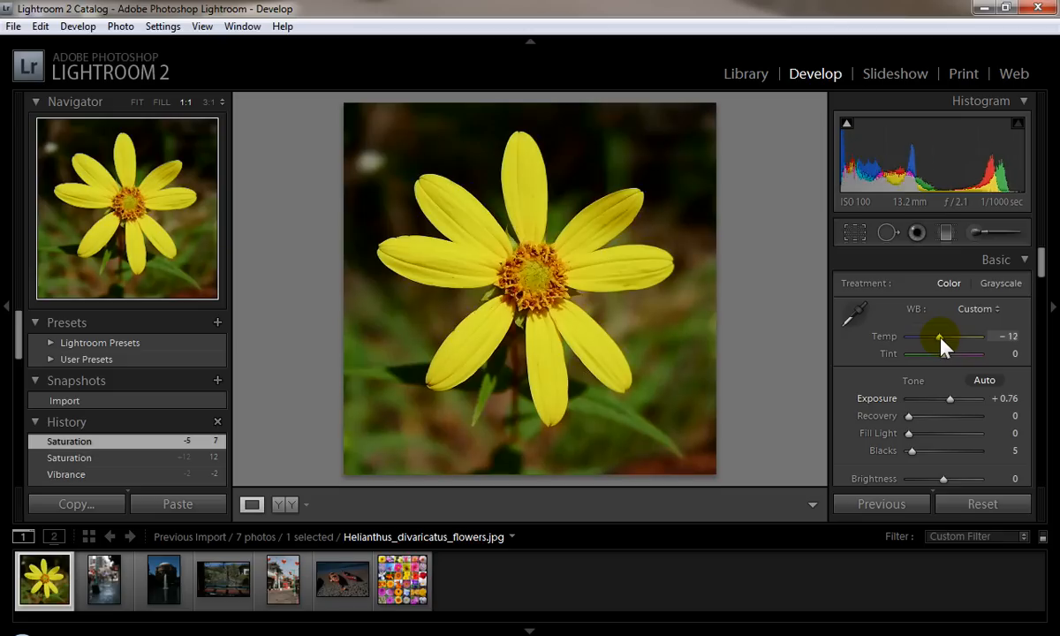
left_click_drag(945, 339, 939, 339)
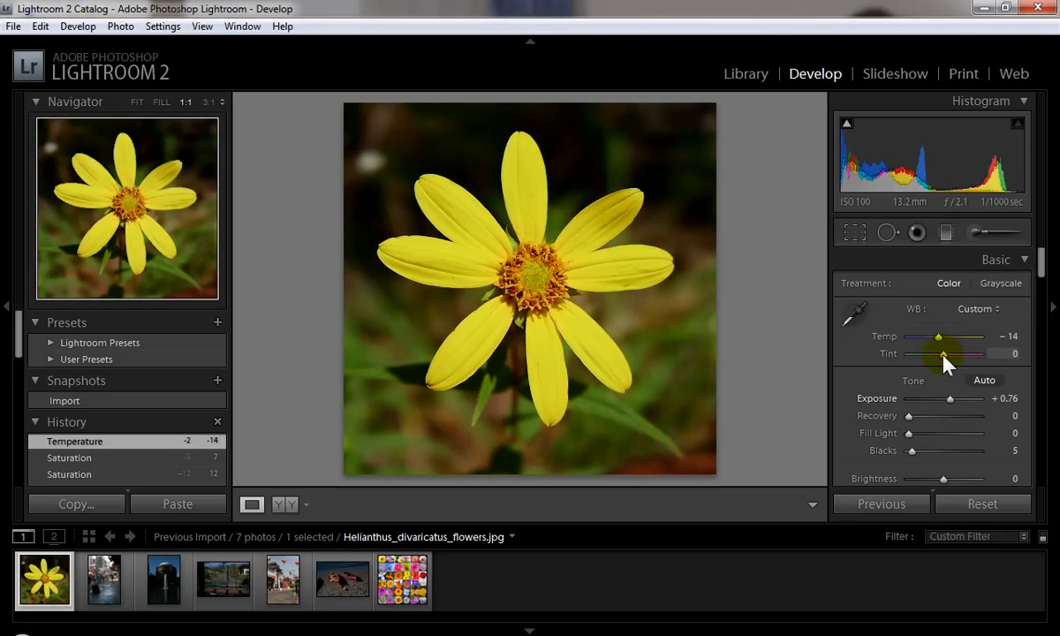
left_click_drag(944, 353, 932, 353)
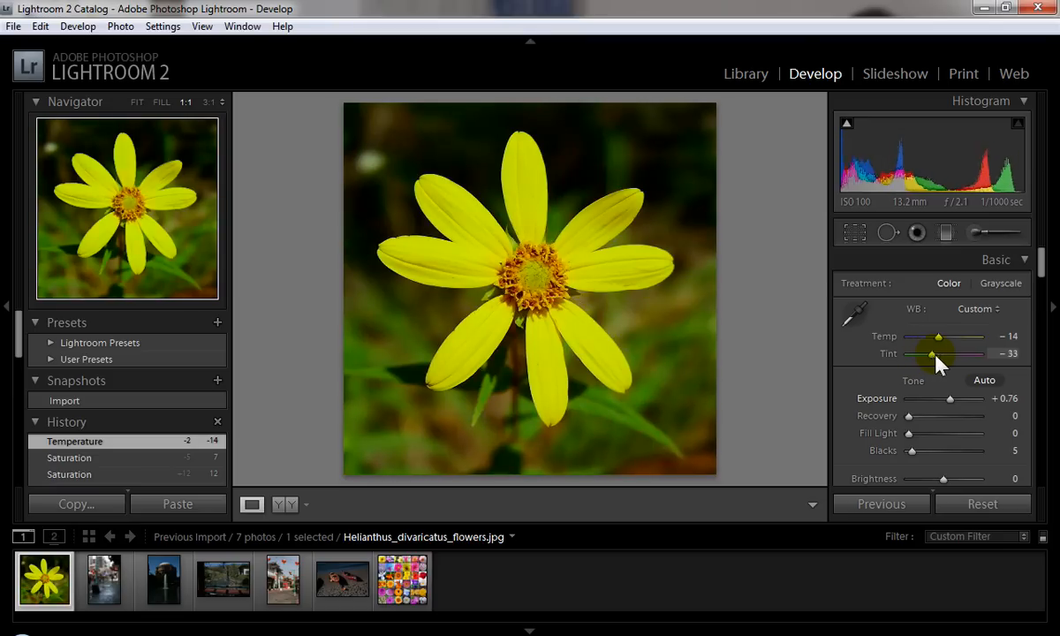
left_click_drag(932, 354, 958, 354)
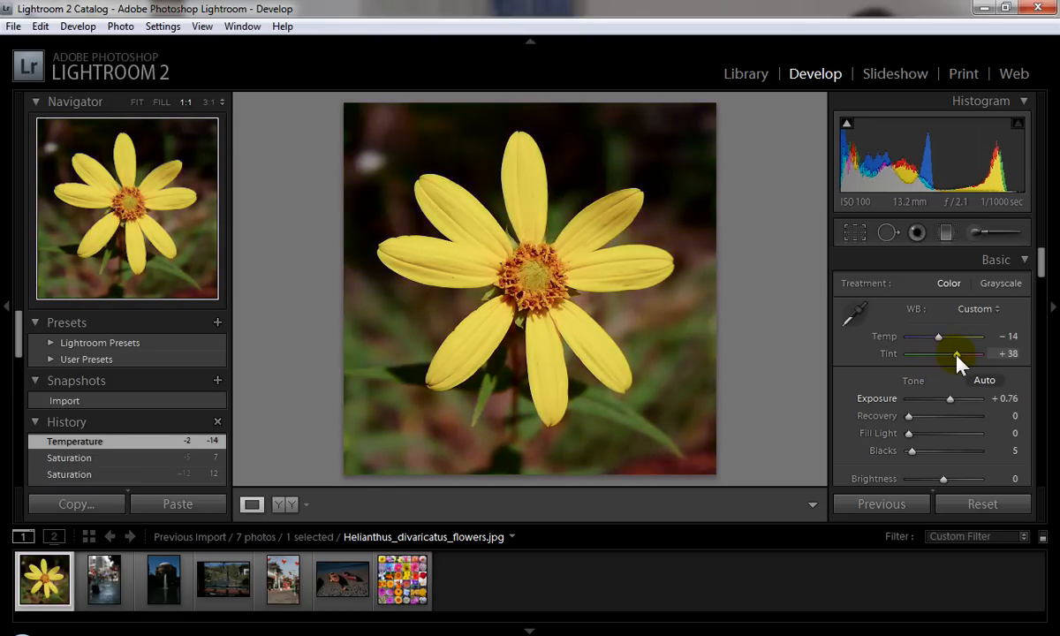
left_click_drag(954, 353, 949, 354)
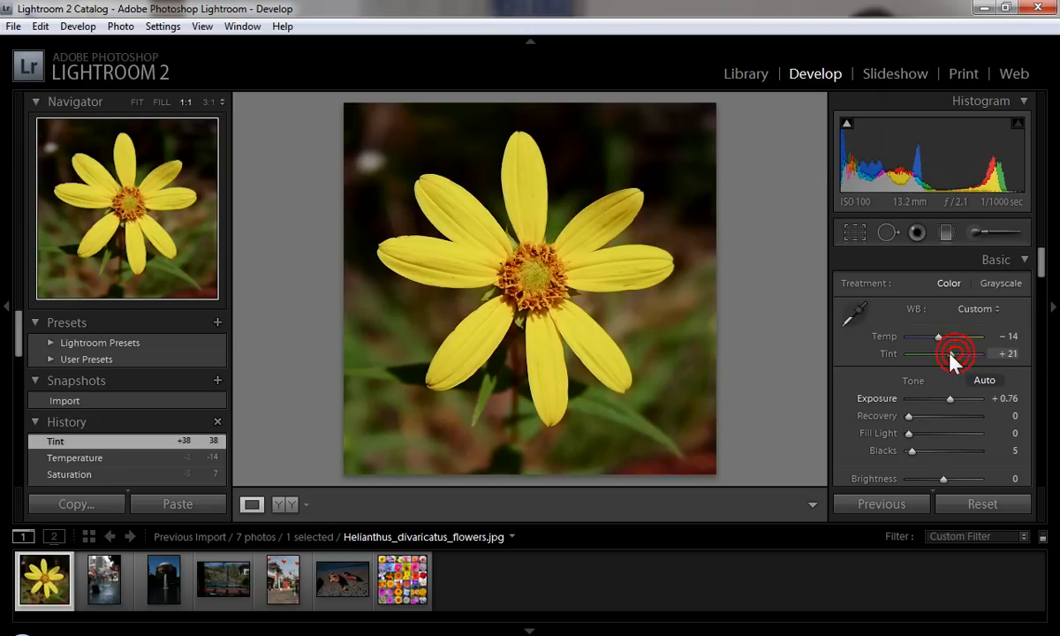
left_click_drag(968, 353, 939, 354)
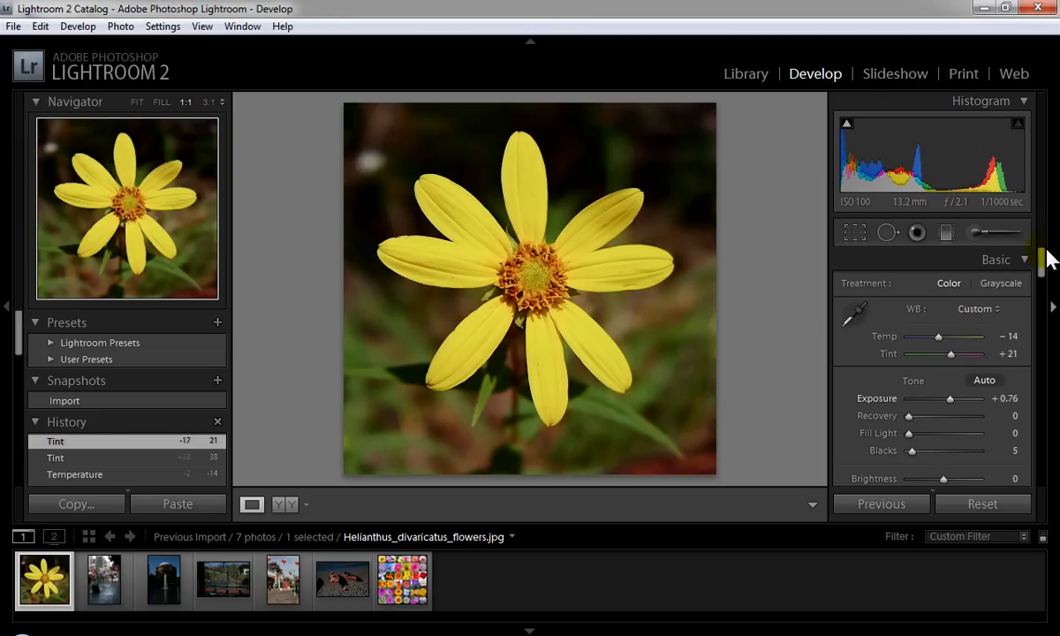
scroll("down", 3)
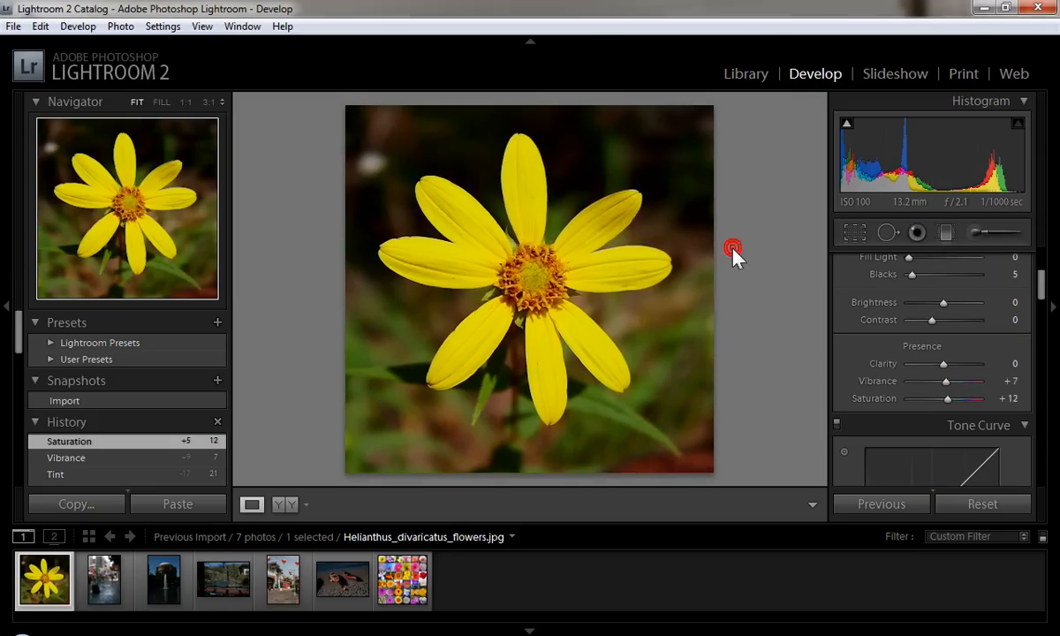
- Return to Library Grid view and open fountain photo IMG_4471.jpg in Loupe view
left_click(746, 74)
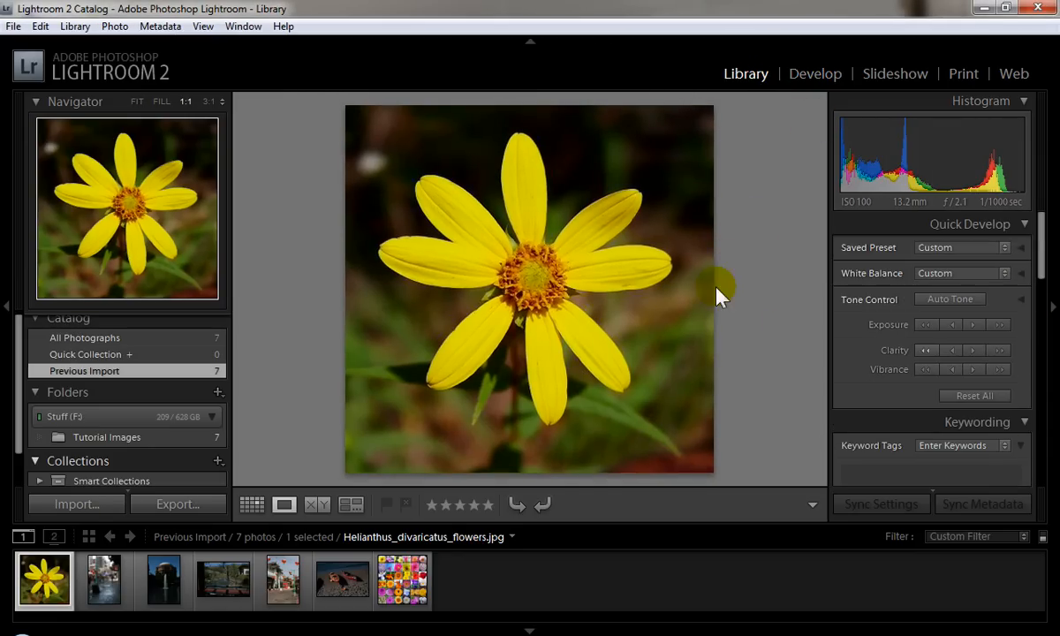
left_click(252, 504)
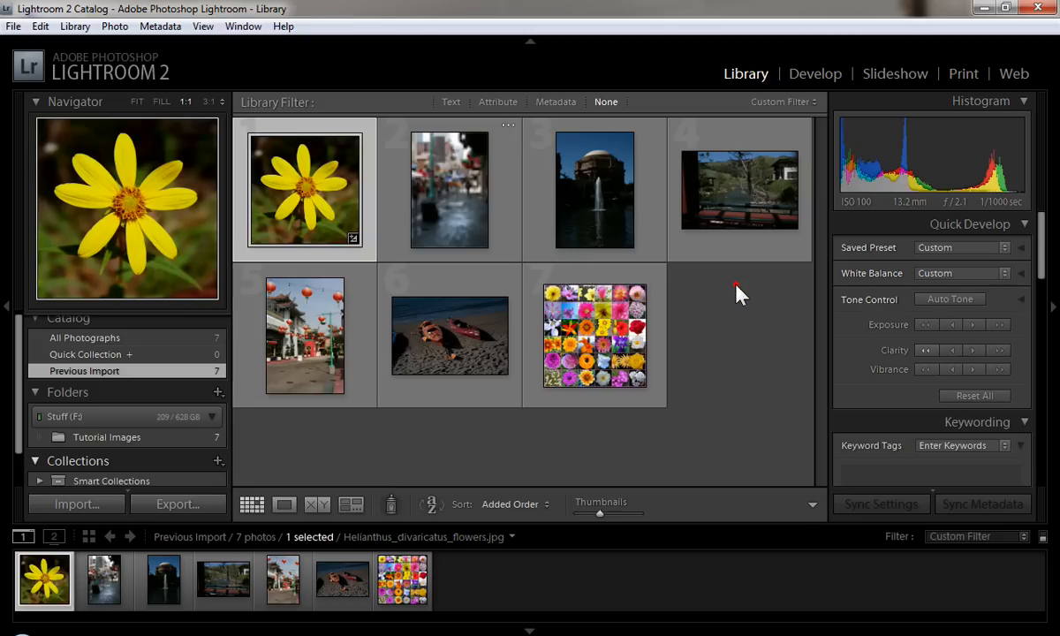
mouse_move(826, 327)
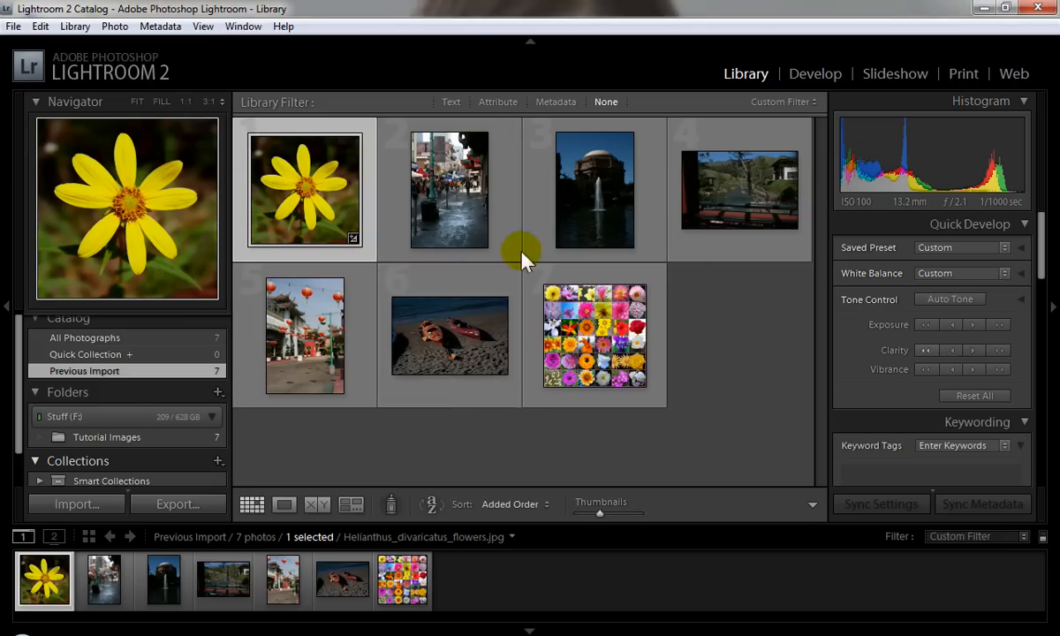
double_click(595, 189)
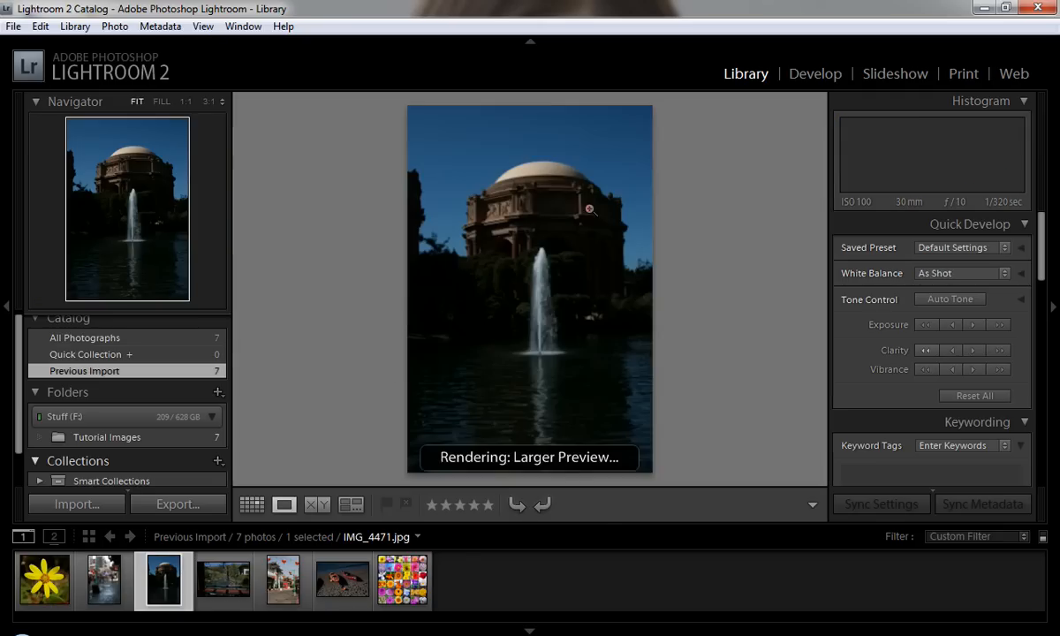
left_click(590, 210)
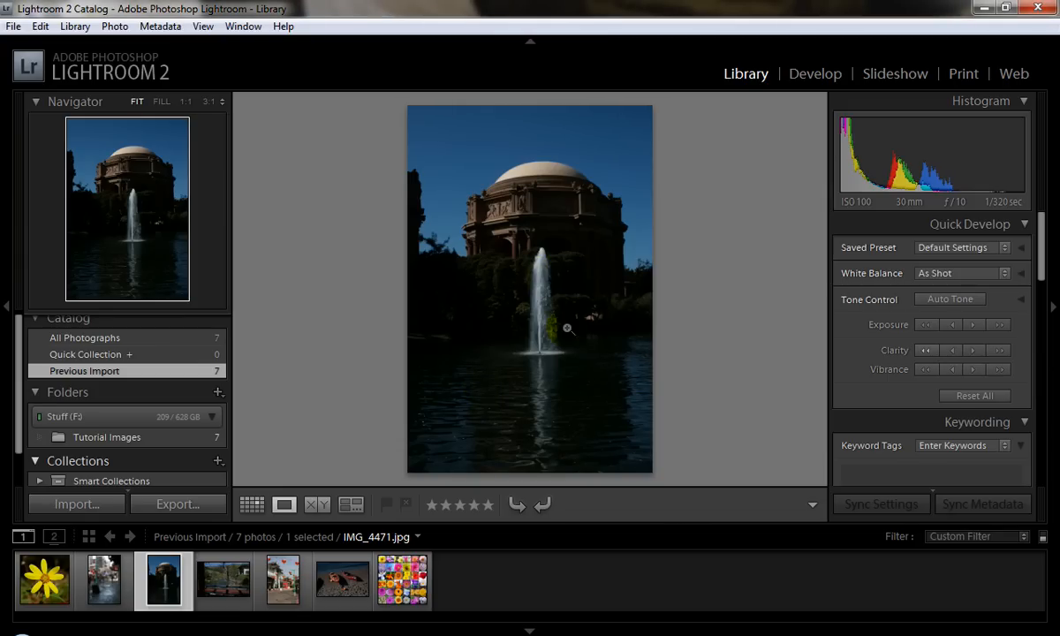
mouse_move(433, 341)
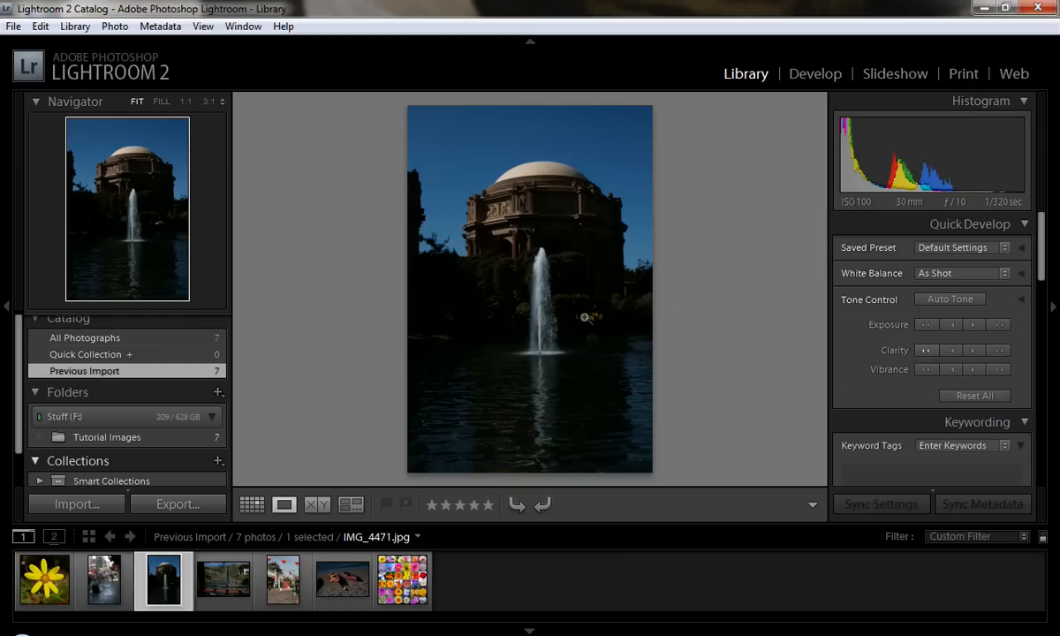
- Apply Auto white balance, then set Temp +33, Tint +24 and Exposure +1.05
left_click(961, 273)
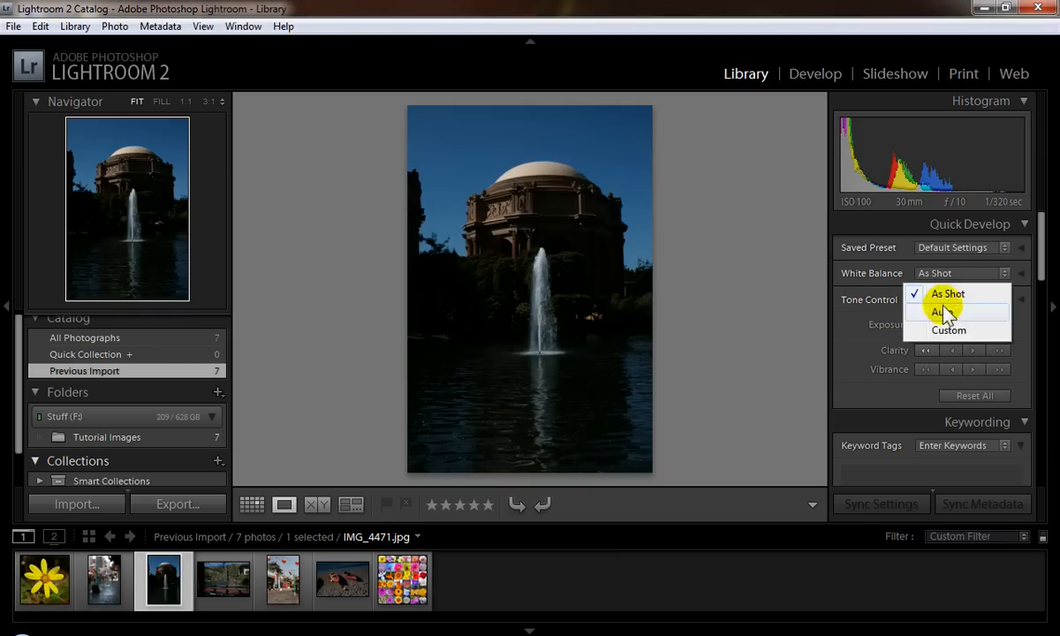
left_click(938, 311)
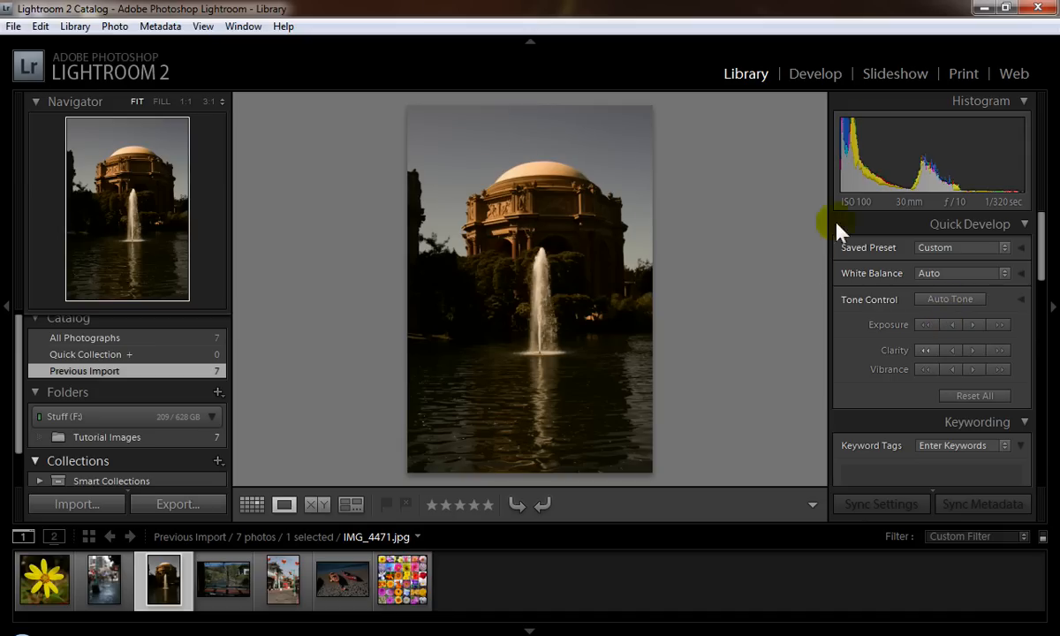
left_click(815, 73)
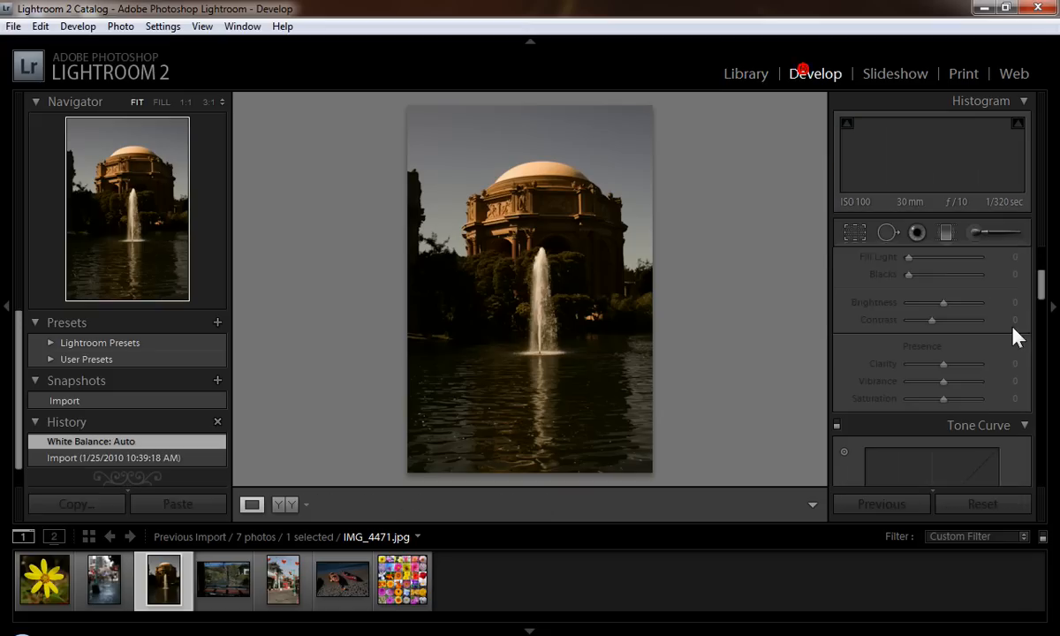
left_click(996, 259)
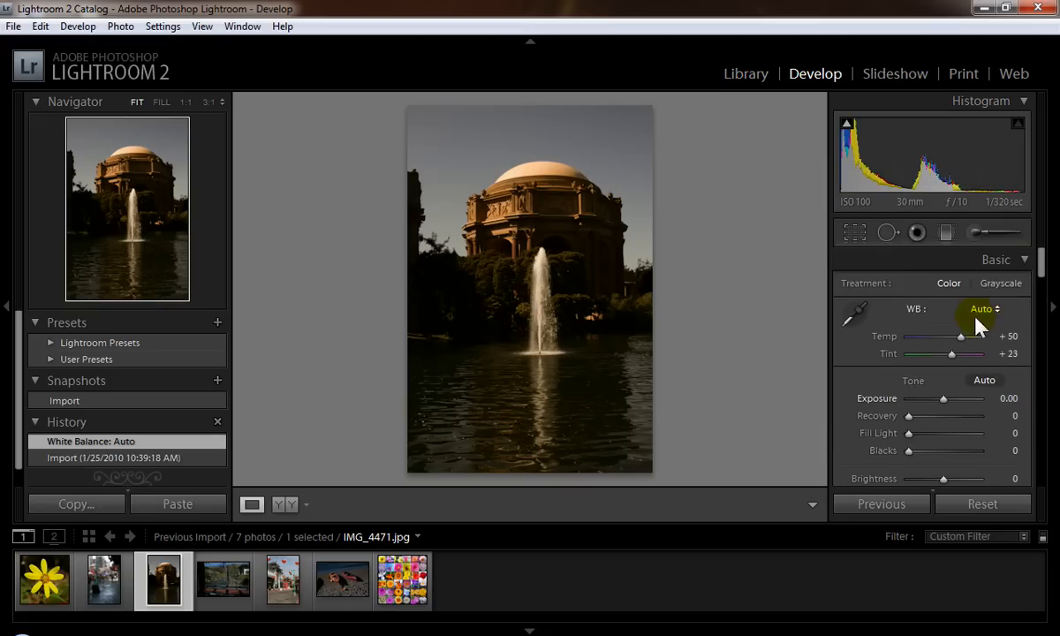
left_click_drag(960, 336, 945, 336)
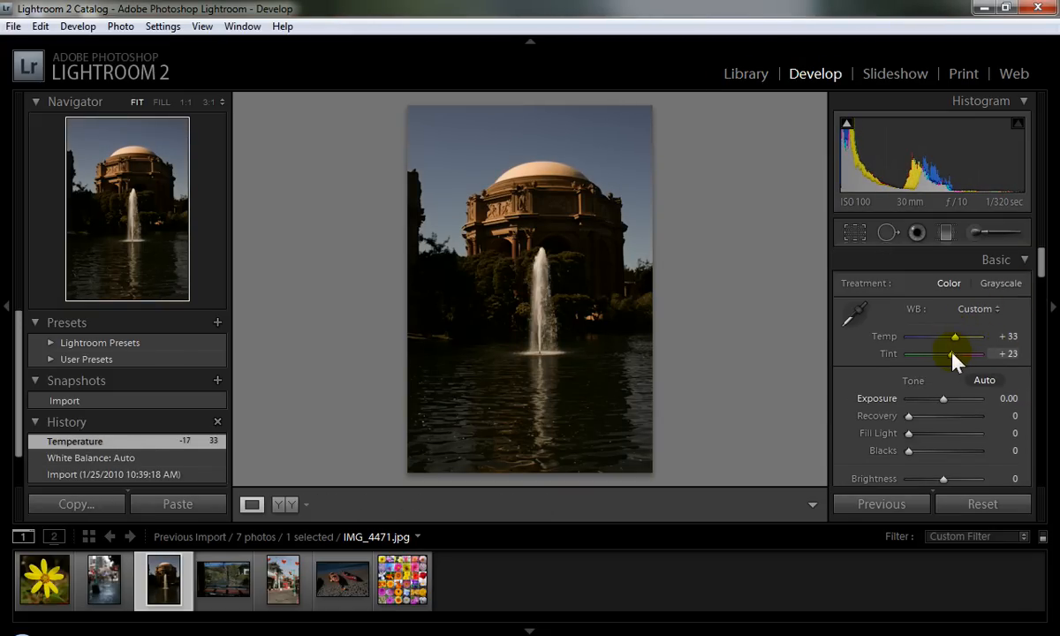
left_click_drag(949, 353, 952, 353)
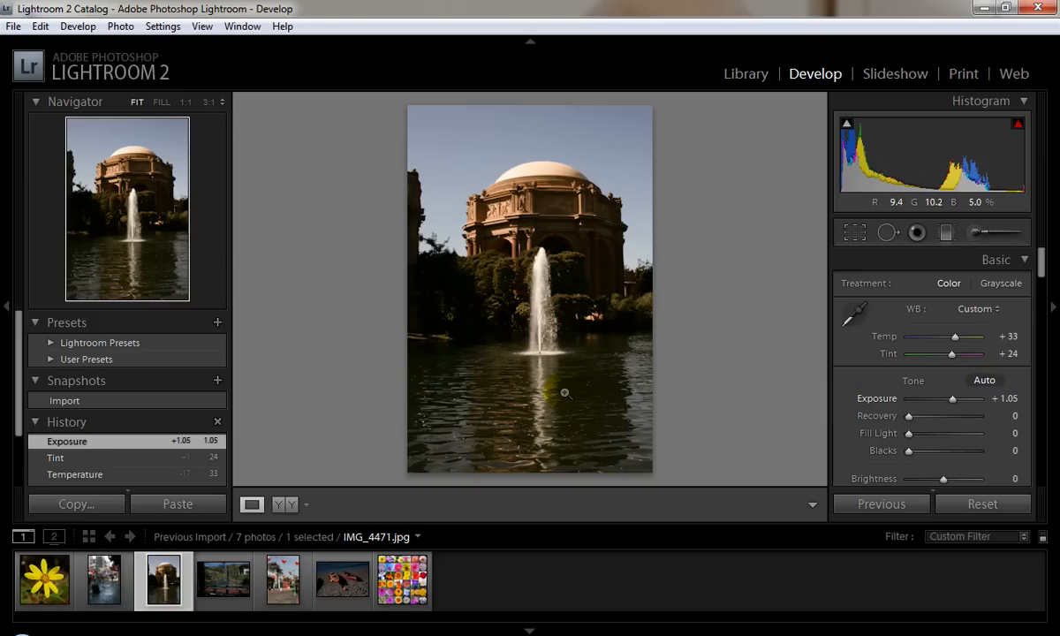
mouse_move(408, 291)
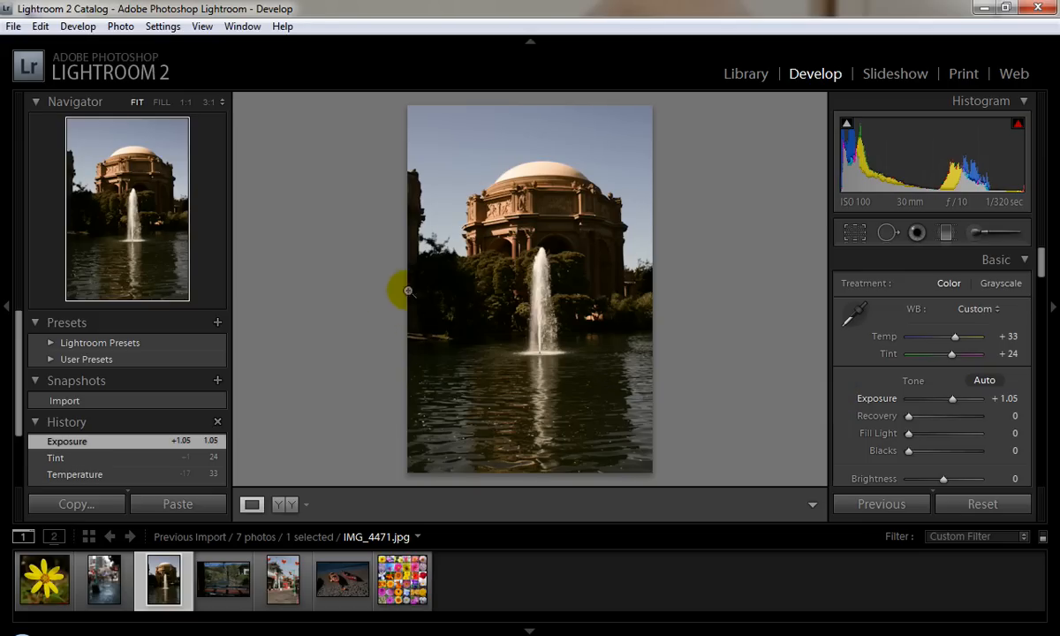
- Test Recovery and return it to 0, then settle Fill Light at 12 after trying 100
left_click_drag(908, 415, 972, 415)
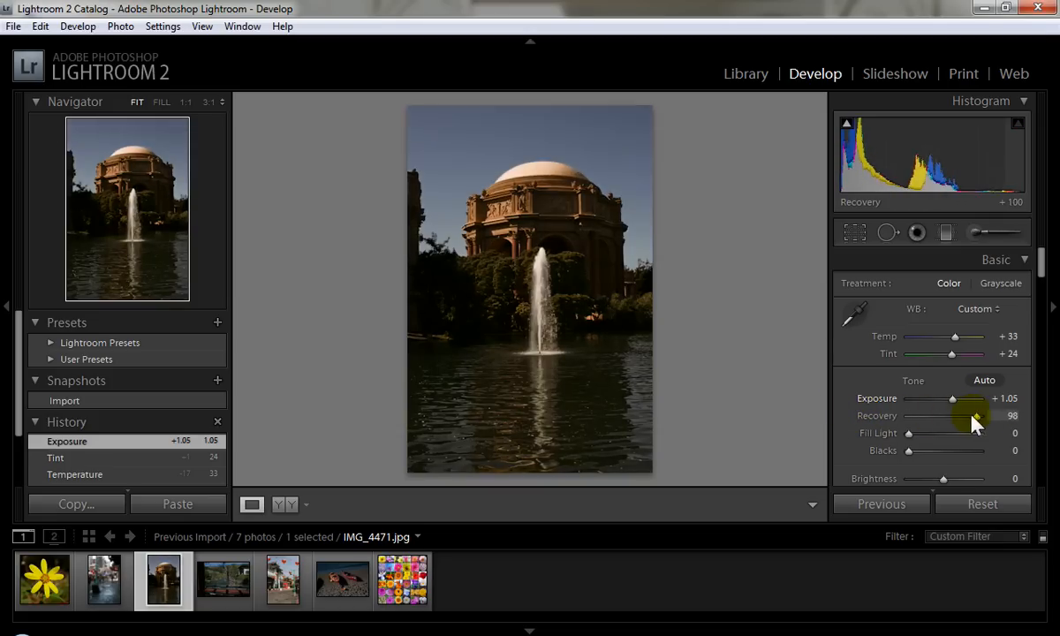
left_click_drag(972, 416, 908, 416)
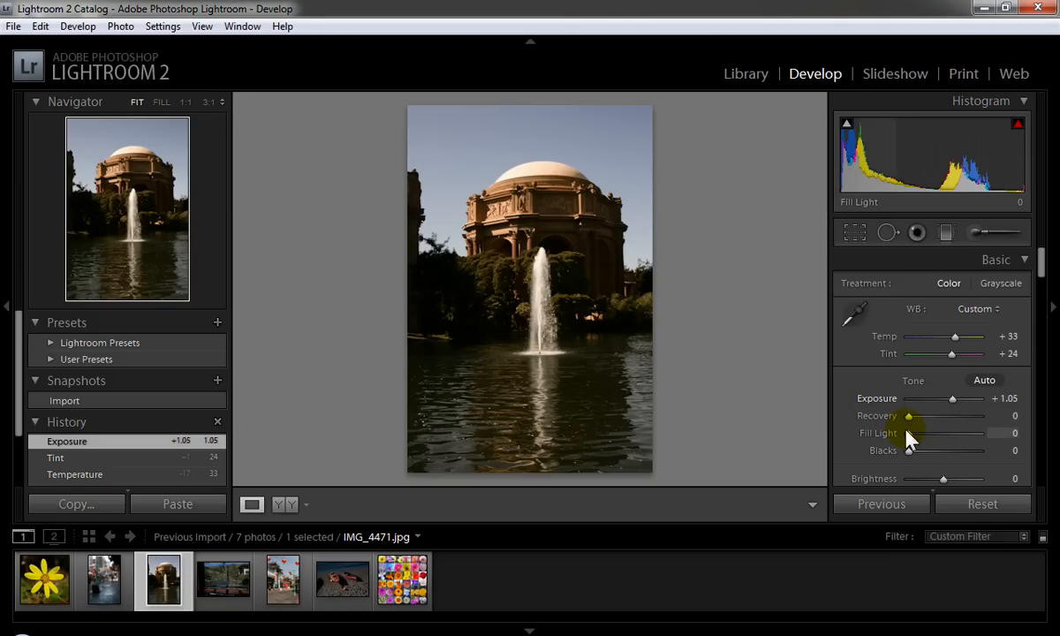
left_click_drag(909, 433, 932, 433)
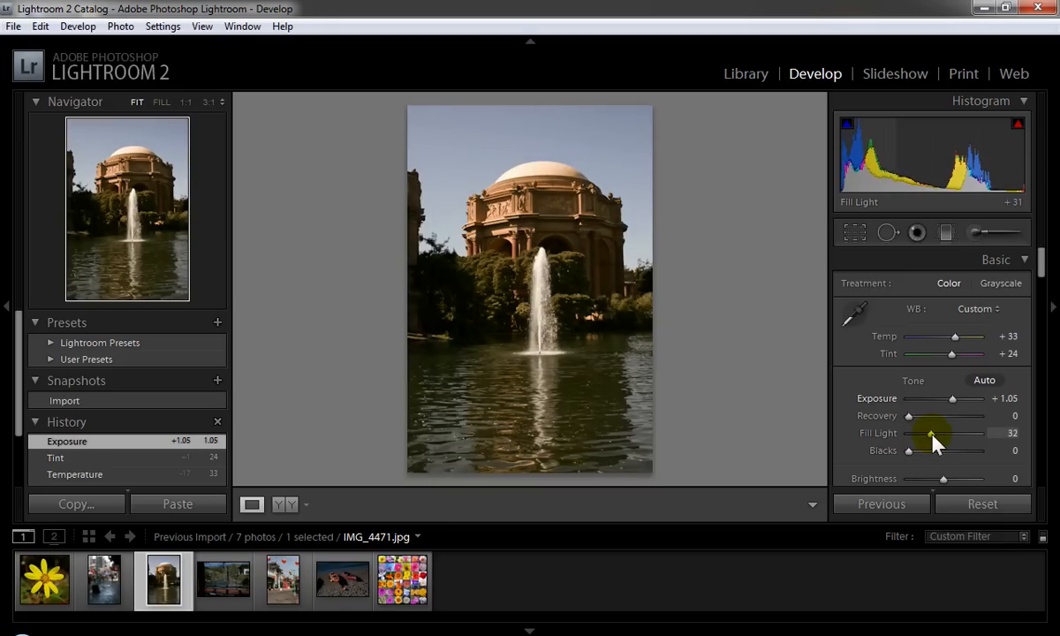
left_click_drag(932, 433, 941, 432)
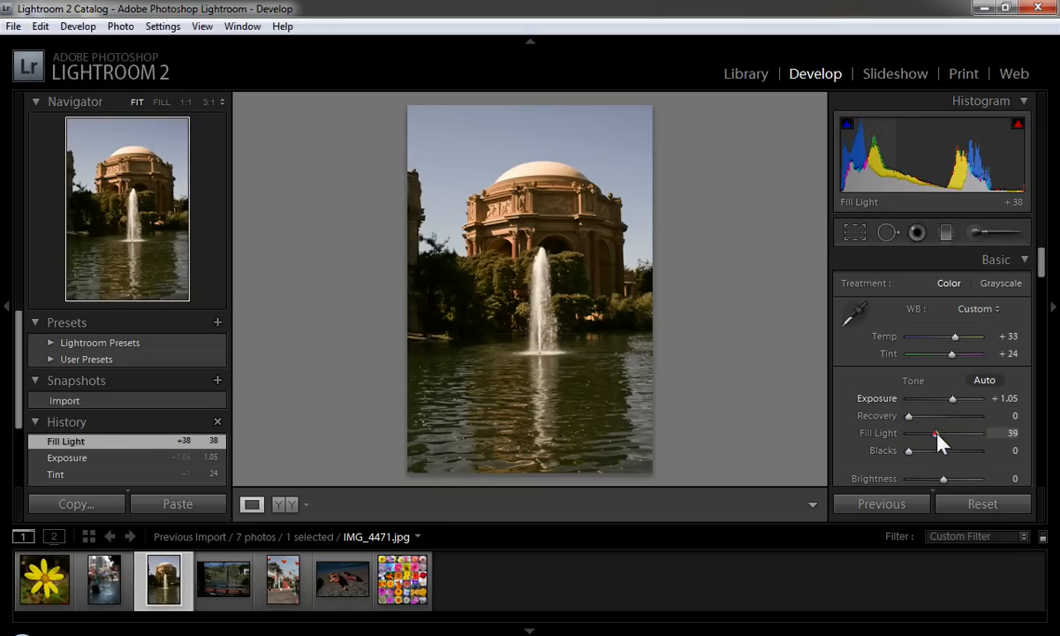
left_click_drag(910, 433, 981, 433)
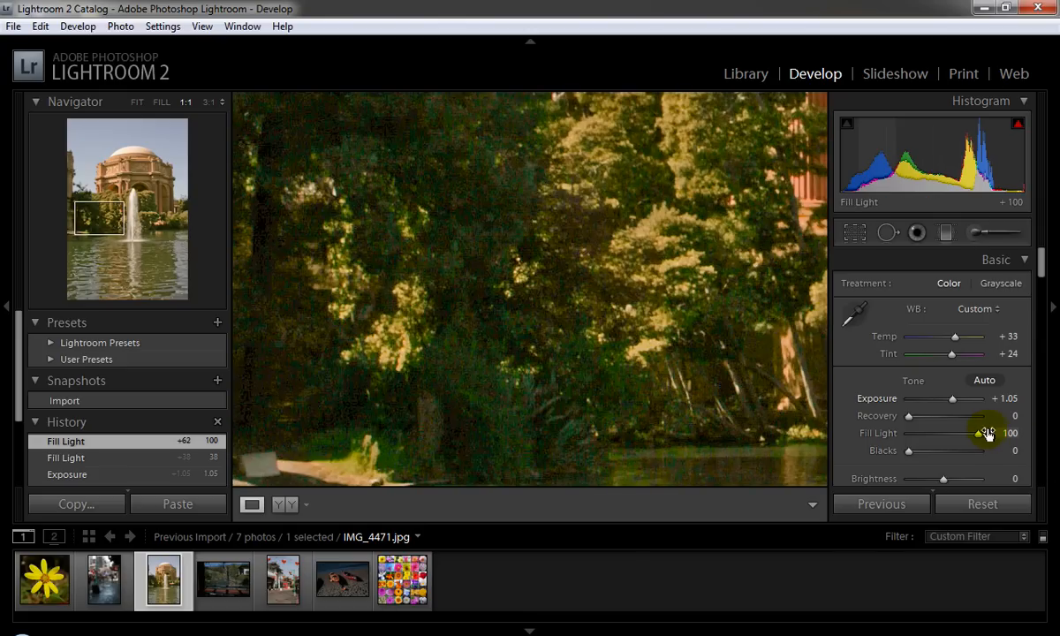
left_click_drag(981, 433, 916, 432)
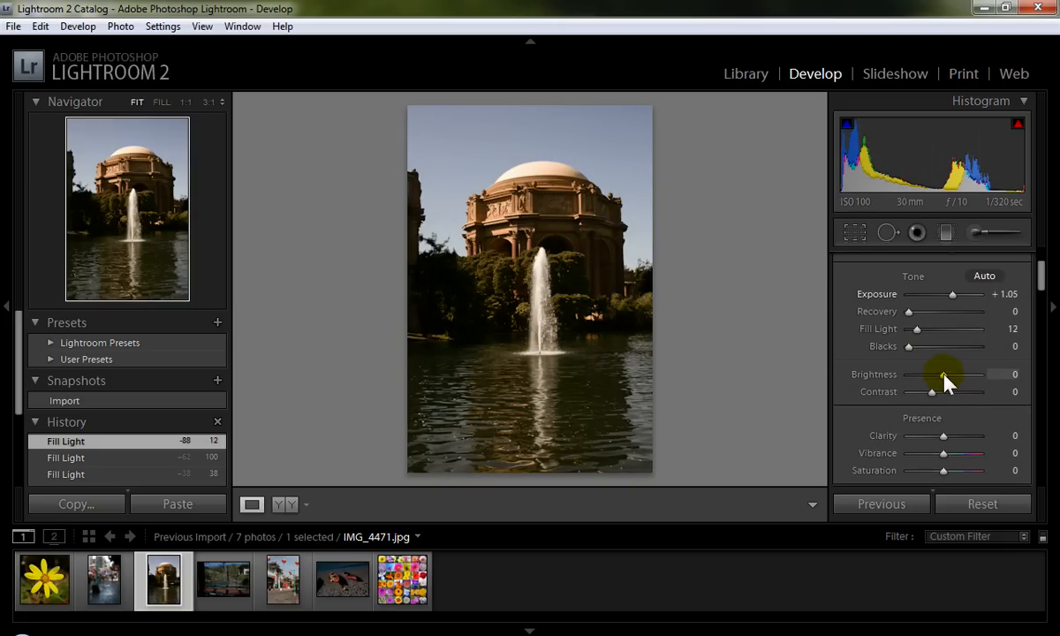
- Set the fountain photo's Brightness to +21 and Contrast to +2
left_click_drag(944, 375, 917, 375)
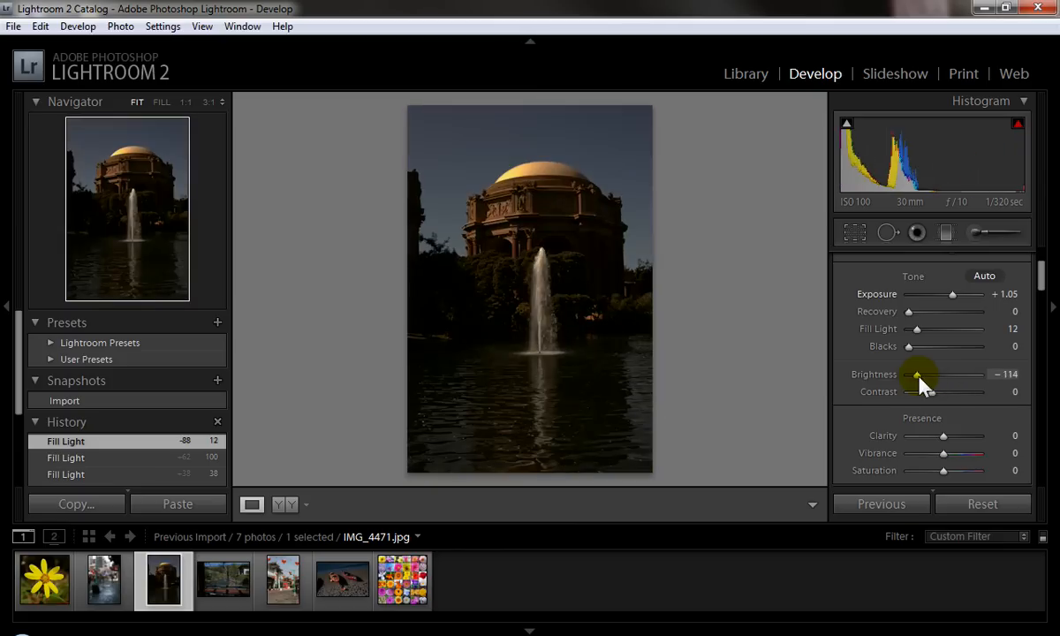
left_click_drag(922, 374, 948, 373)
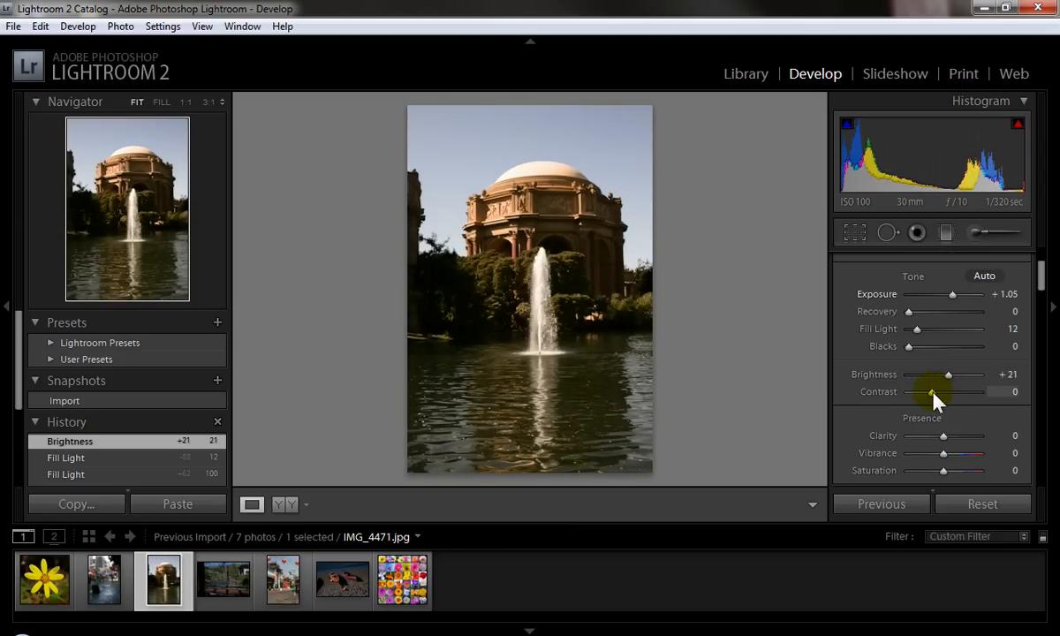
left_click_drag(925, 391, 972, 391)
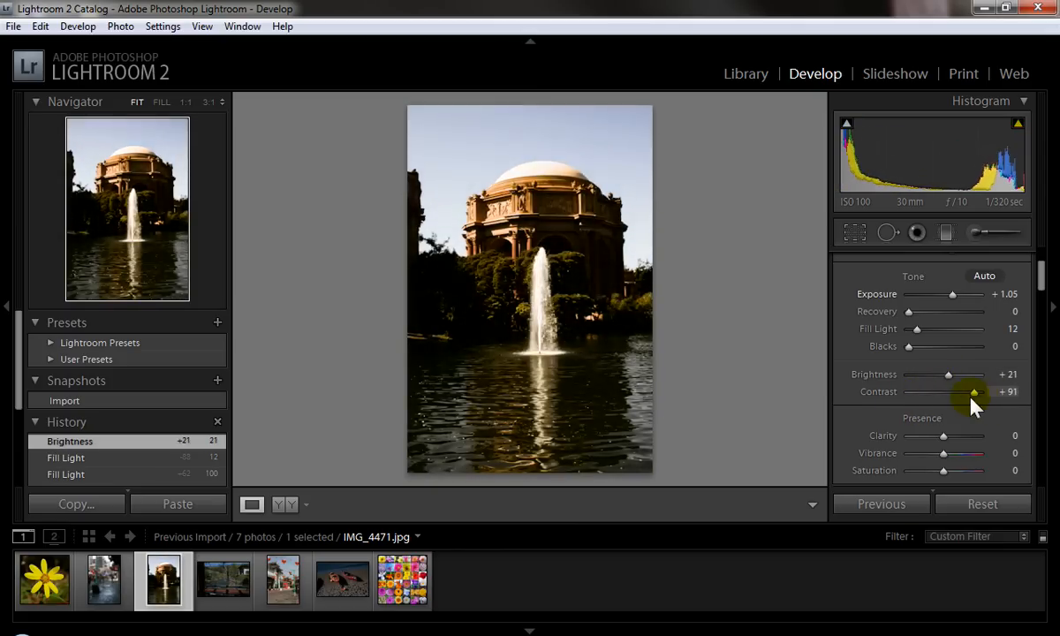
left_click_drag(972, 391, 908, 391)
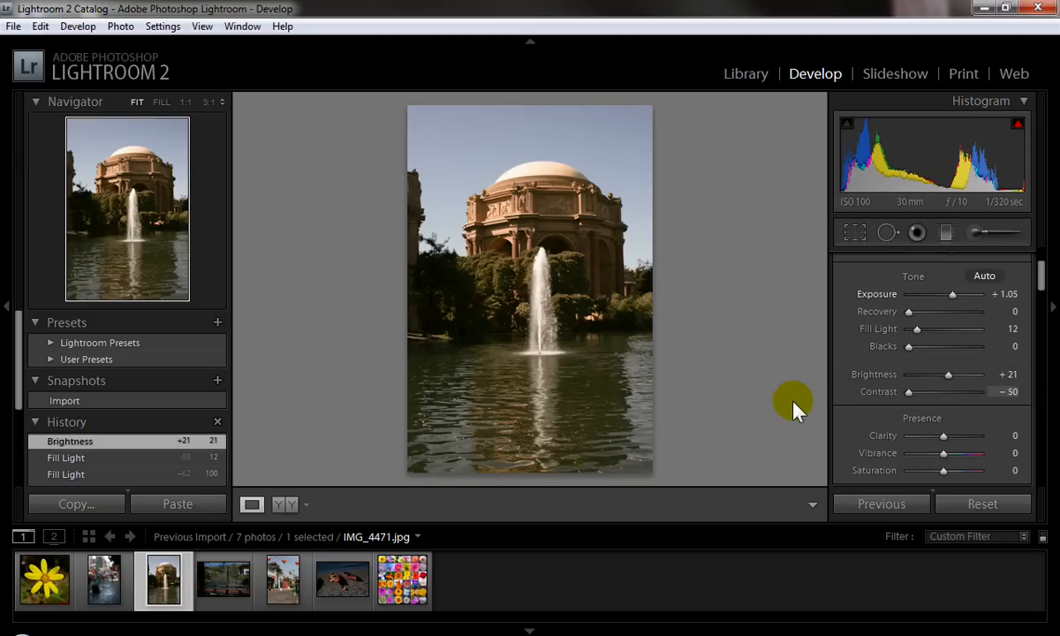
mouse_move(889, 415)
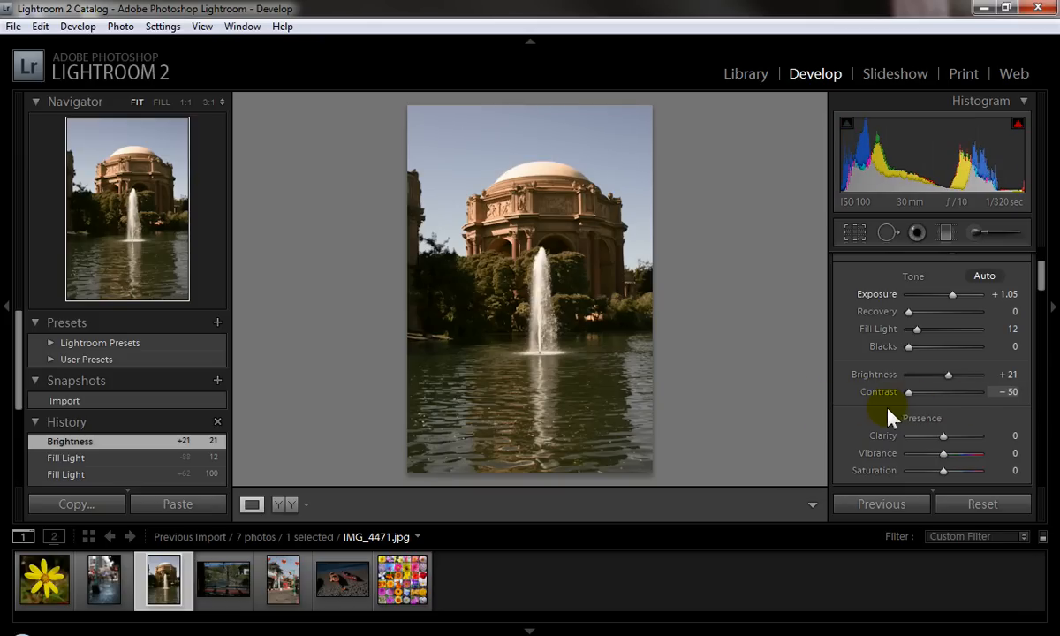
left_click_drag(908, 391, 932, 391)
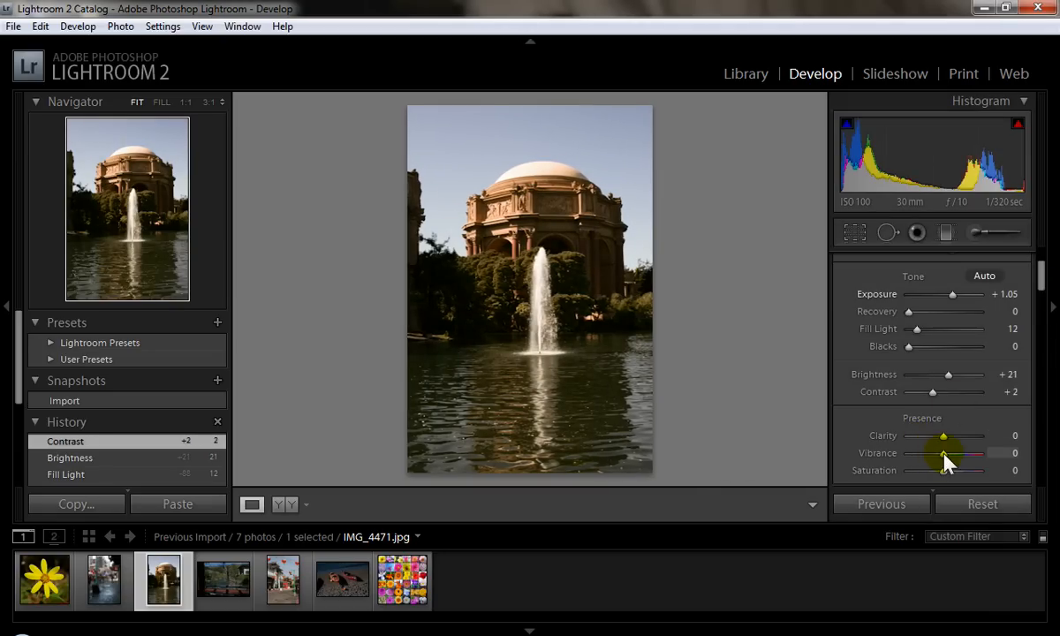
- Test Vibrance and Saturation at maximum, then return both to 0
left_click_drag(945, 453, 978, 453)
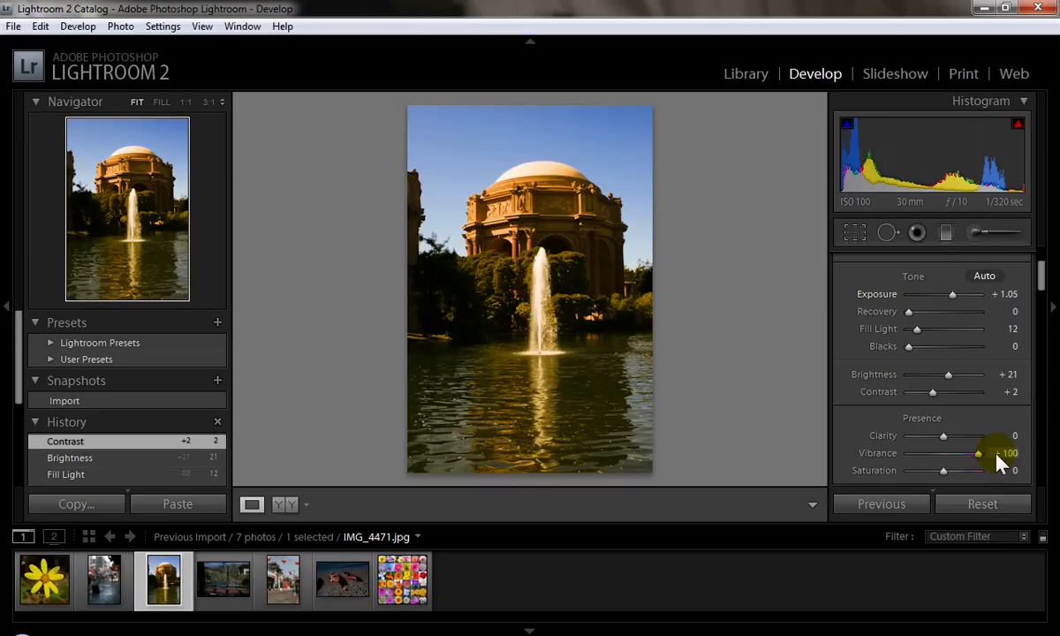
left_click_drag(978, 452, 946, 452)
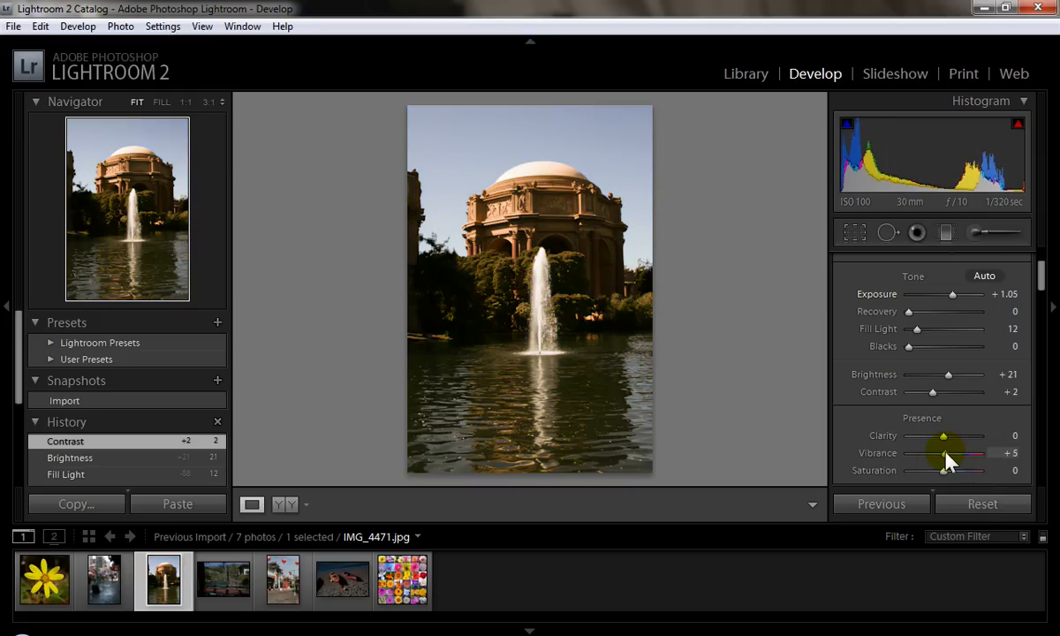
left_click_drag(949, 470, 976, 470)
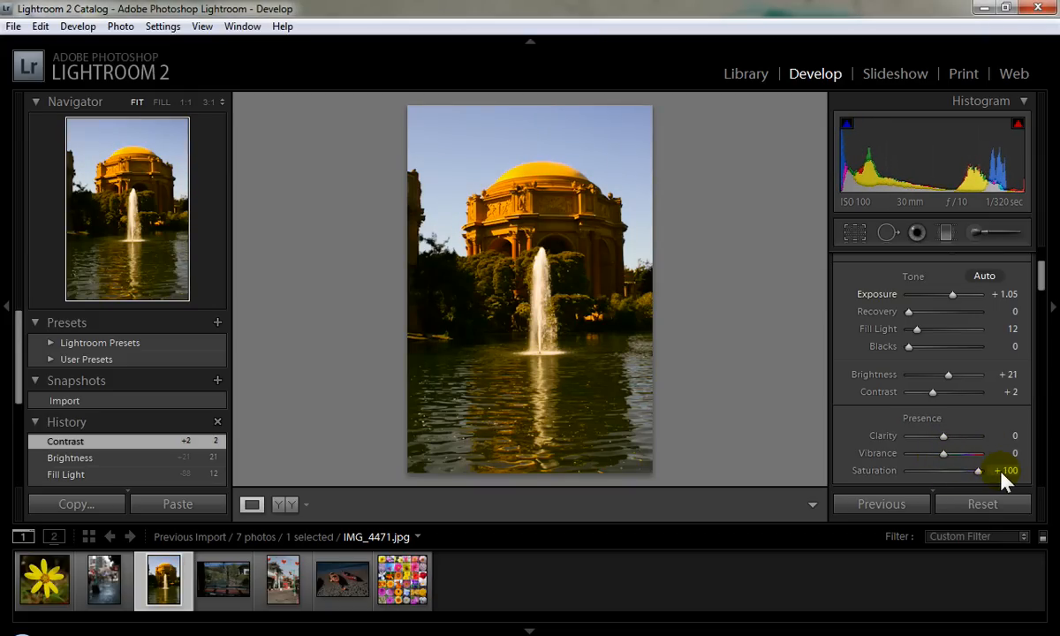
left_click_drag(976, 470, 943, 470)
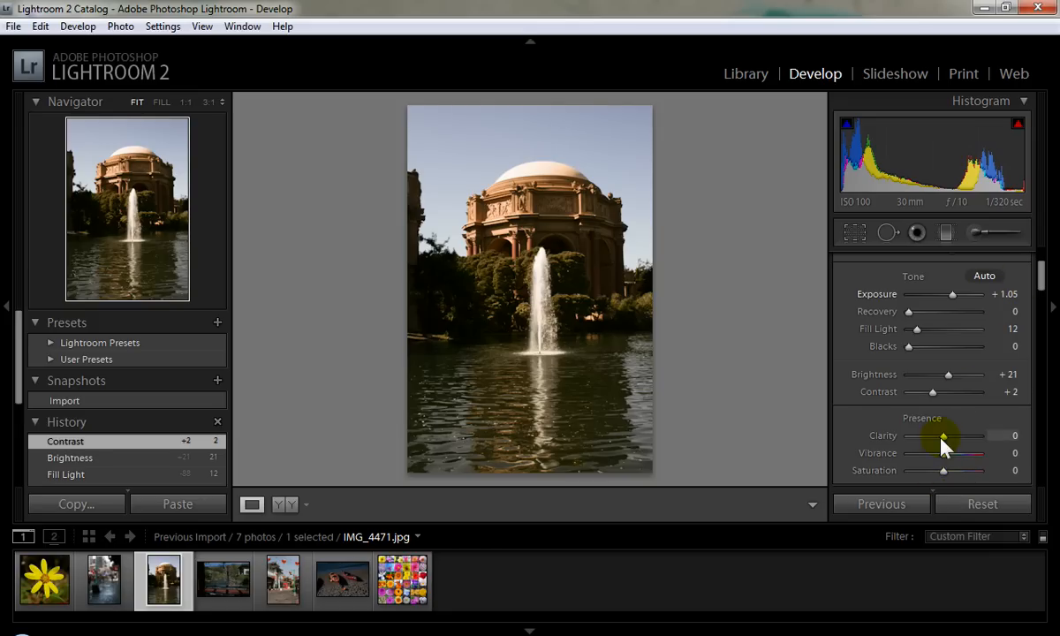
- Nudge vibrance and saturation, then move the tone curve range boundaries, shadow boundary to 25
left_click_drag(943, 453, 963, 454)
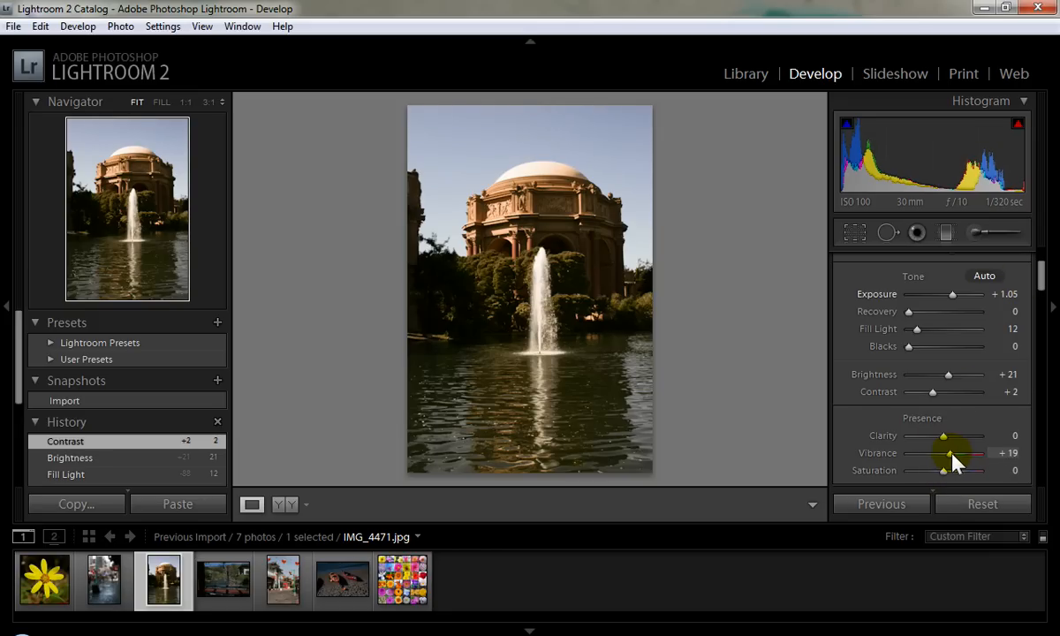
left_click_drag(943, 470, 950, 470)
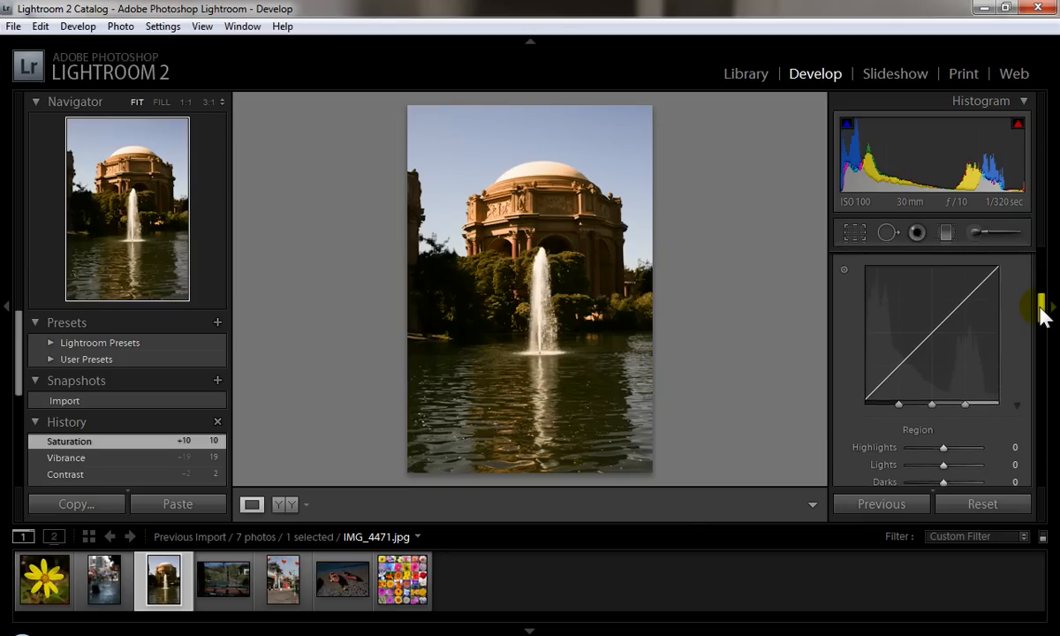
mouse_move(1038, 314)
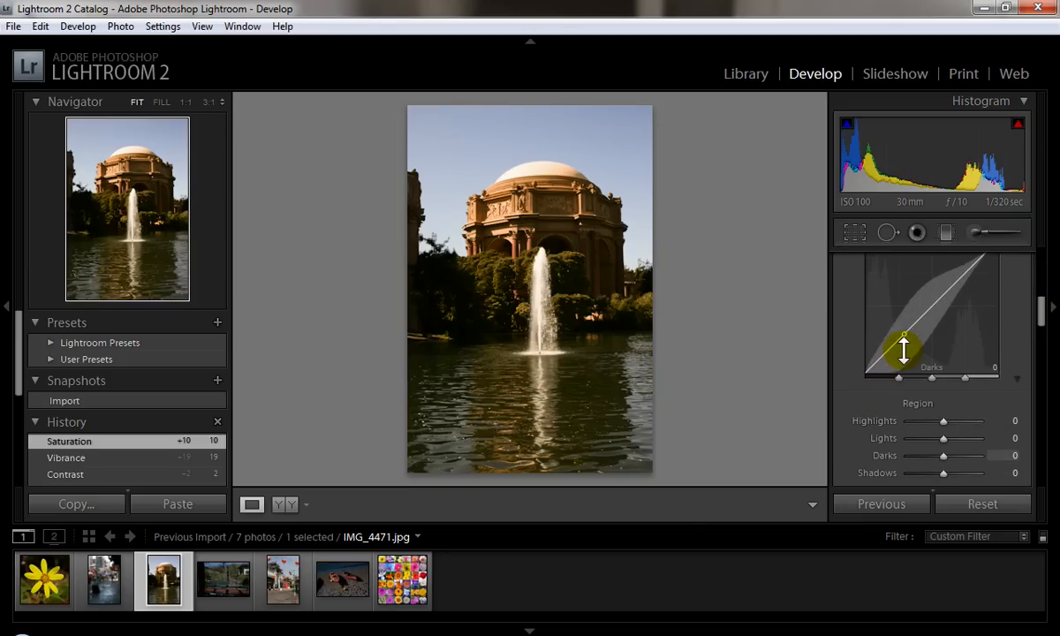
left_click_drag(903, 351, 875, 364)
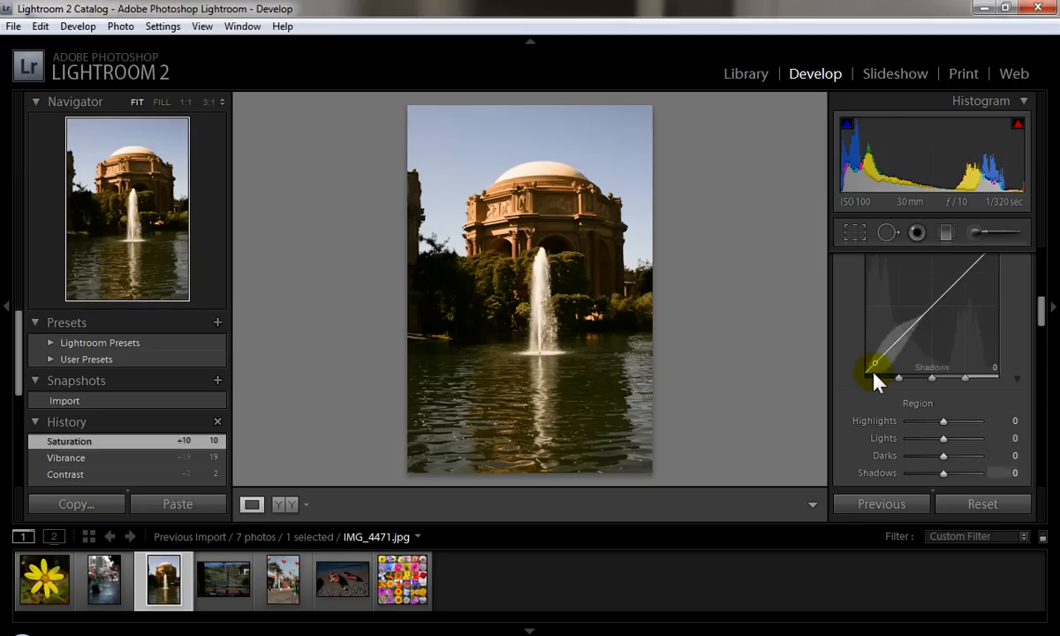
left_click_drag(875, 365, 888, 378)
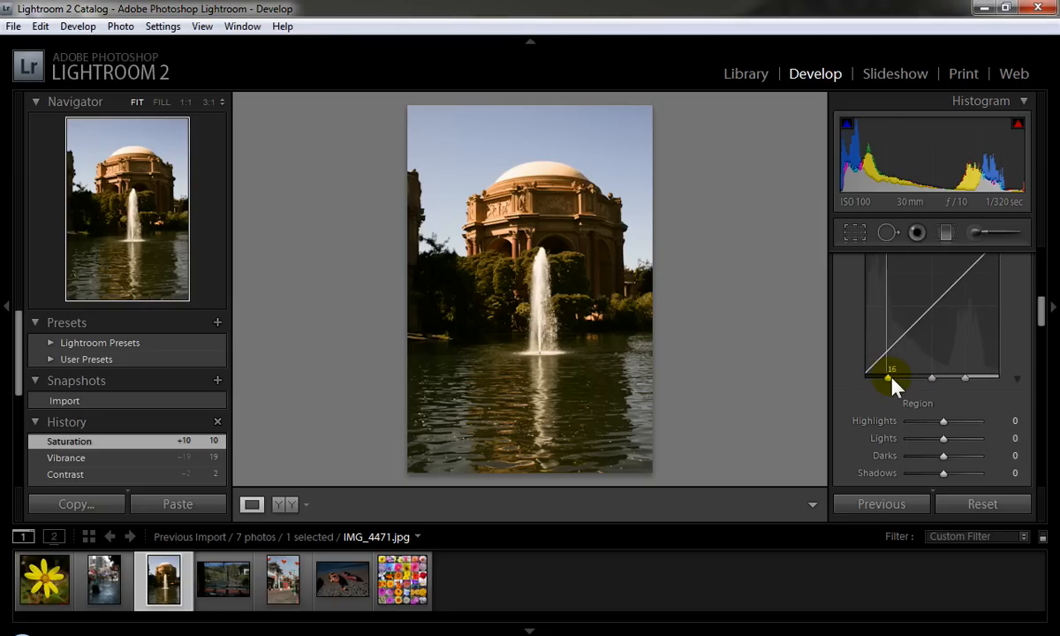
left_click_drag(888, 380, 932, 380)
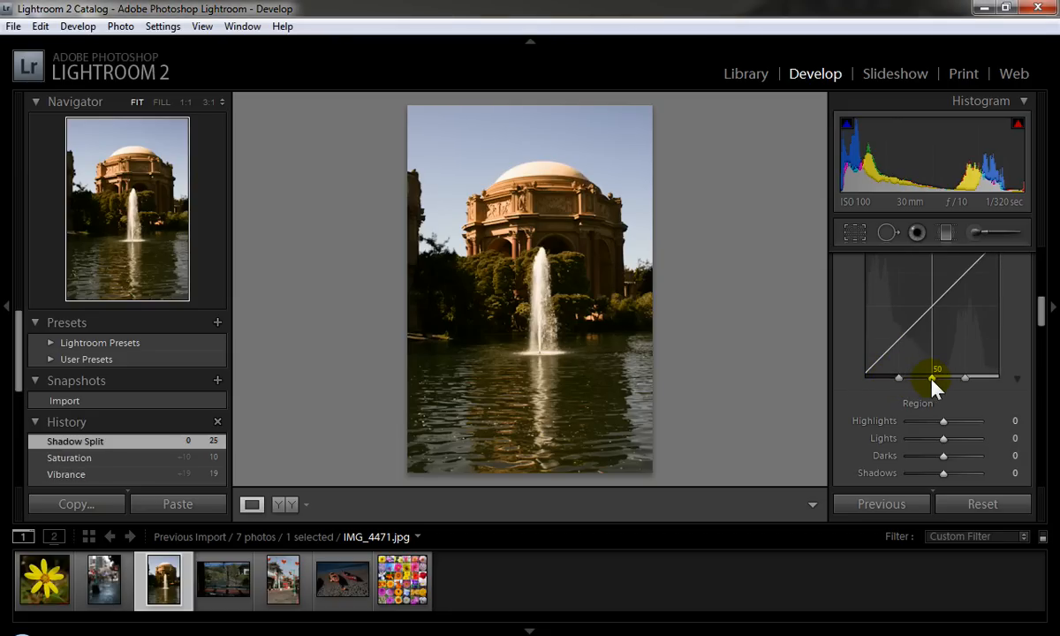
left_click_drag(935, 380, 967, 380)
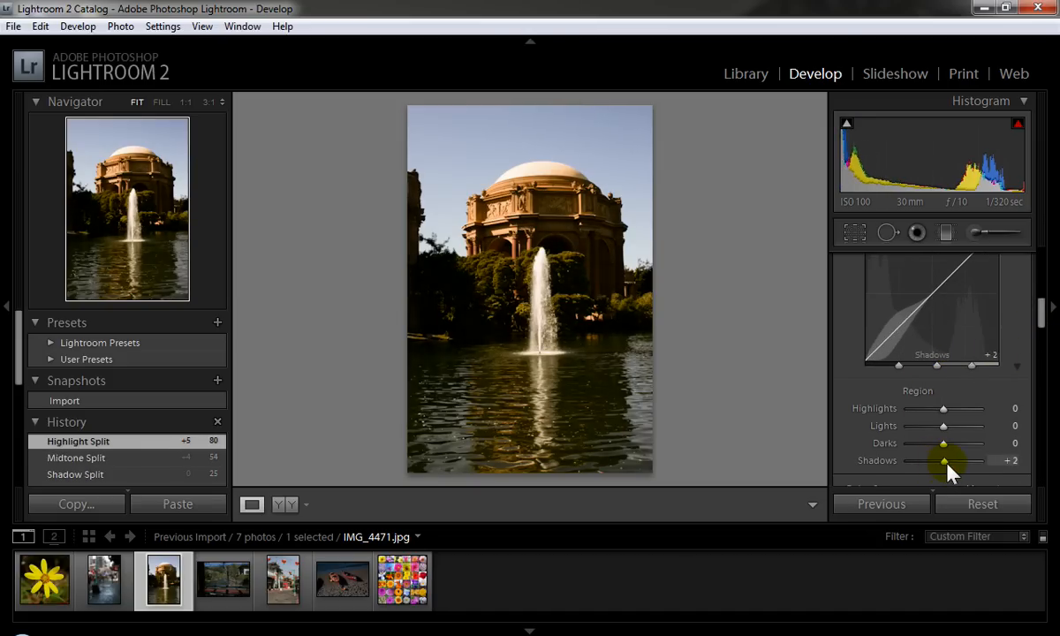
- Test the Shadows, Darks and Lights sliders, leaving the curve near neutral
left_click_drag(945, 460, 924, 461)
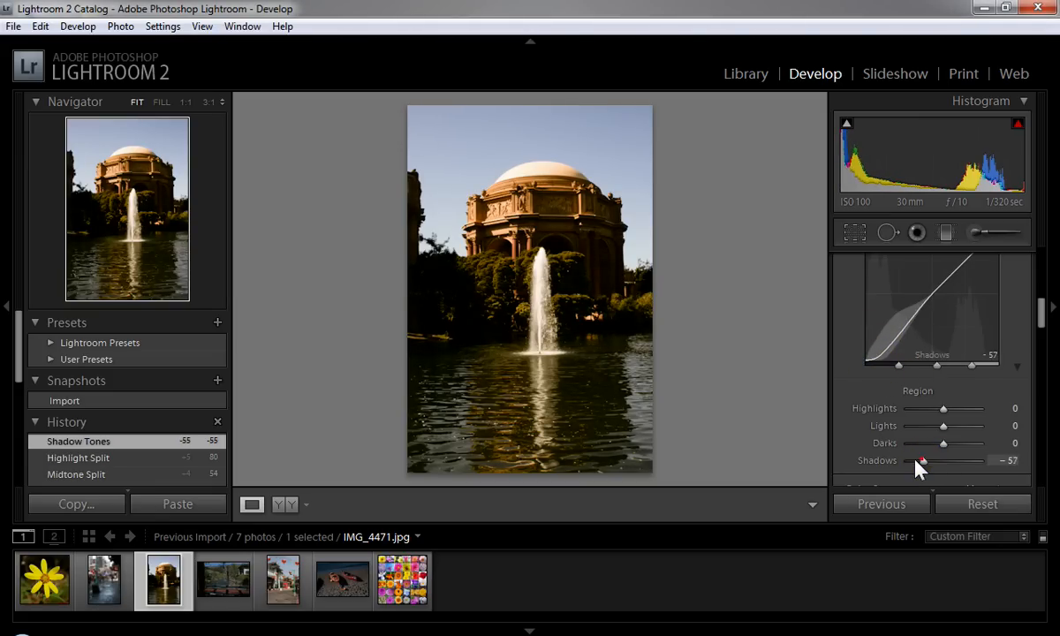
left_click_drag(921, 460, 944, 460)
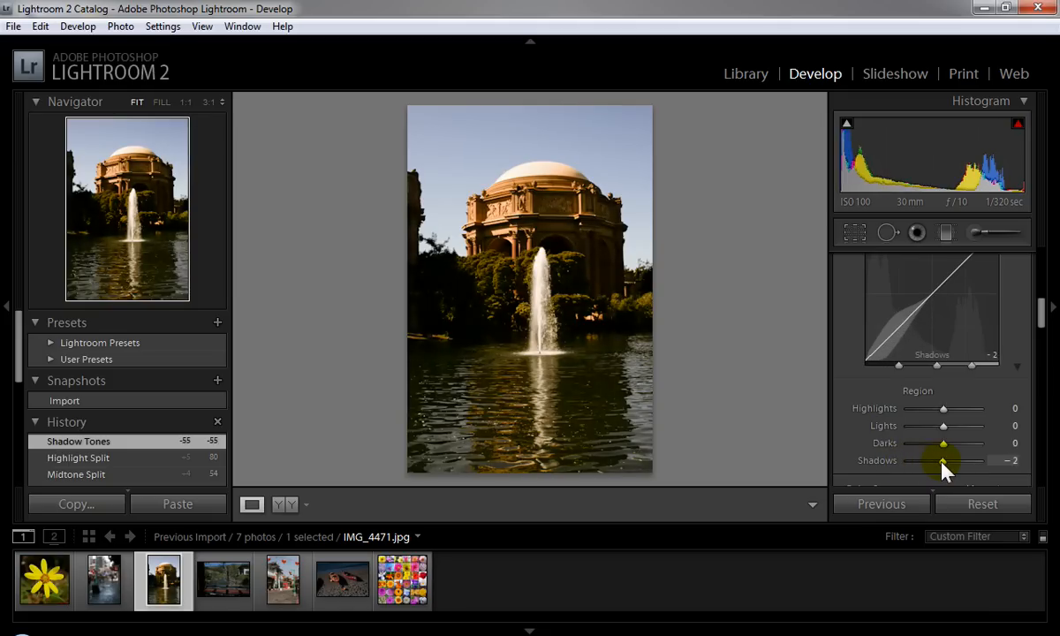
left_click_drag(943, 443, 950, 442)
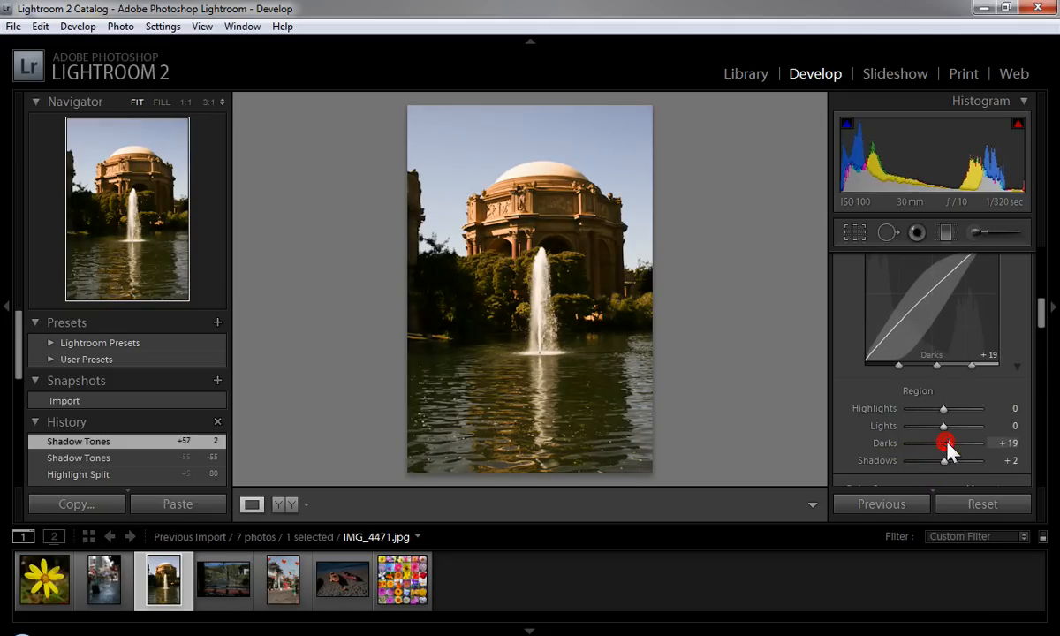
left_click_drag(945, 445, 904, 345)
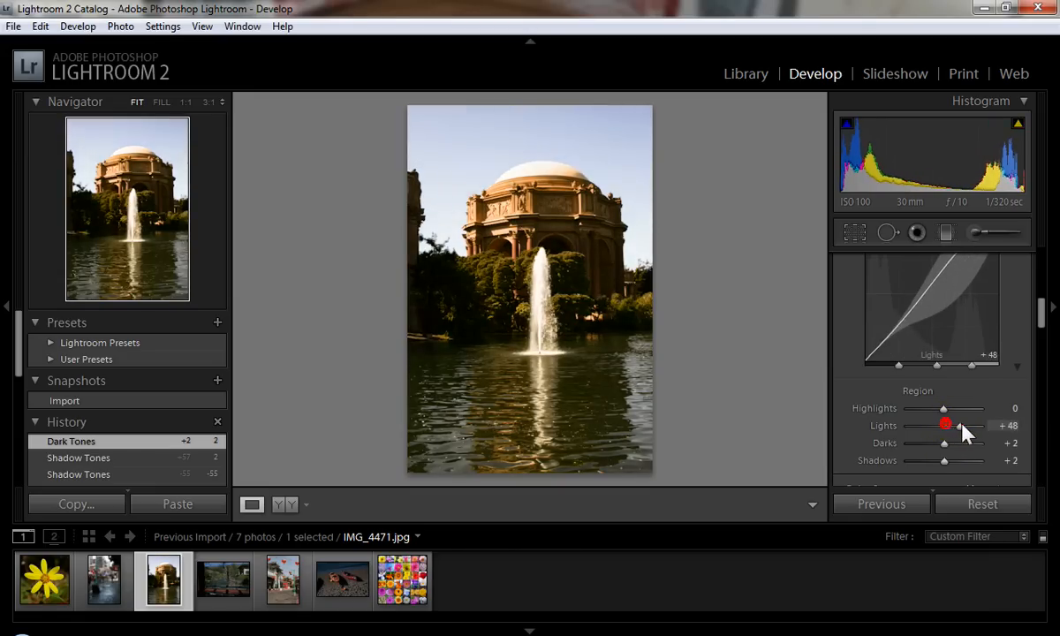
left_click_drag(942, 409, 955, 409)
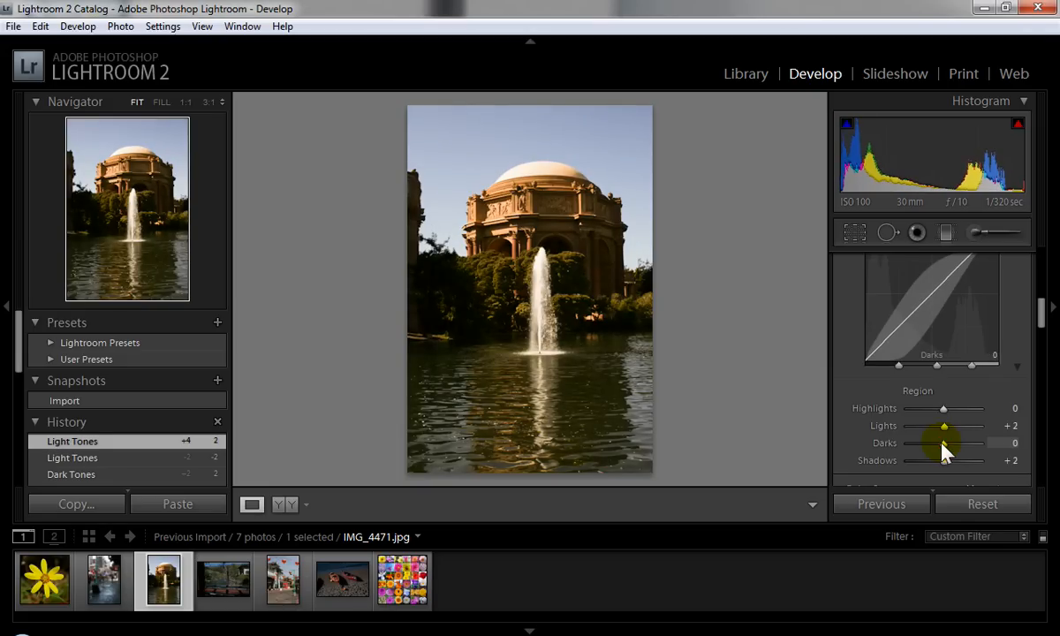
scroll("down", 3)
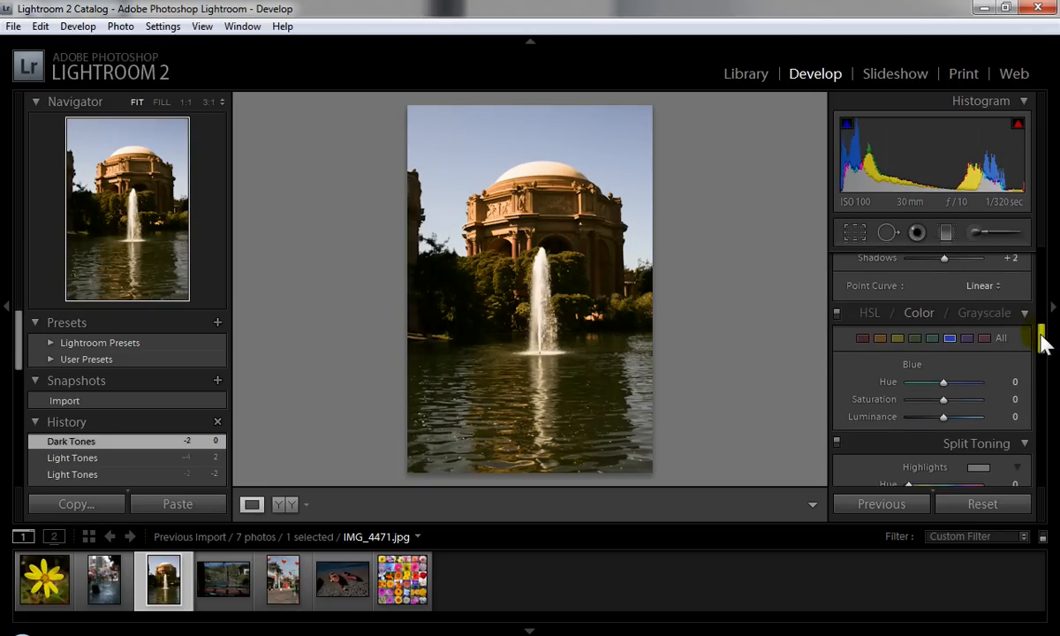
mouse_move(945, 316)
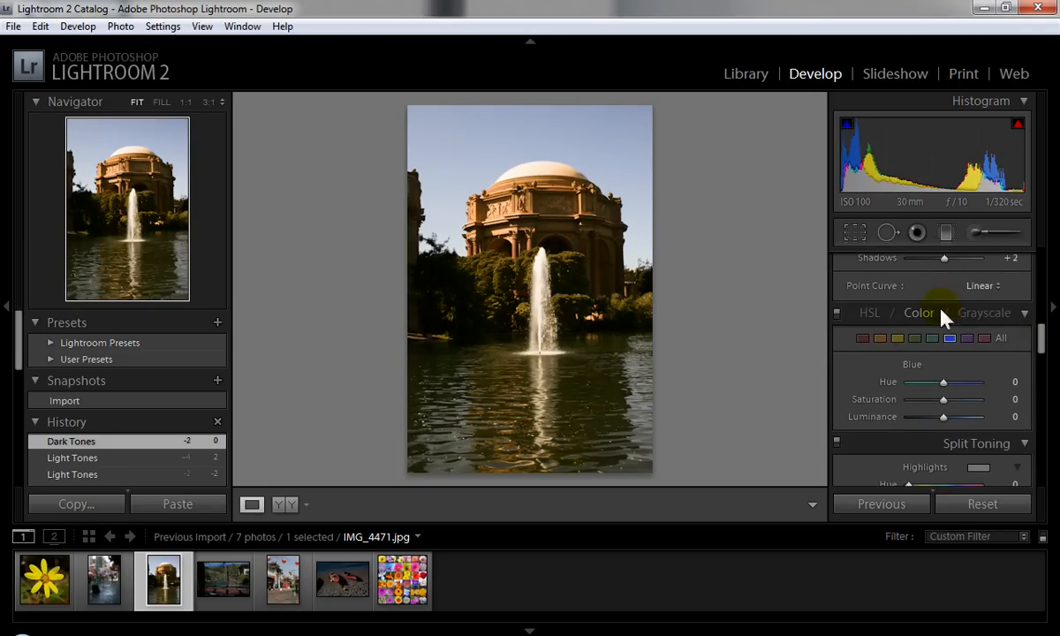
mouse_move(675, 384)
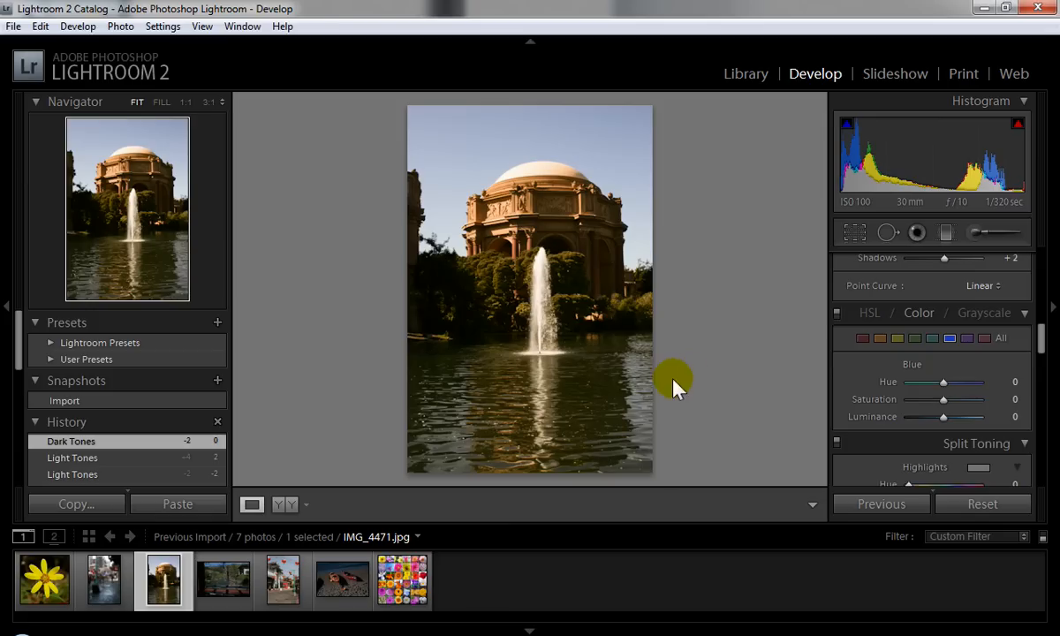
mouse_move(402, 581)
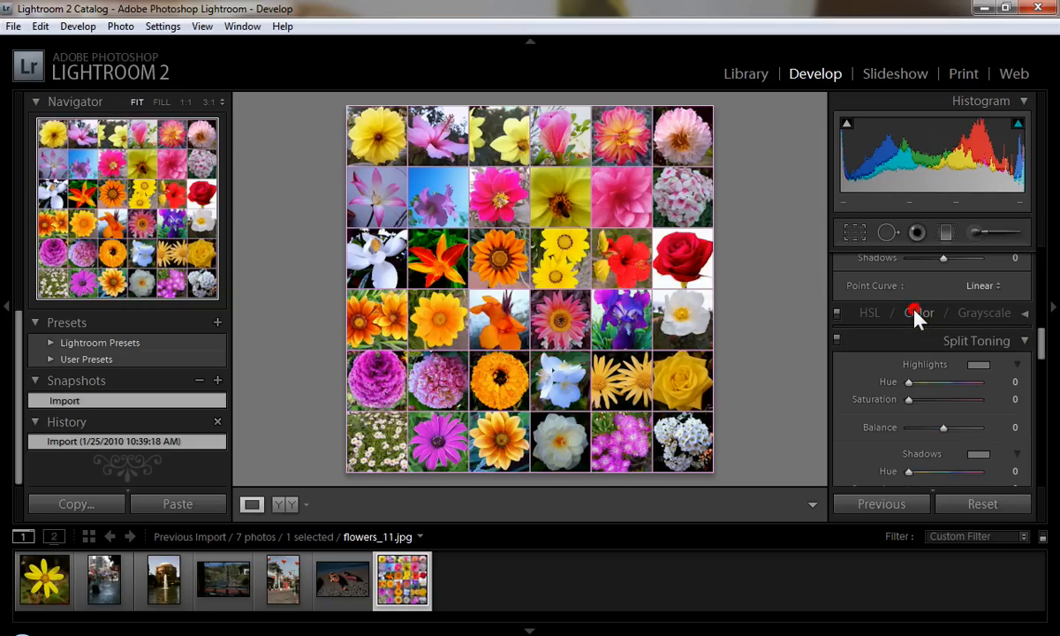
- Expand the Color panel and raise the saturation of reds
left_click(919, 313)
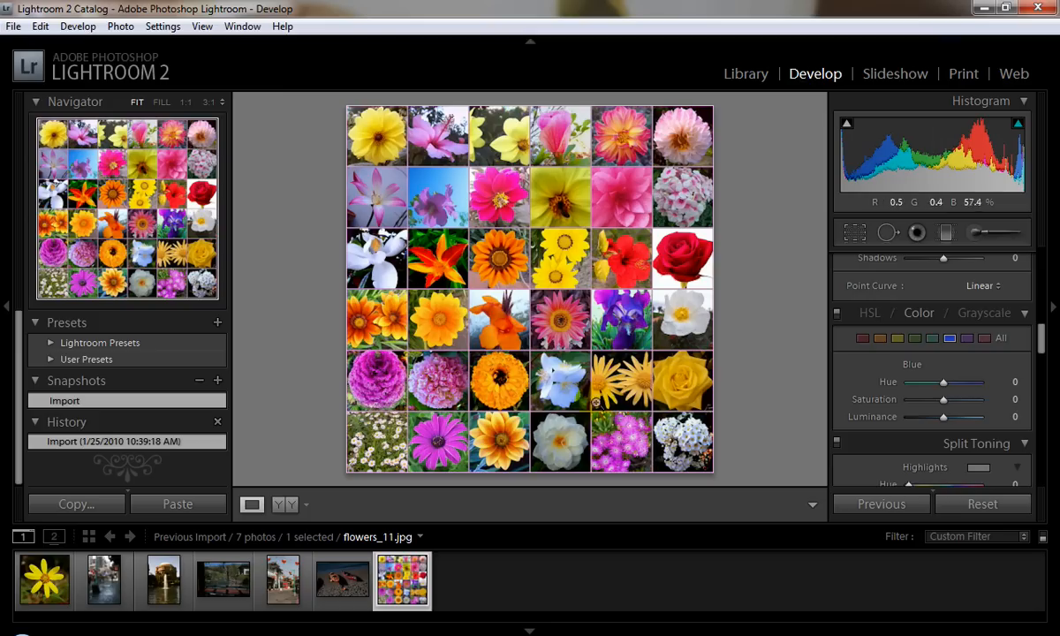
mouse_move(649, 281)
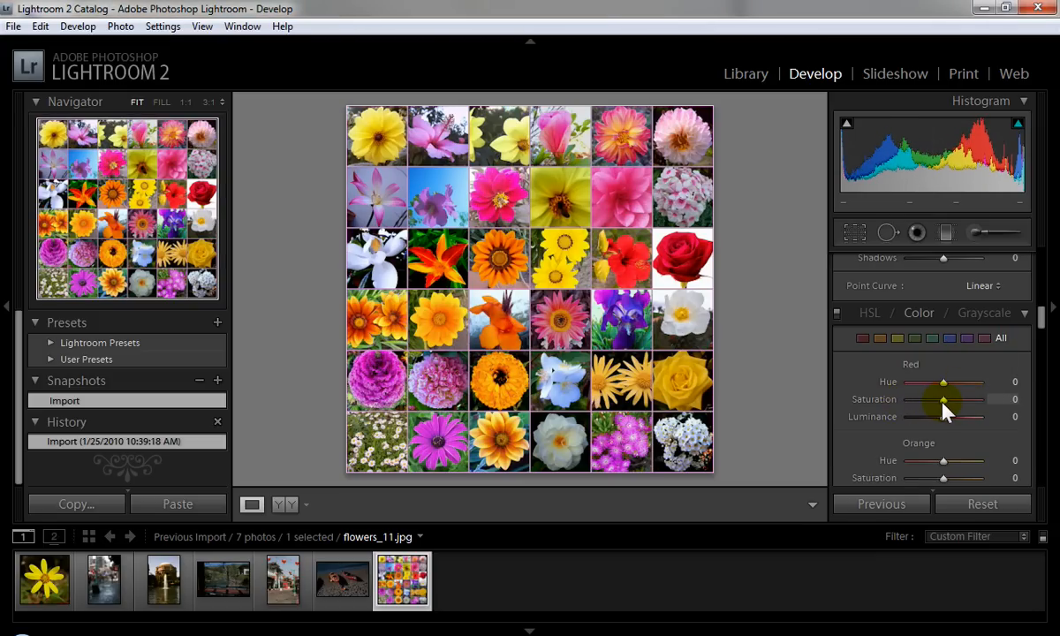
scroll("down", 3)
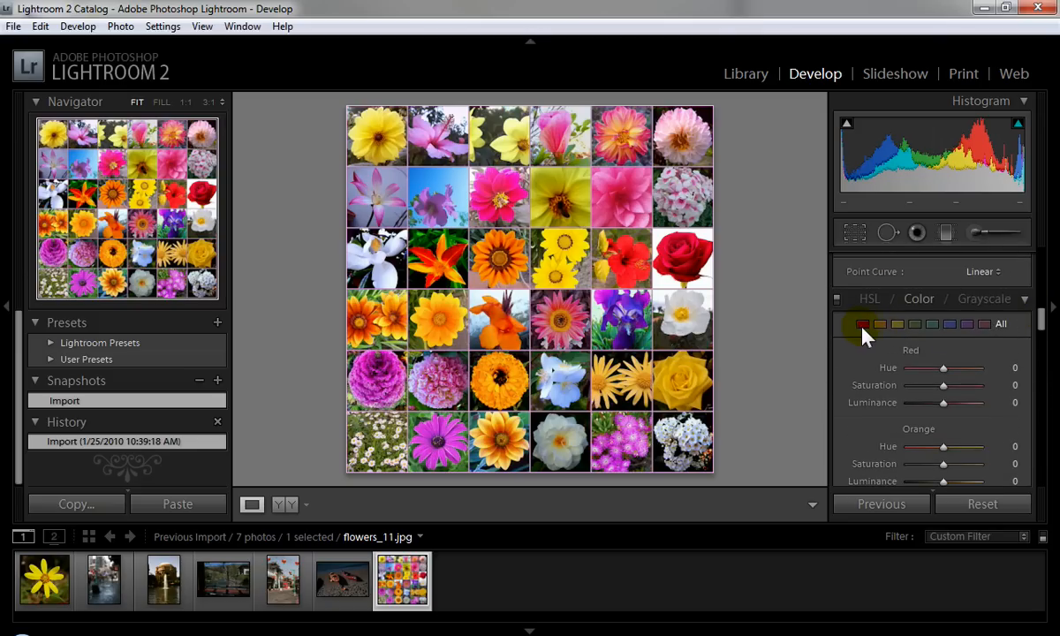
left_click(862, 323)
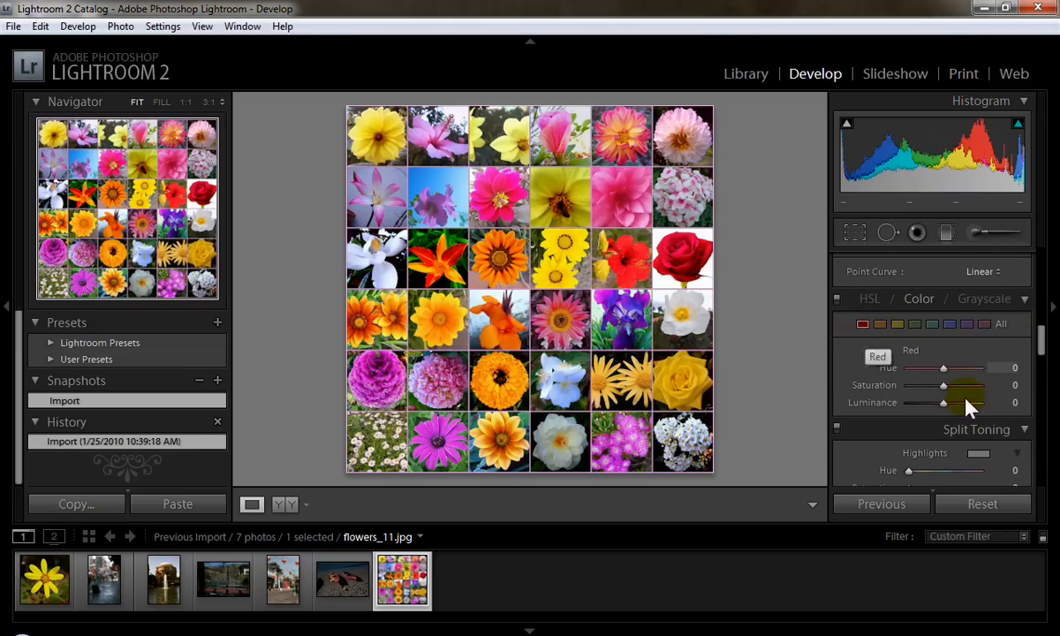
left_click_drag(944, 386, 945, 385)
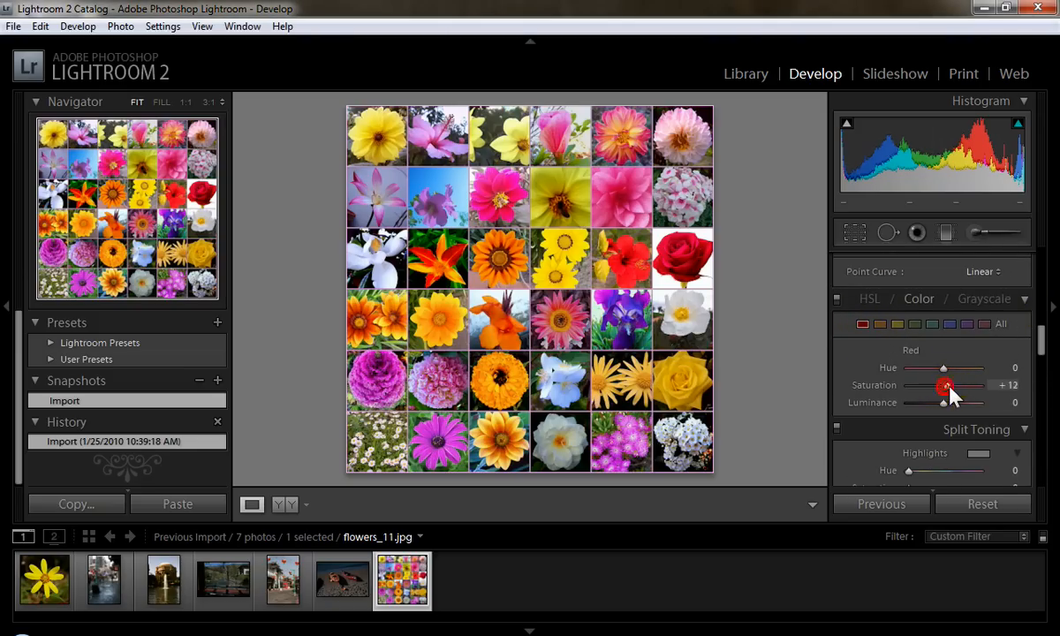
- Lower the orange saturation after testing values from fully desaturated upward
left_click(879, 324)
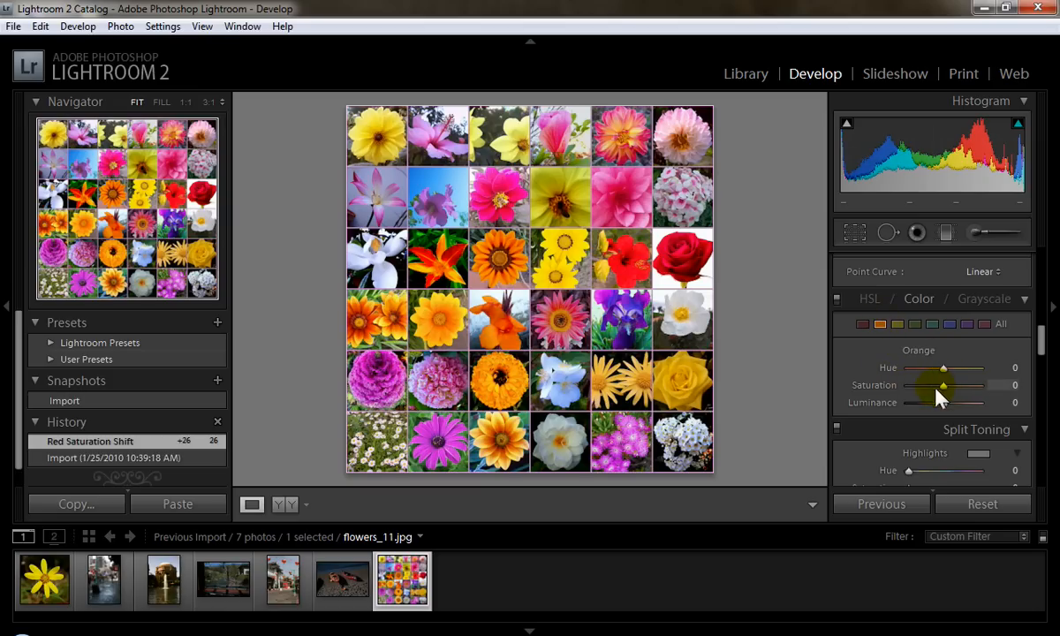
left_click_drag(943, 385, 922, 385)
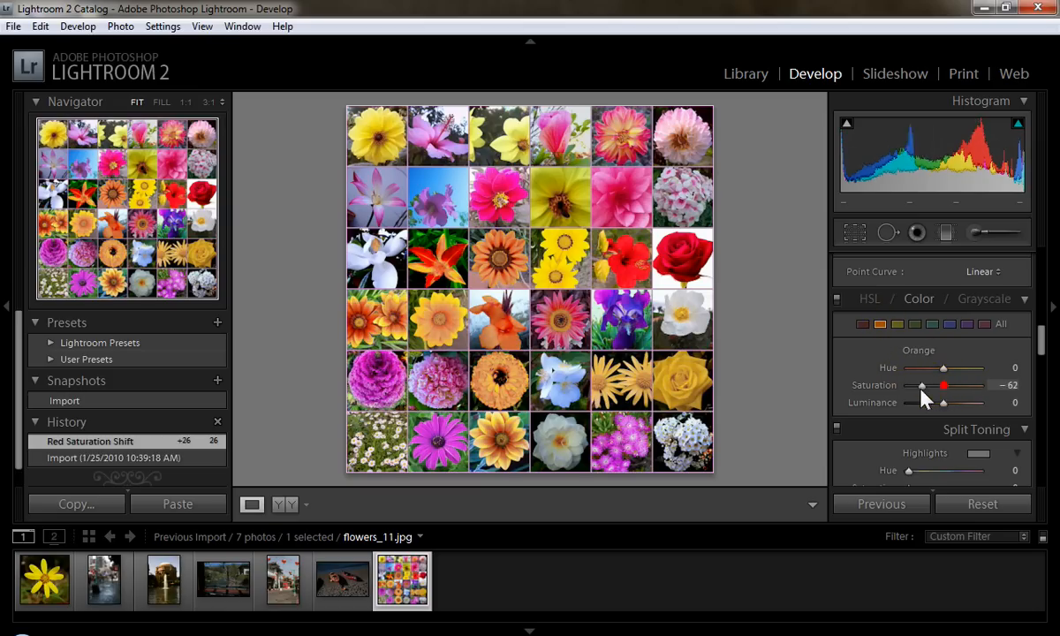
left_click_drag(944, 384, 908, 384)
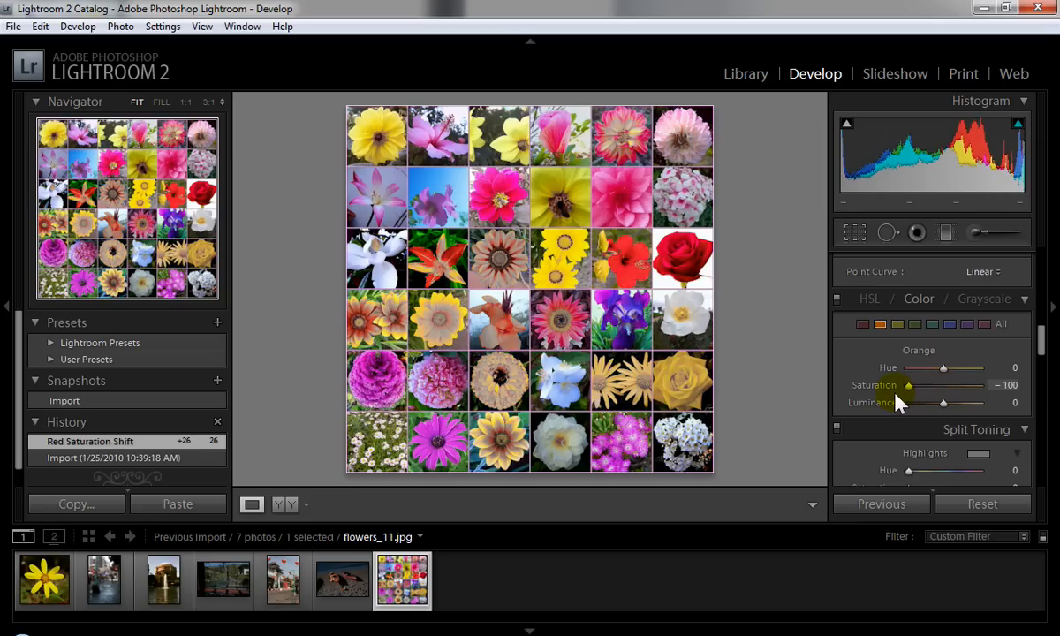
left_click_drag(908, 385, 948, 385)
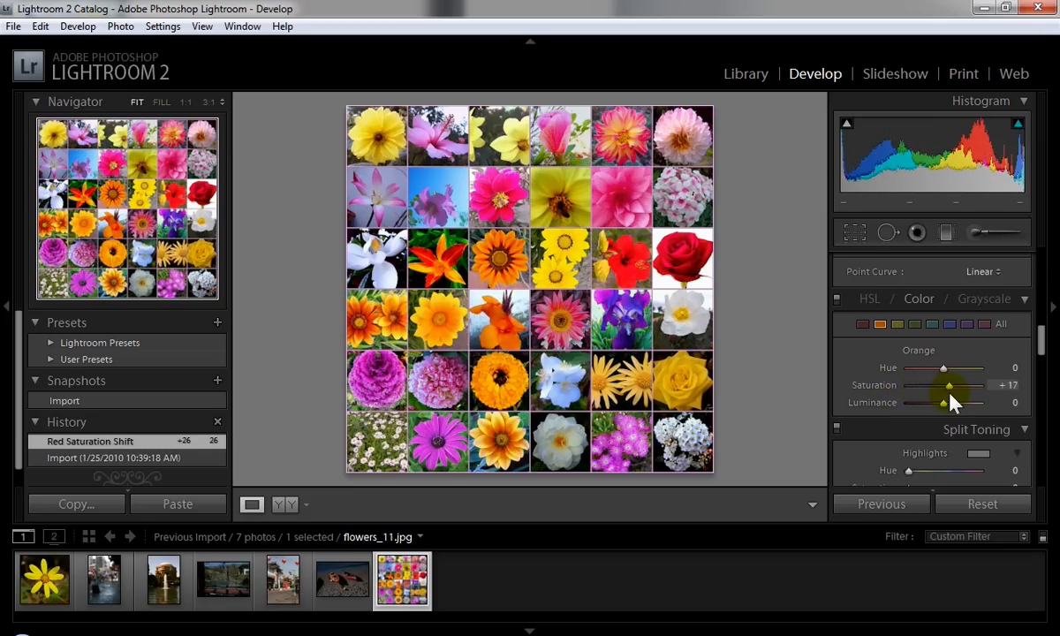
left_click_drag(948, 386, 941, 387)
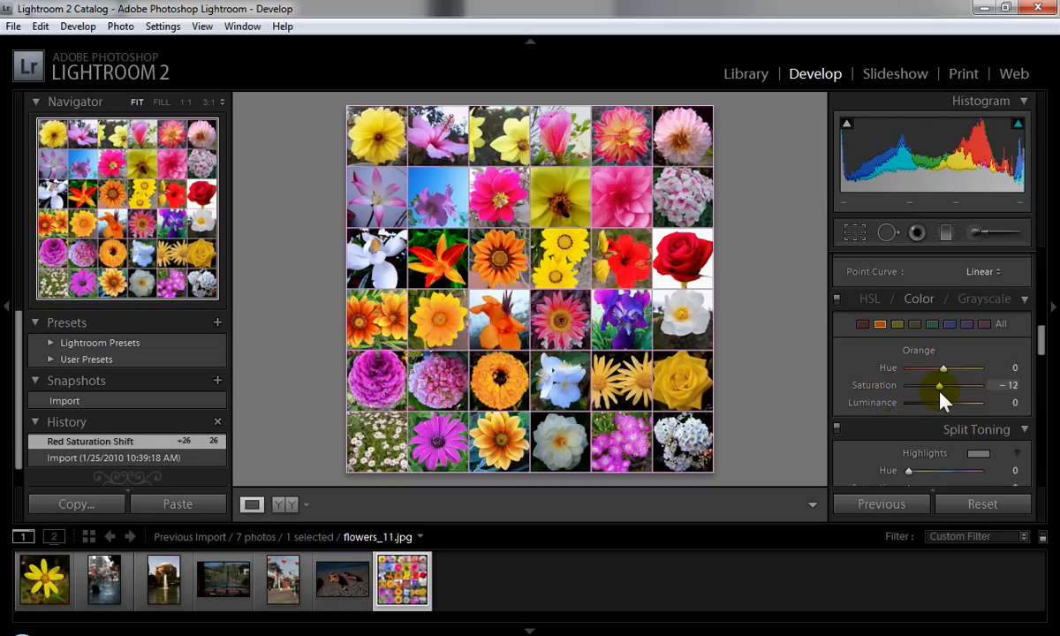
left_click_drag(939, 386, 945, 386)
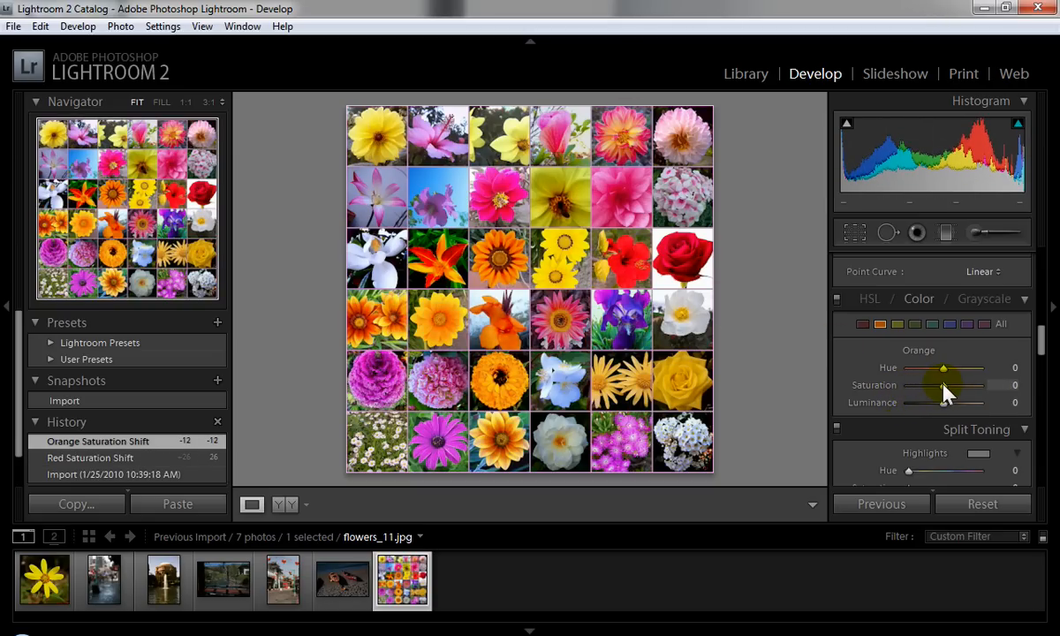
left_click_drag(943, 385, 928, 385)
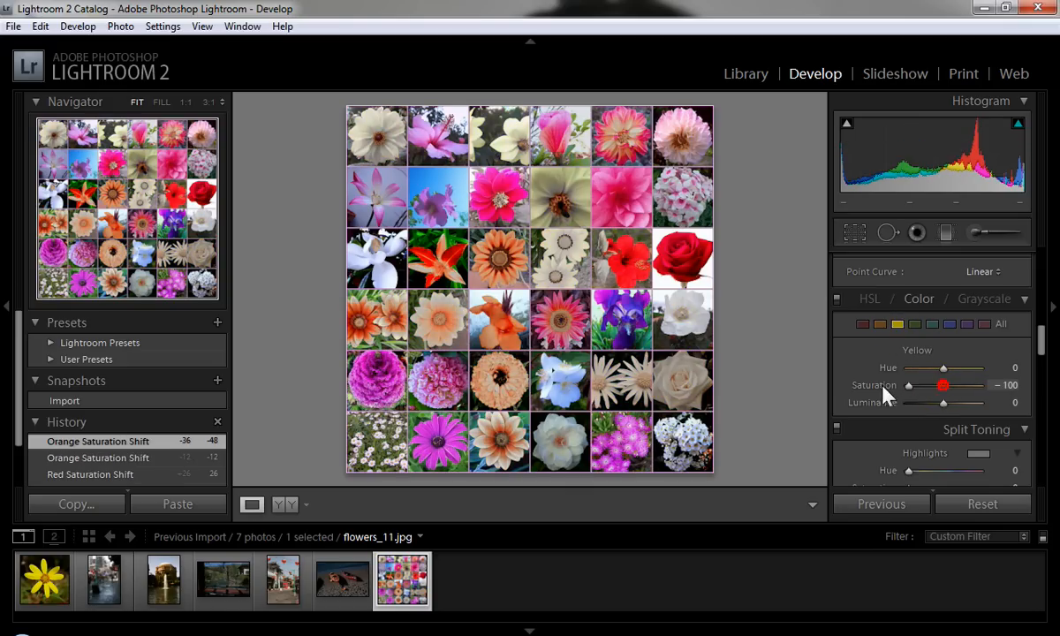
- Set green and the other non-red colors to -100 saturation, and raise orange to +17
left_click(915, 323)
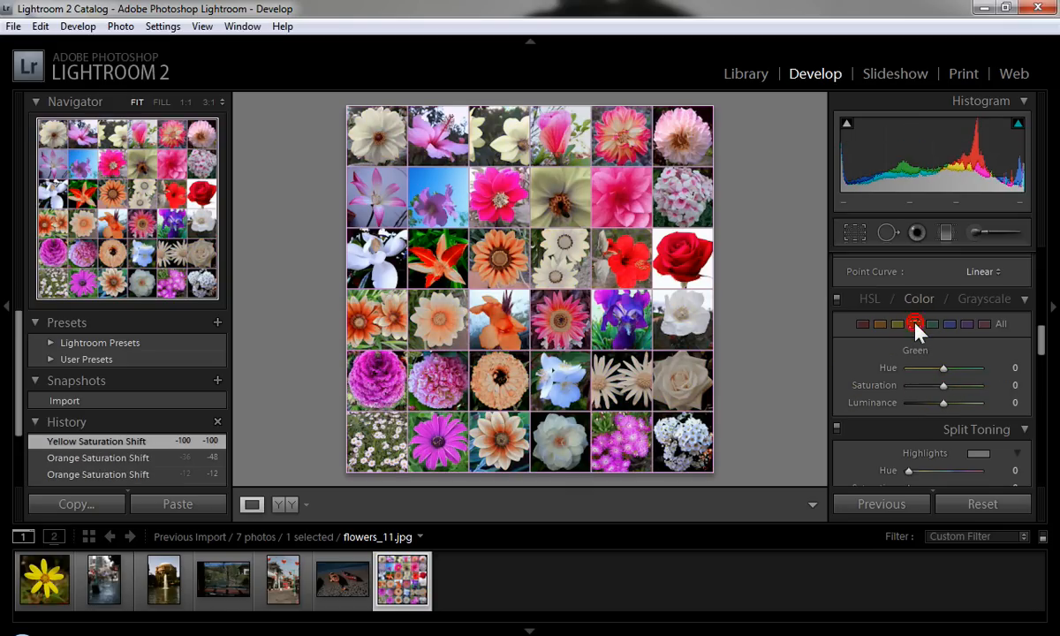
left_click_drag(944, 385, 908, 385)
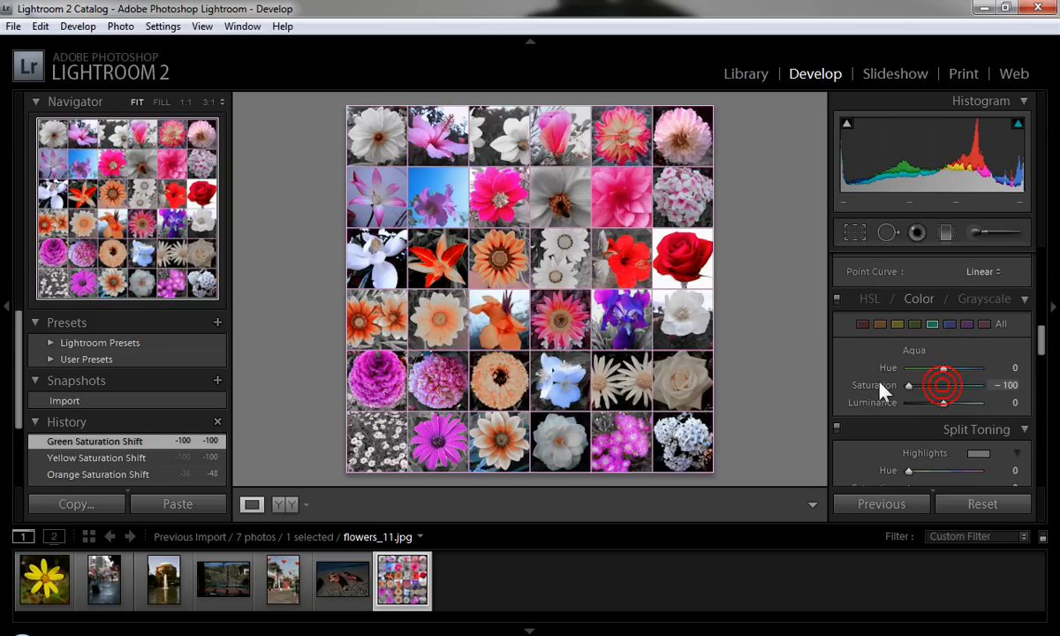
left_click(950, 325)
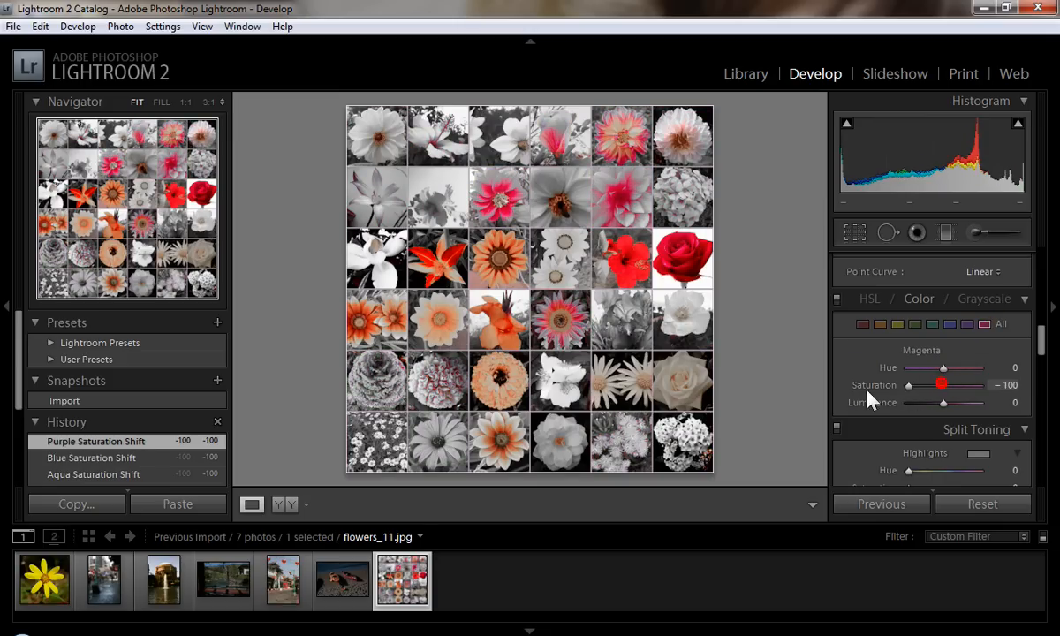
left_click(880, 323)
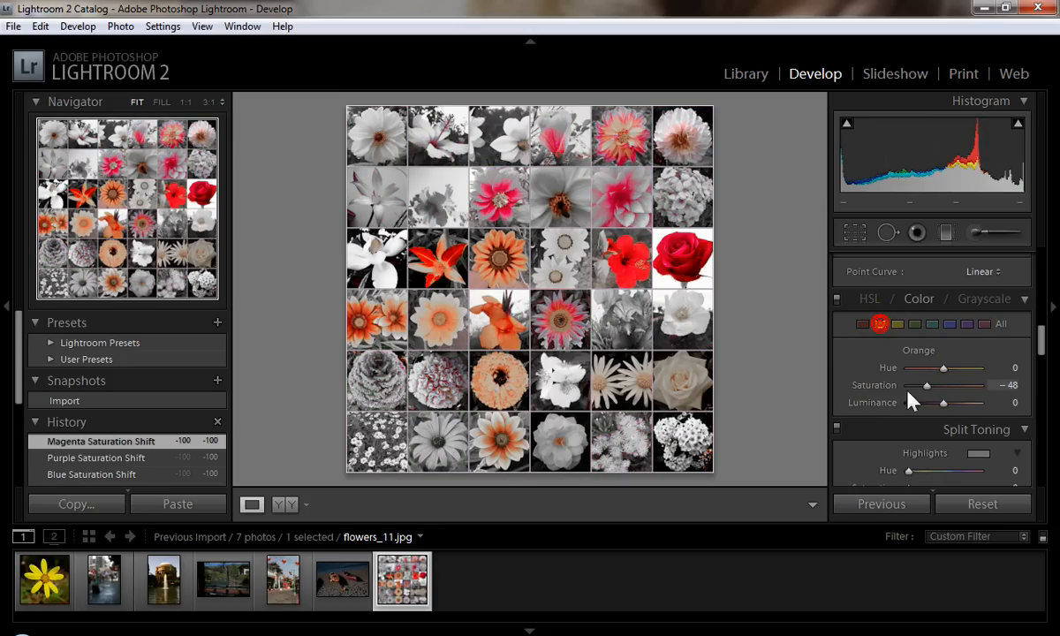
left_click_drag(927, 385, 910, 385)
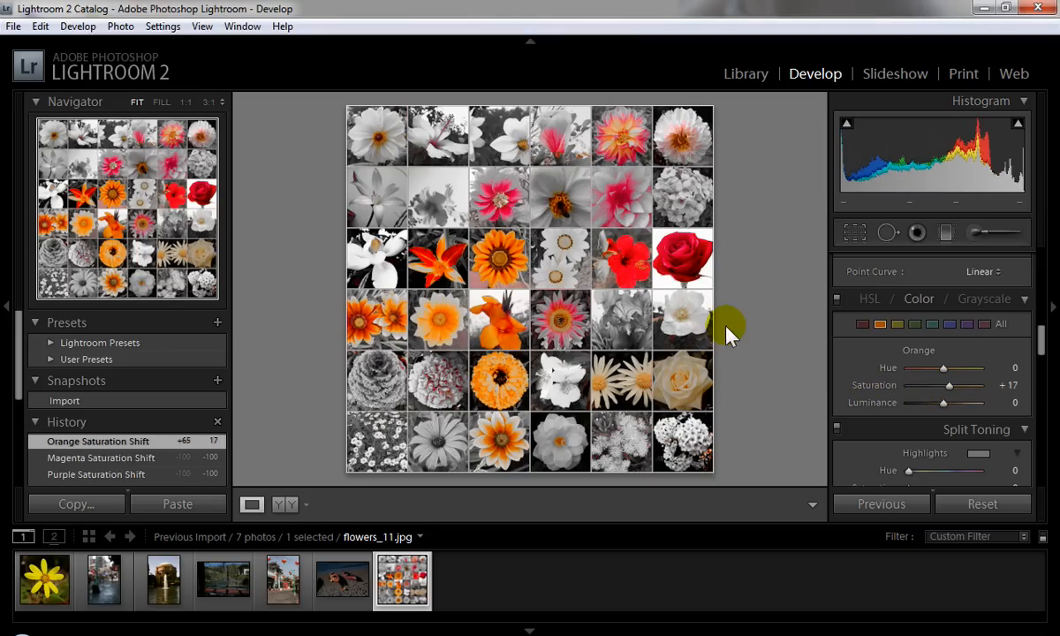
left_click(342, 581)
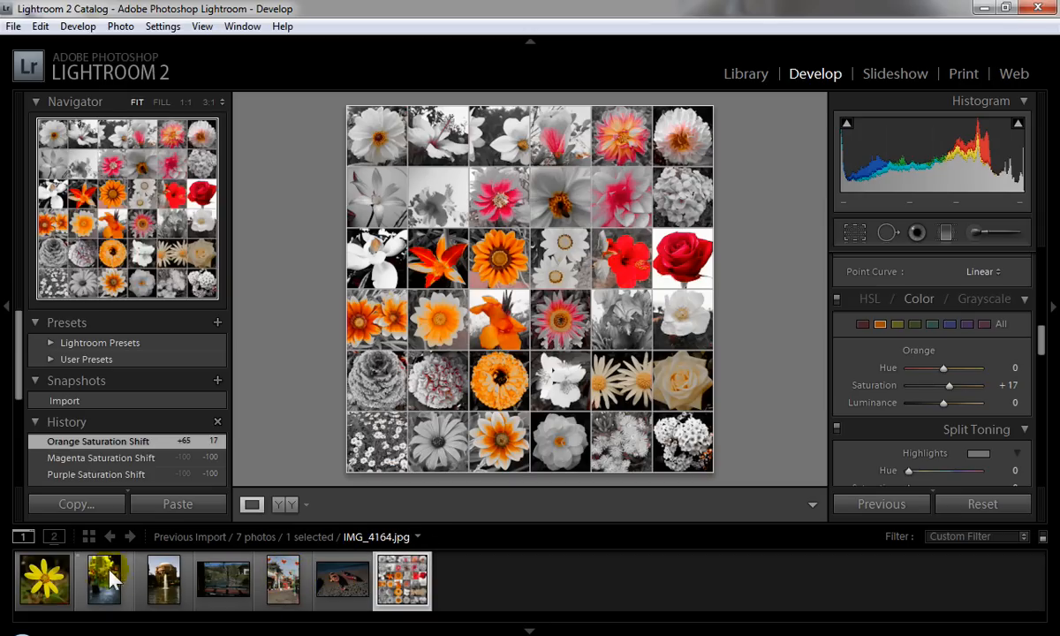
- Select street photo IMG_4164.jpg in the filmstrip and view it in Library
left_click(103, 580)
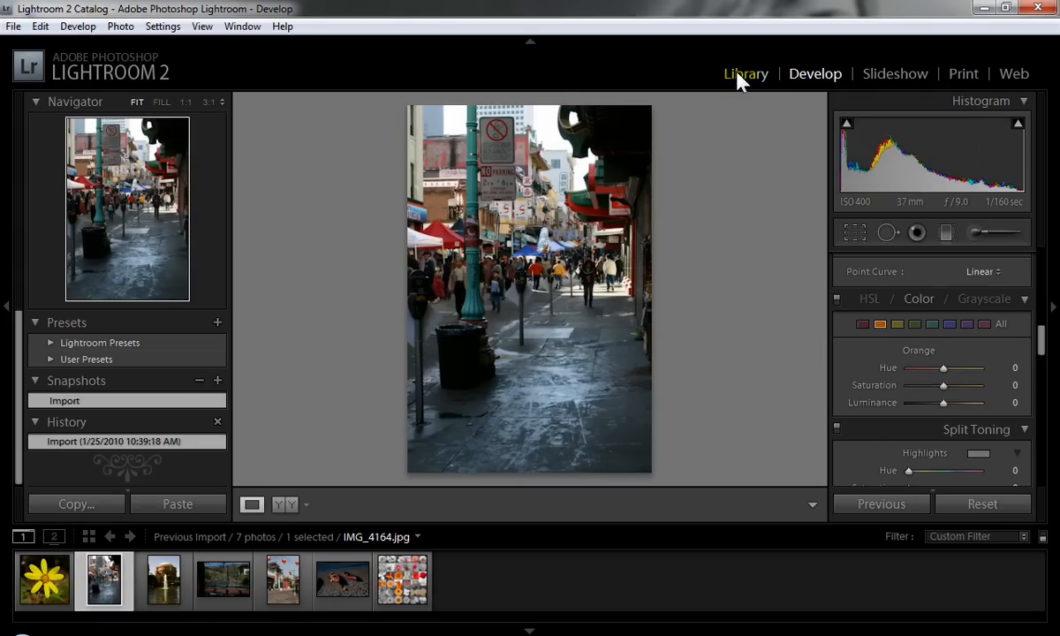
left_click(746, 73)
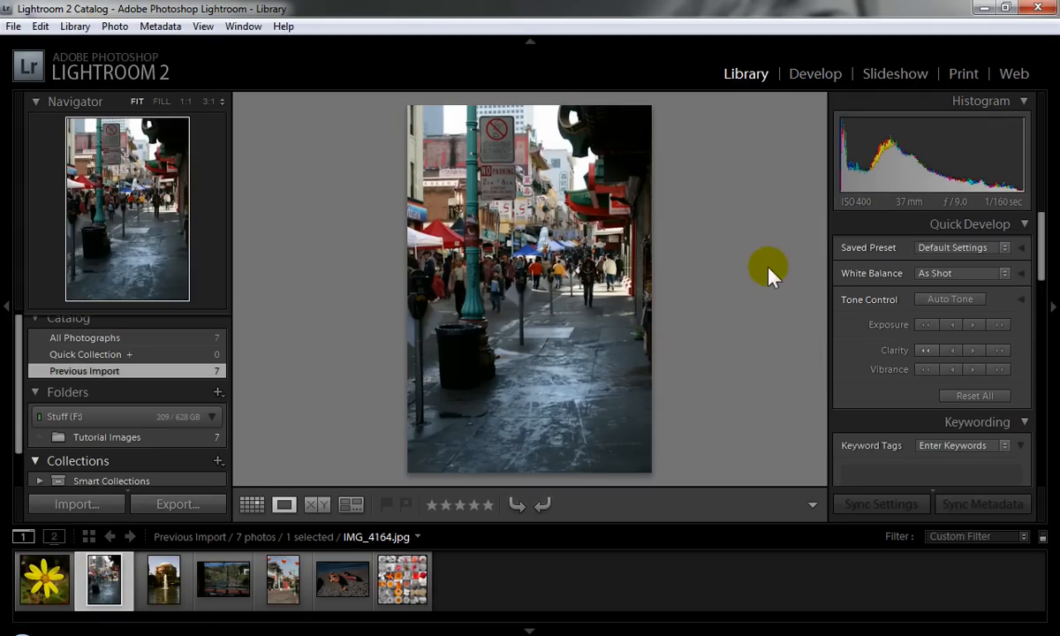